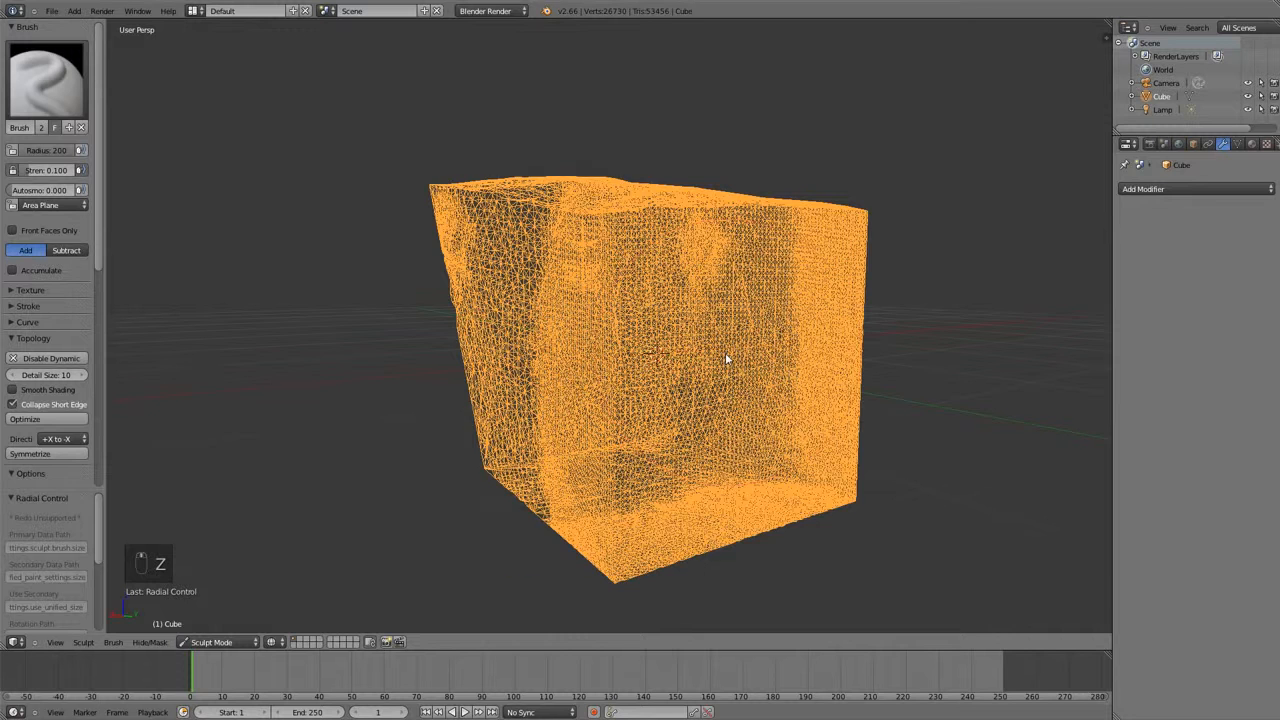
Show the cube in solid shading from the back with the sculpt brush picker open.
key(z)
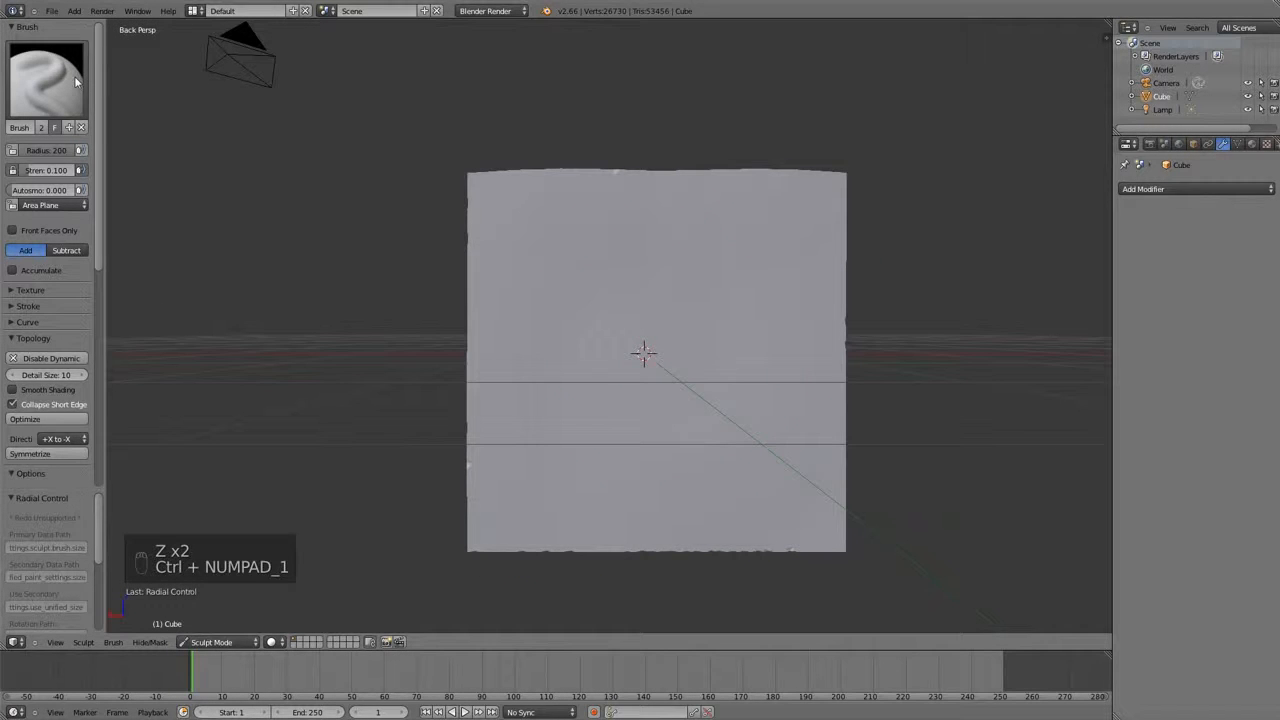
click(48, 78)
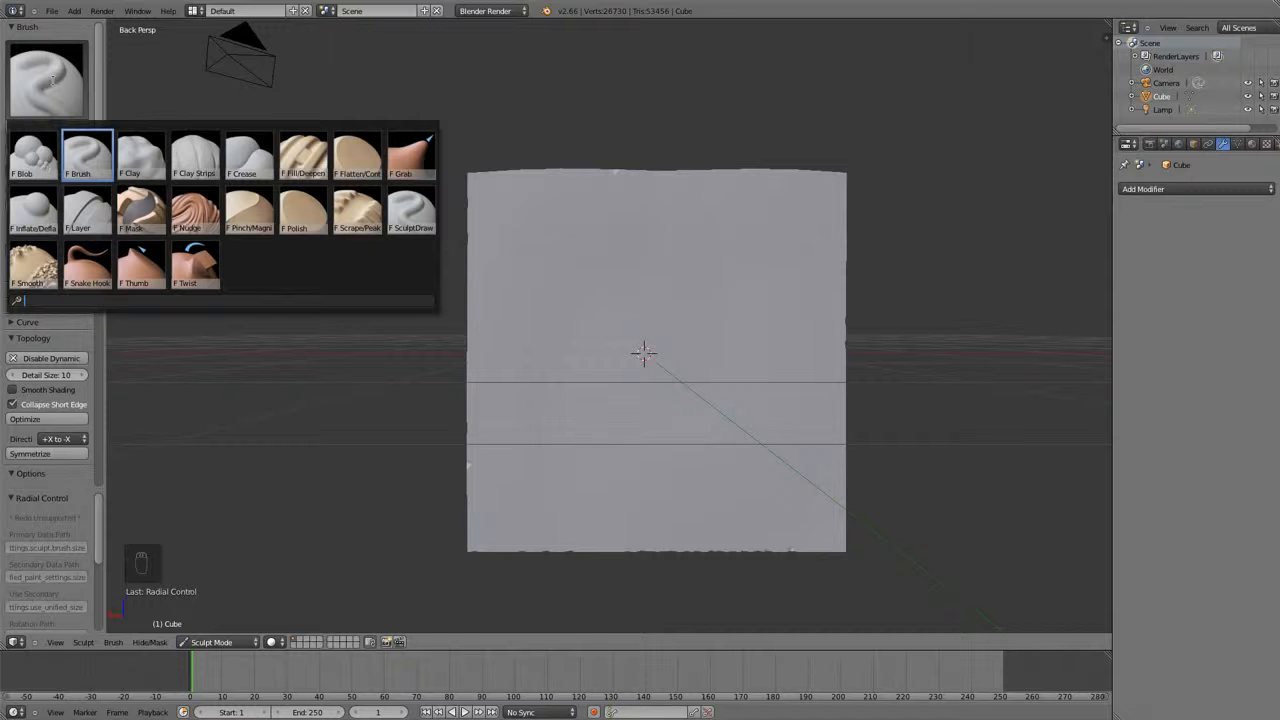
Use the Blob brush to raise bumps and carve a subtracted dent, then undo them.
click(32, 150)
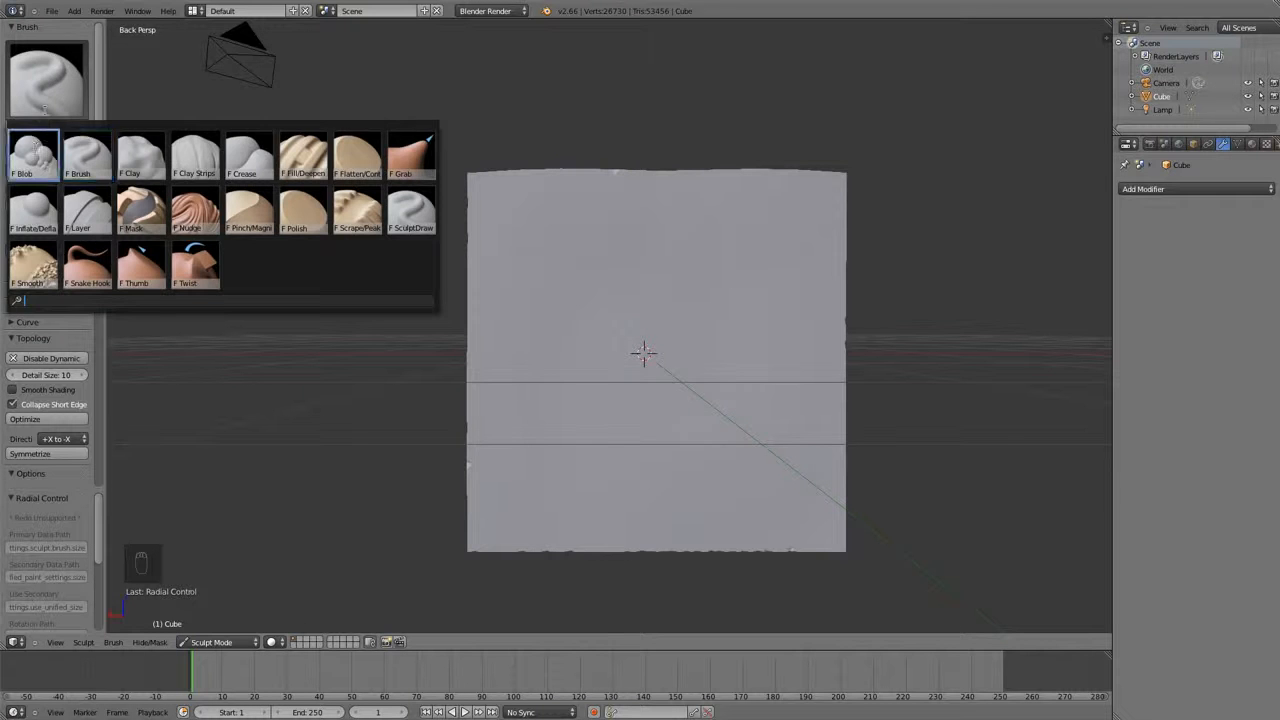
click(32, 150)
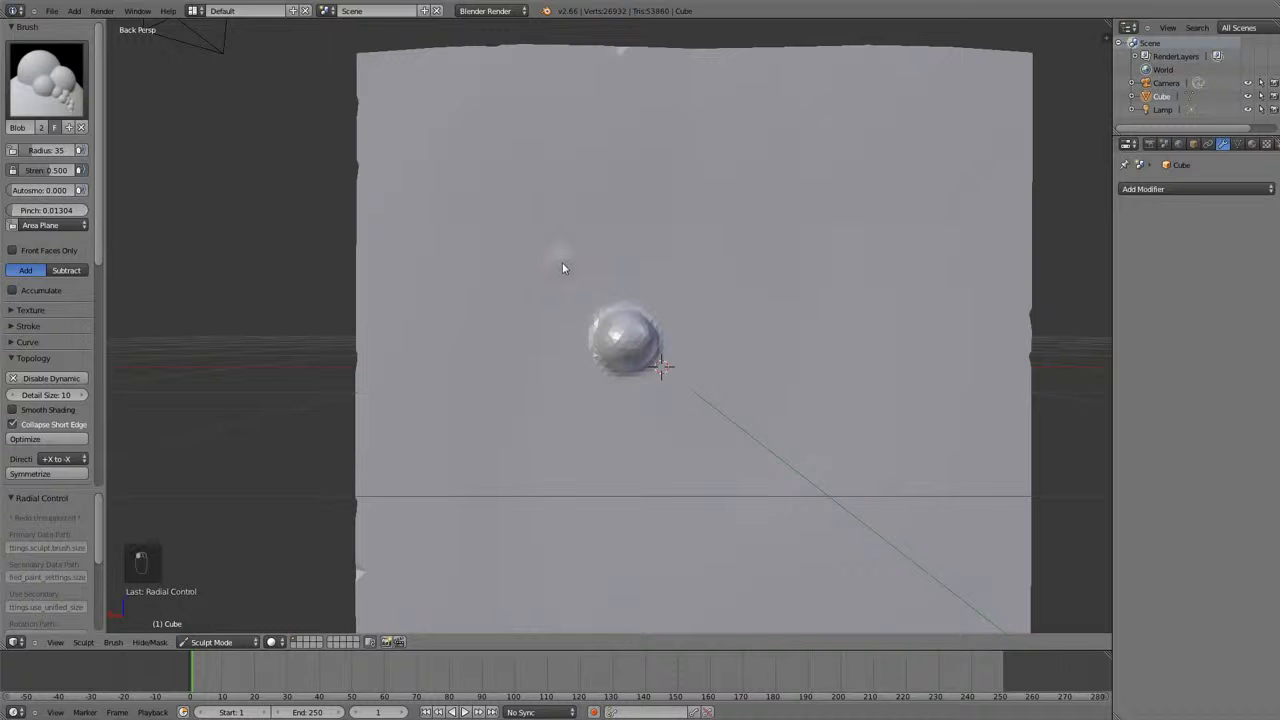
click(564, 256)
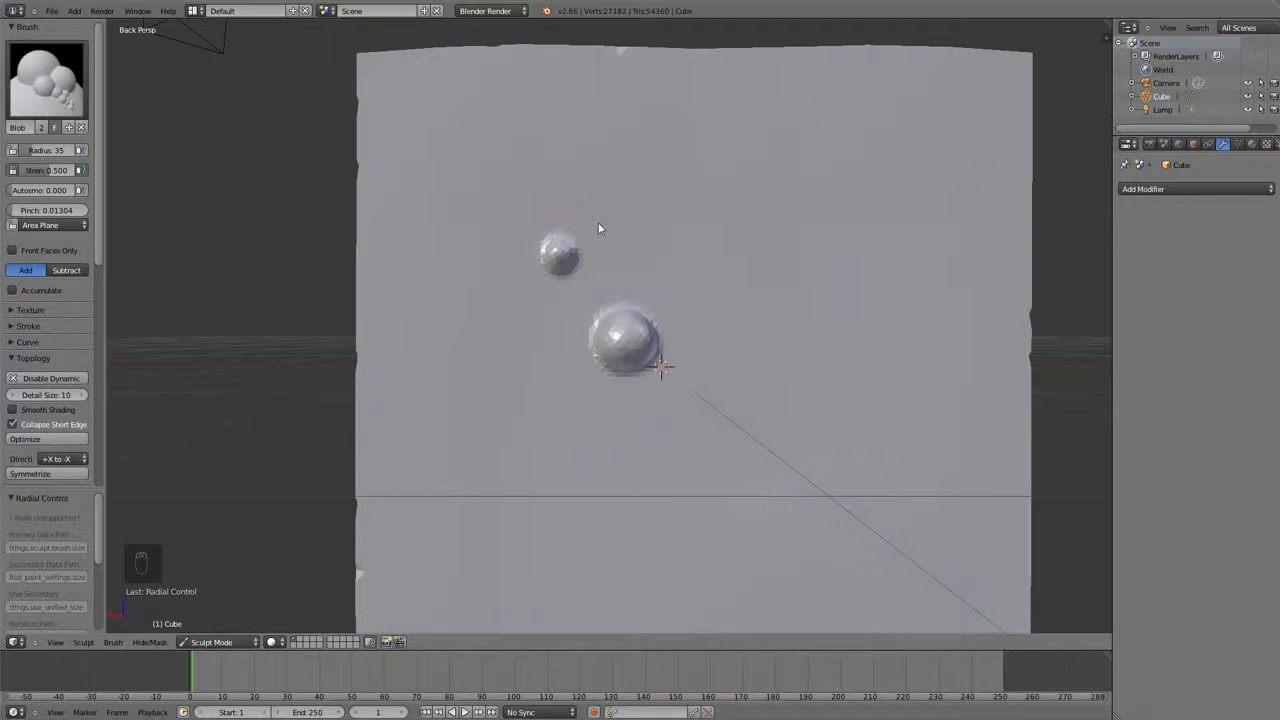
mouse_move(144, 276)
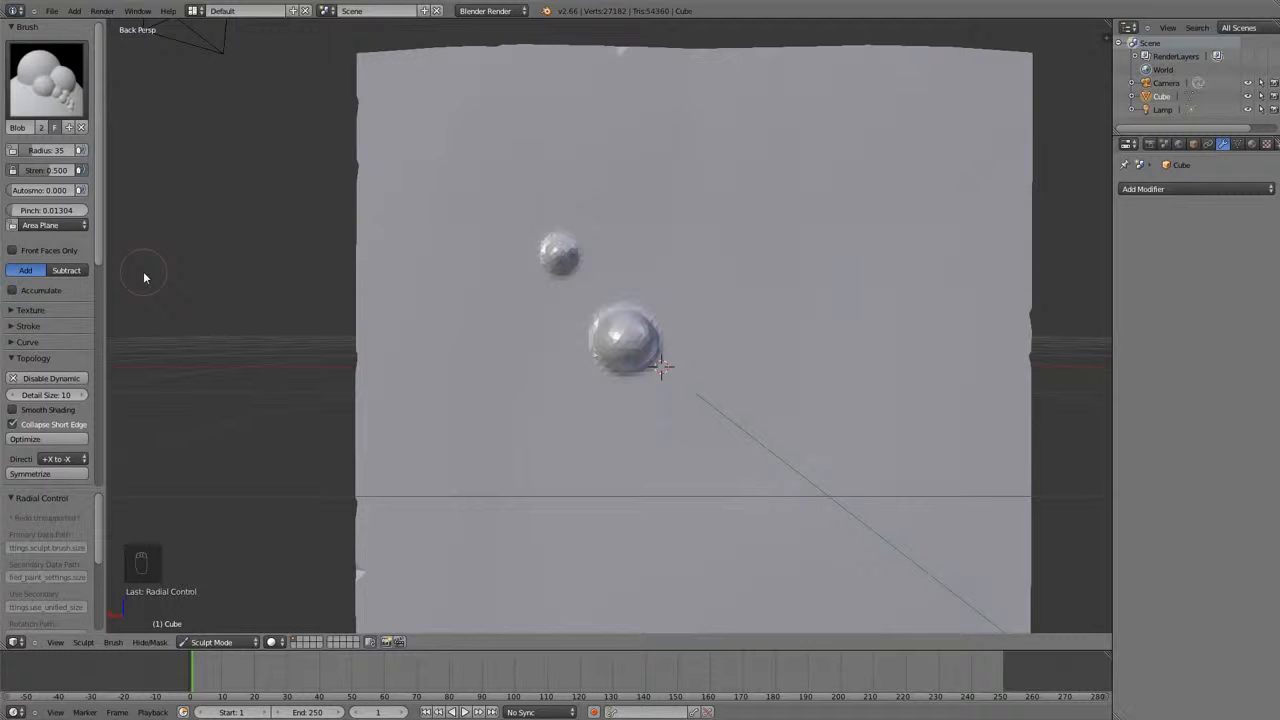
mouse_move(66, 270)
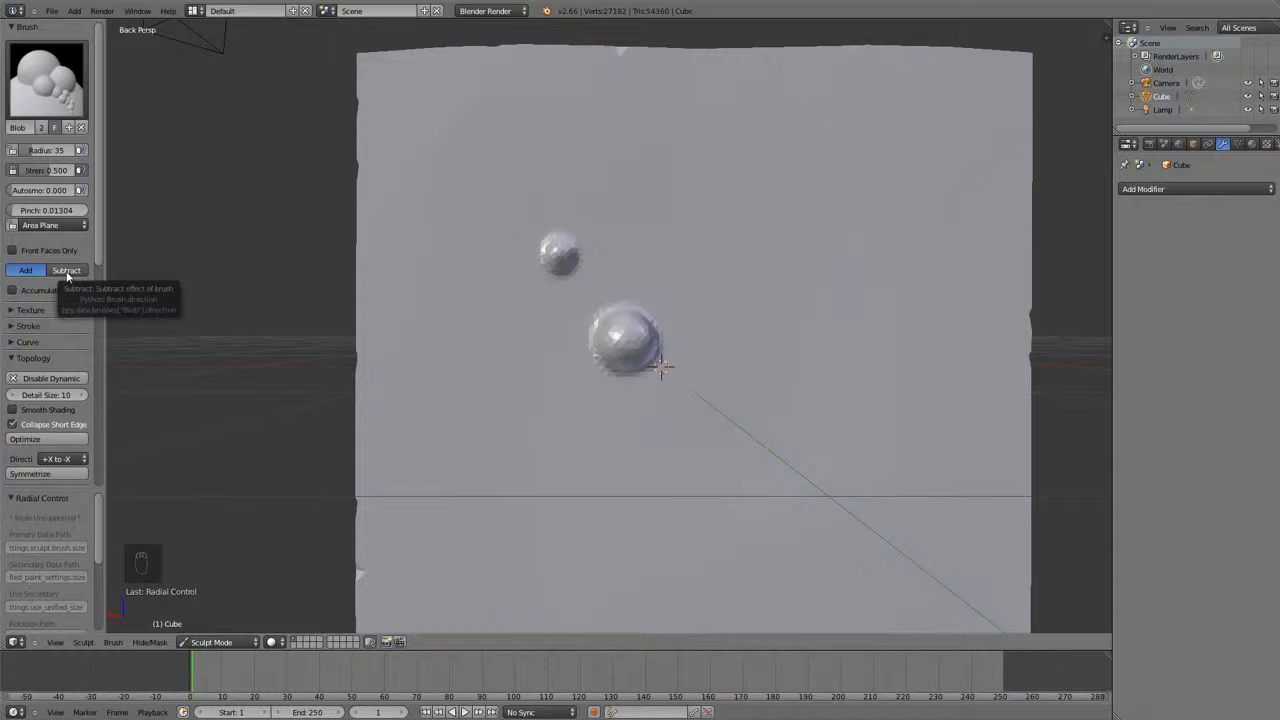
click(684, 224)
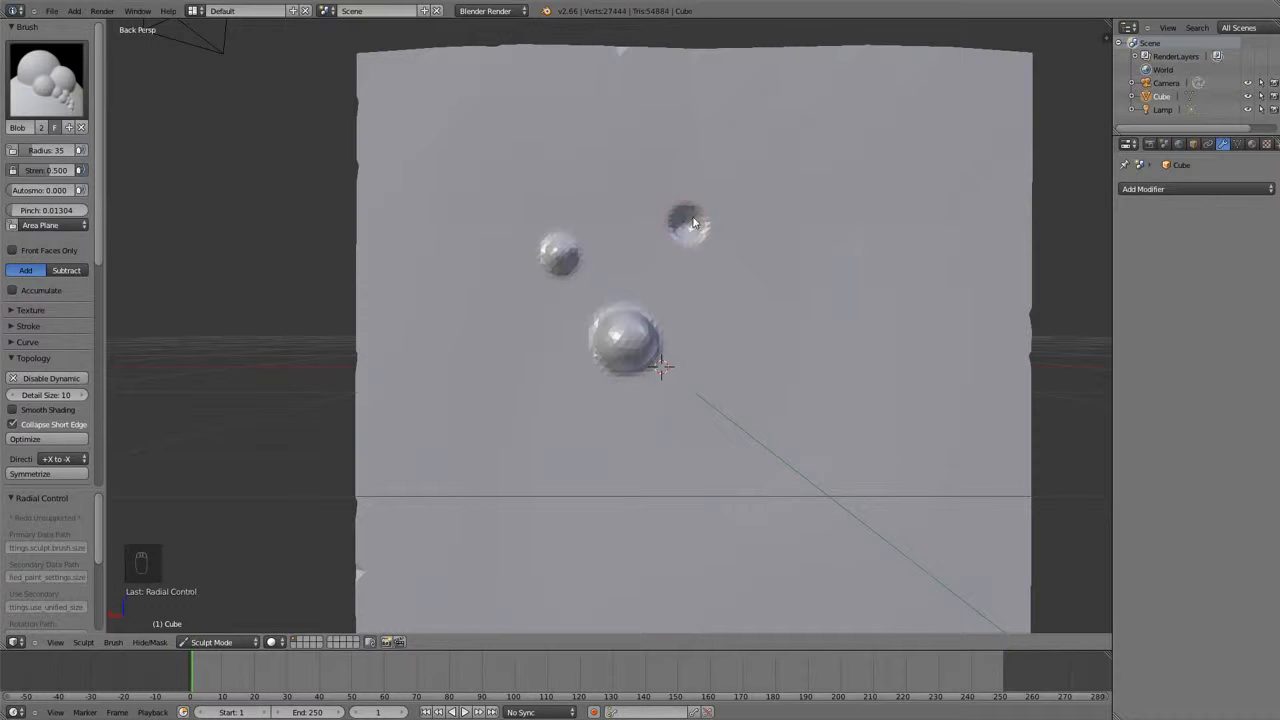
key(ctrl+z)
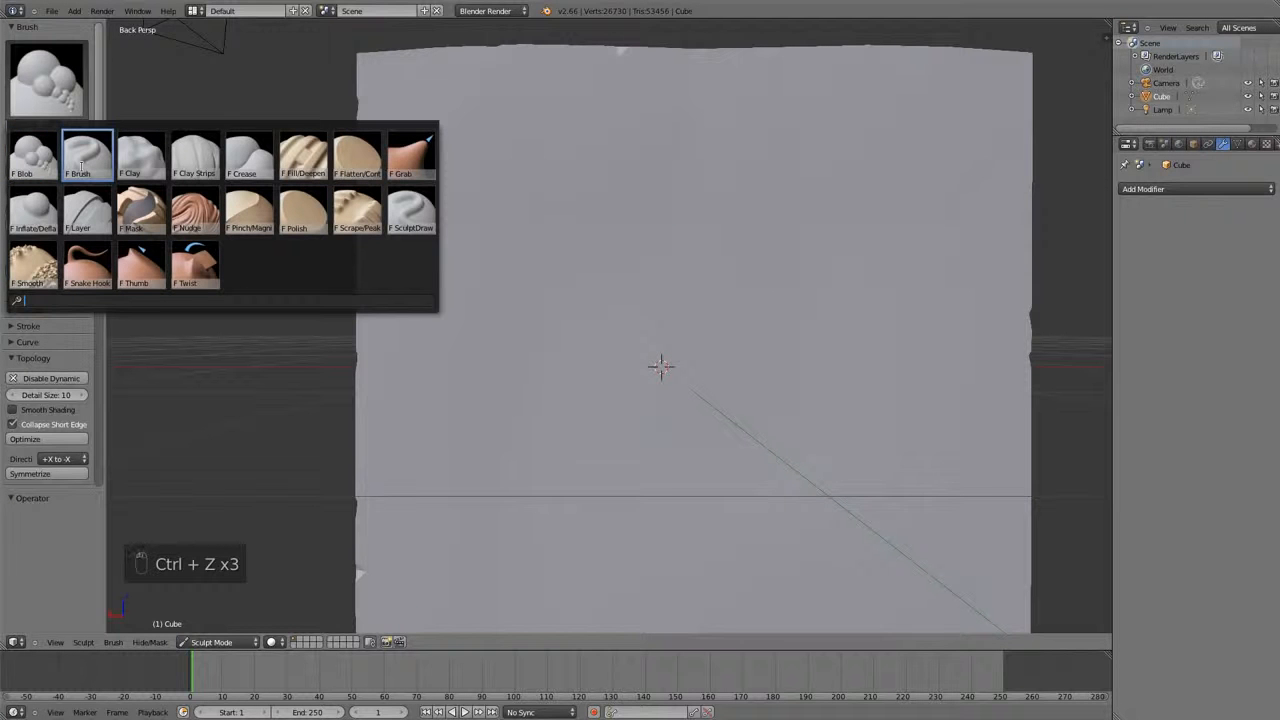
Use the Clay brush for a few raised test strokes, then undo them all.
key(ctrl+z)
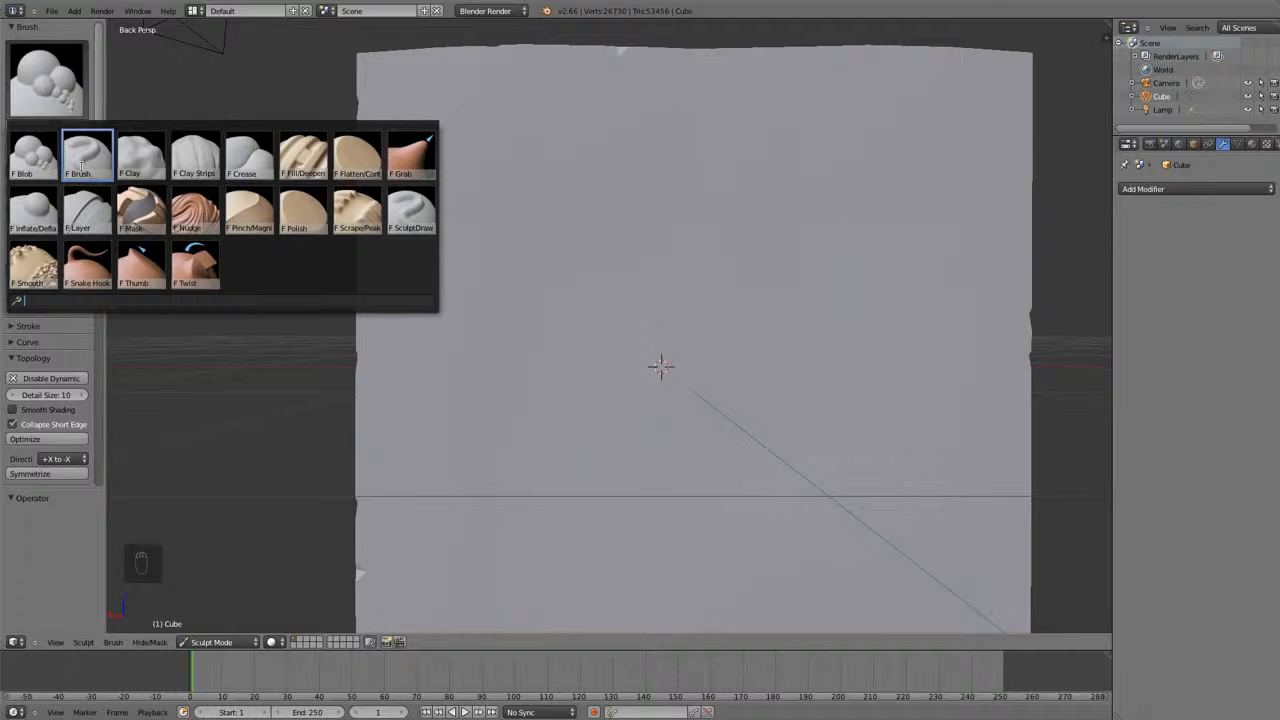
click(140, 156)
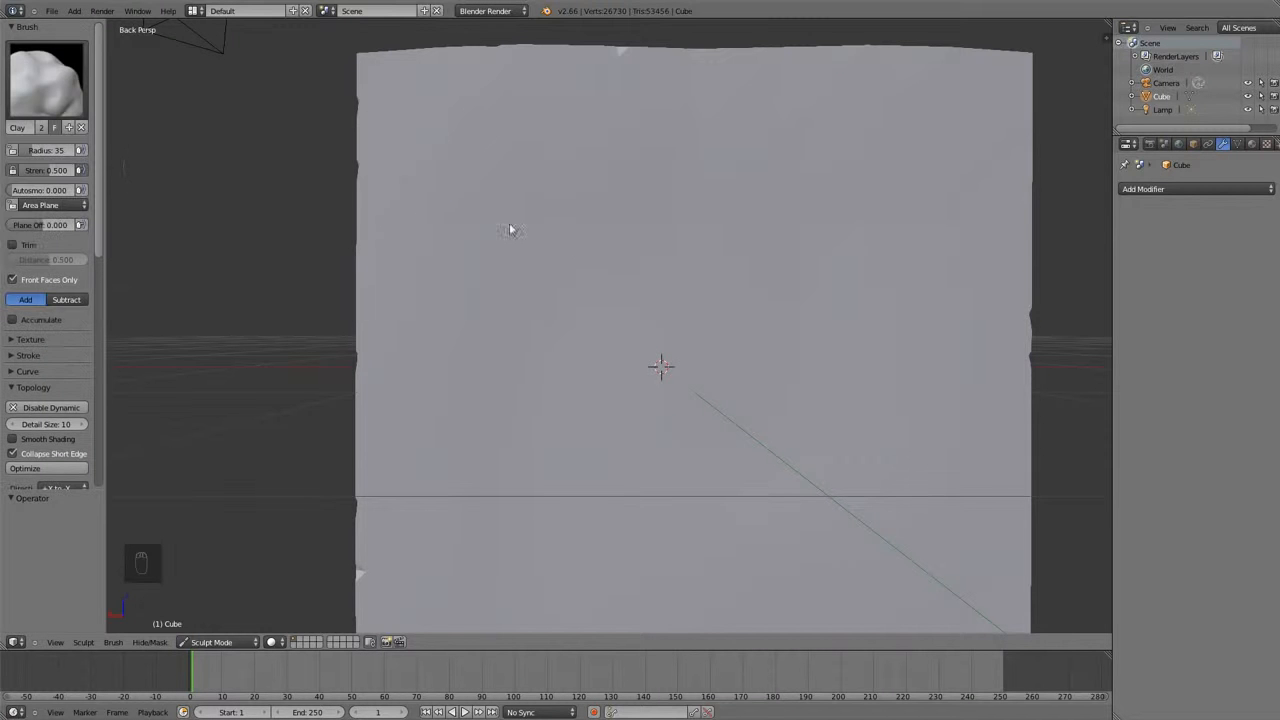
mouse_move(610, 198)
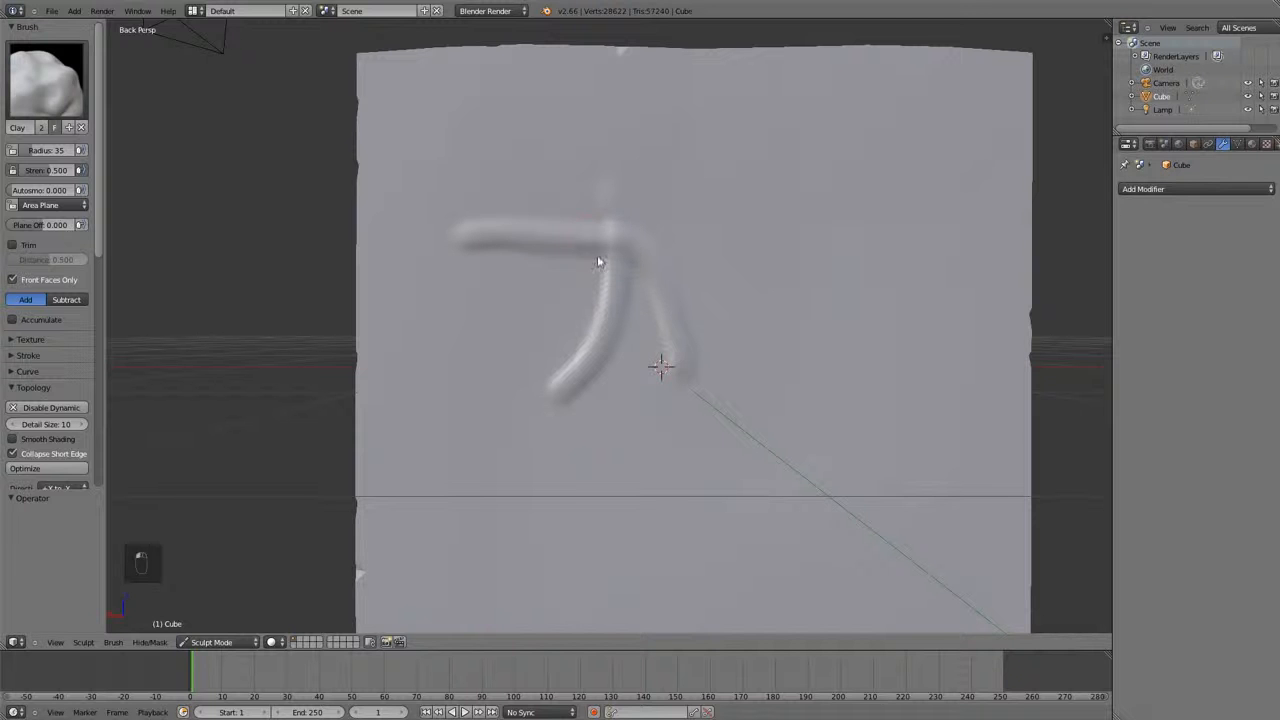
key(ctrl+z)
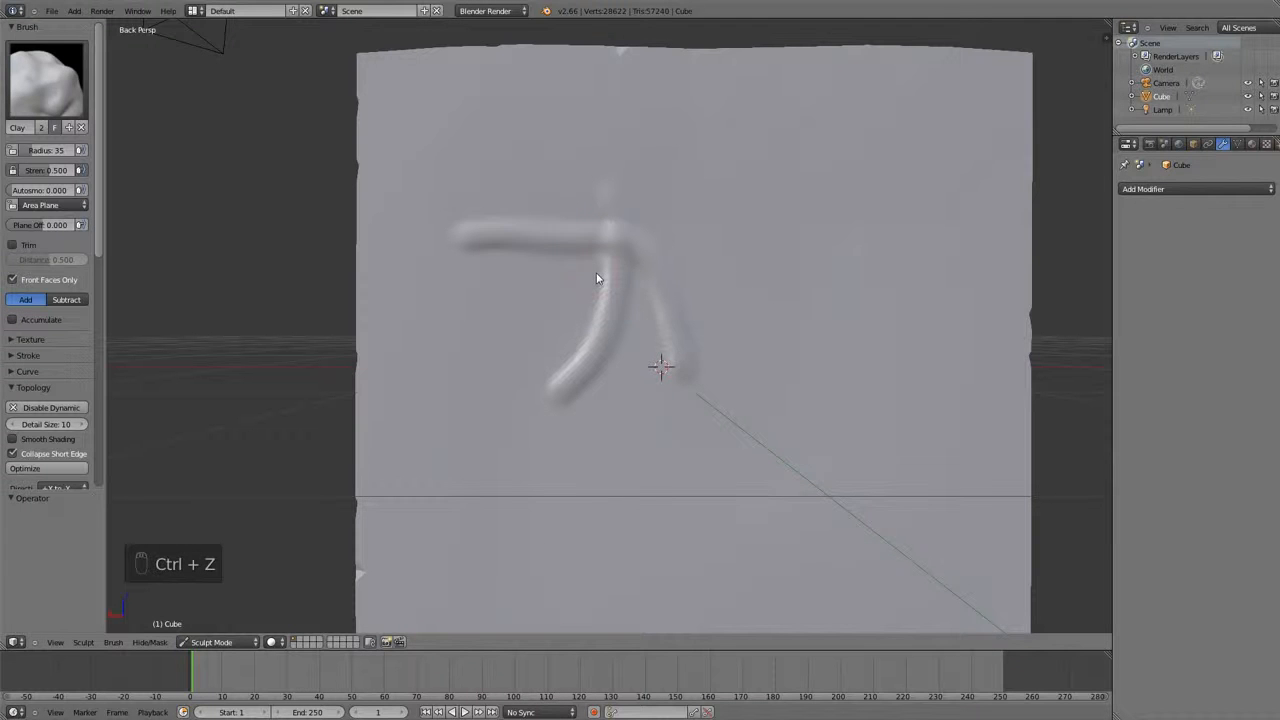
key(ctrl+z)
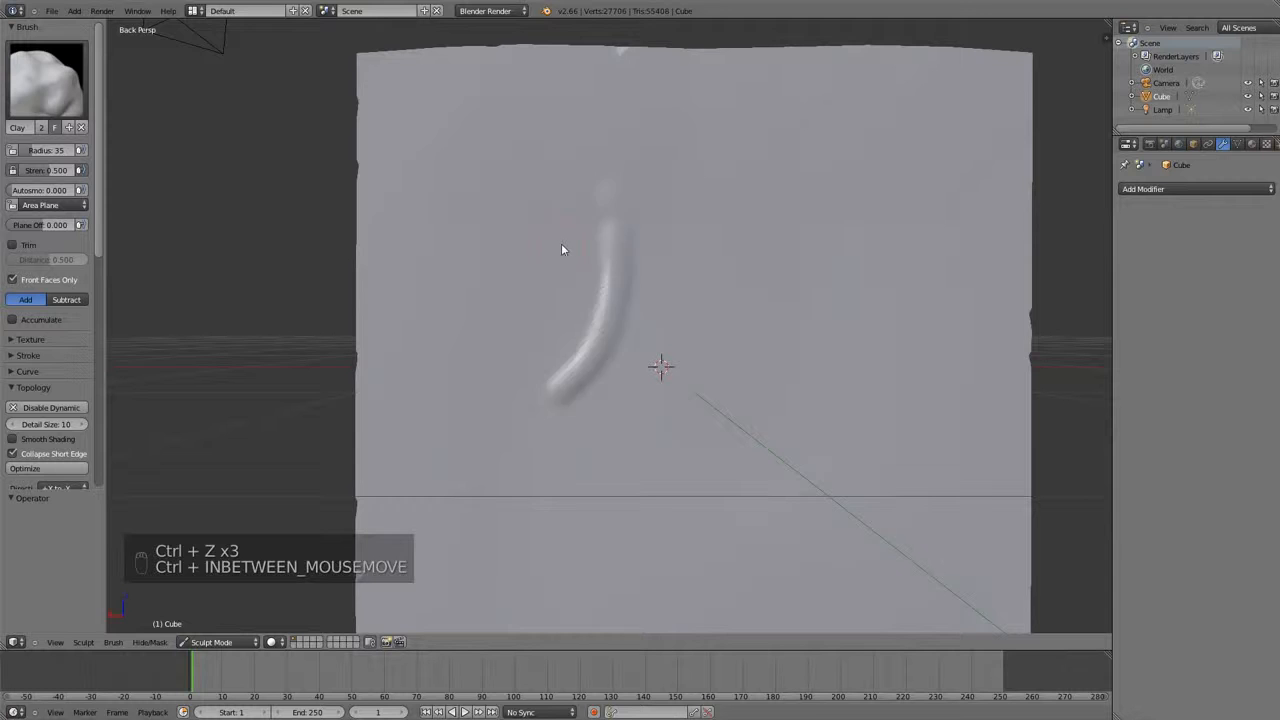
key(ctrl+z)
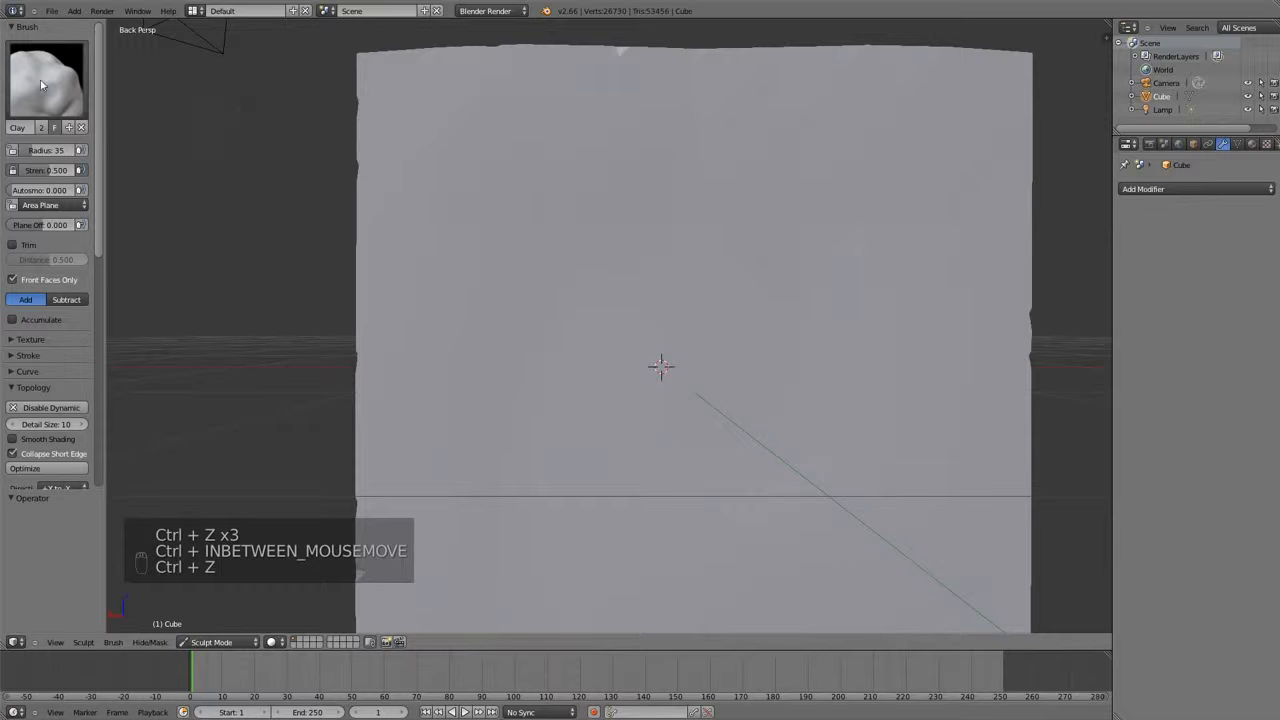
Use the Clay Strips brush to lay three ridged strips across the face, then undo them.
click(44, 80)
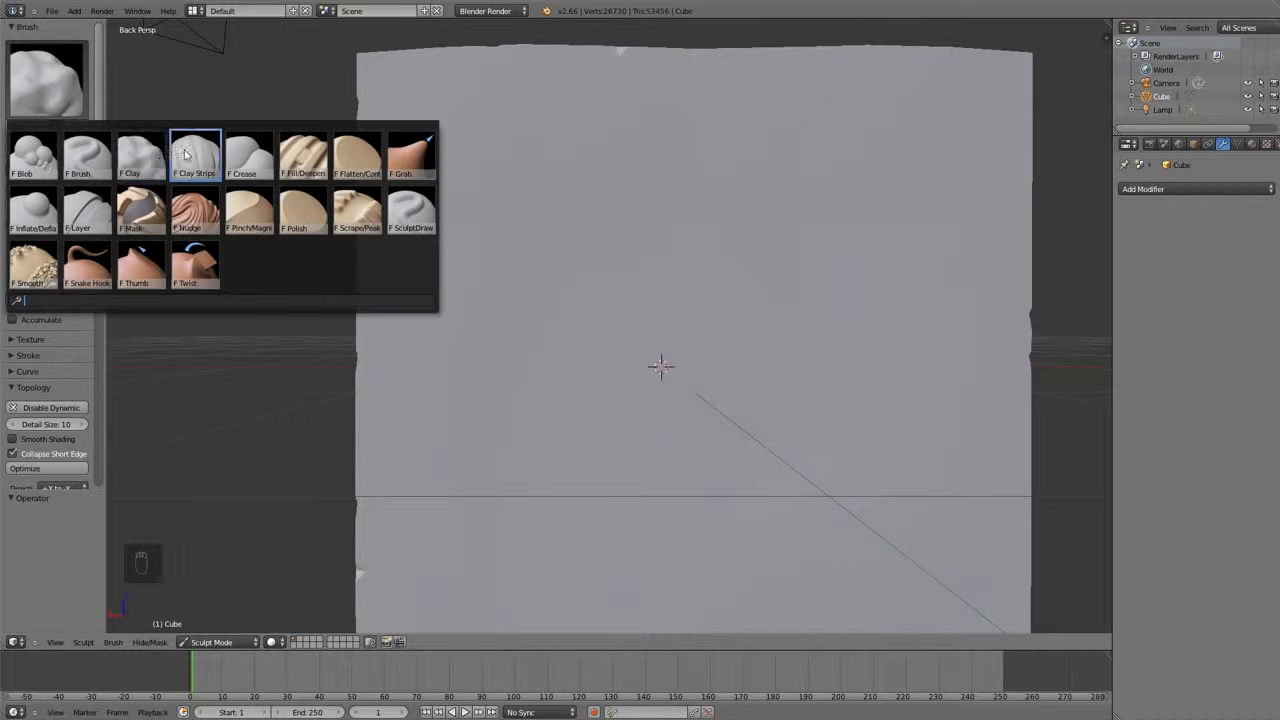
click(194, 156)
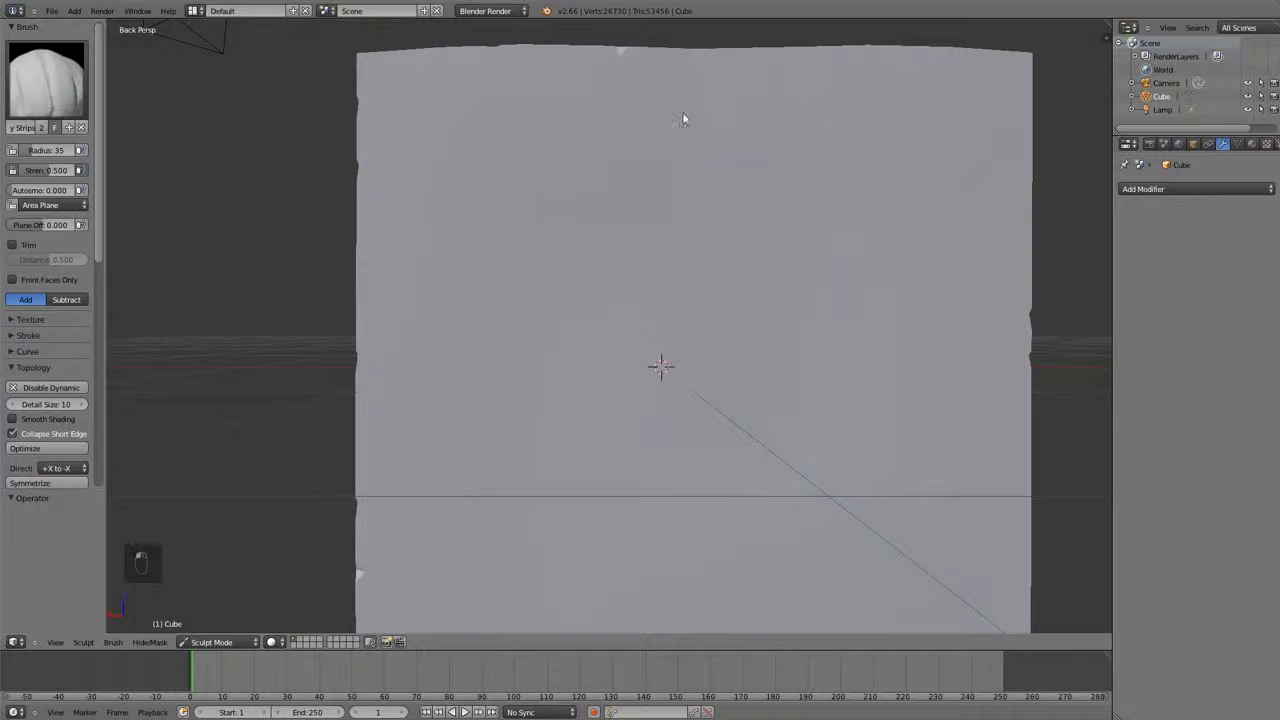
drag(684, 120, 610, 376)
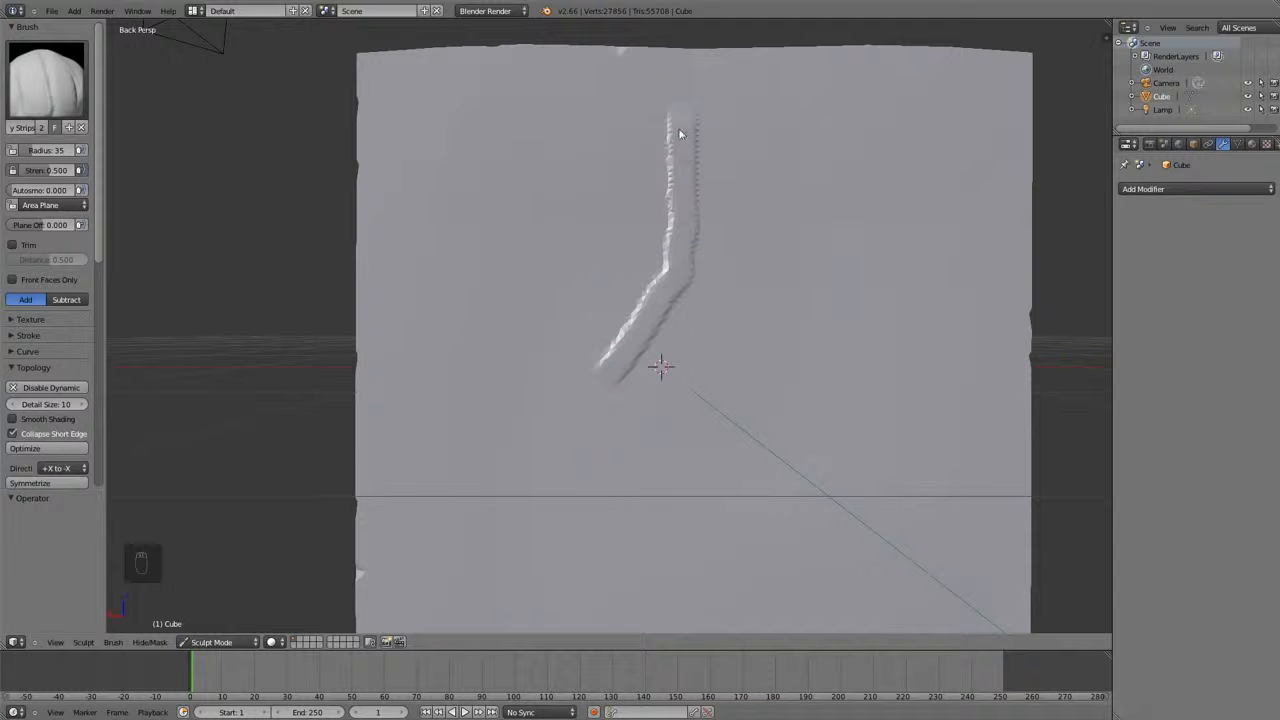
drag(680, 130, 720, 360)
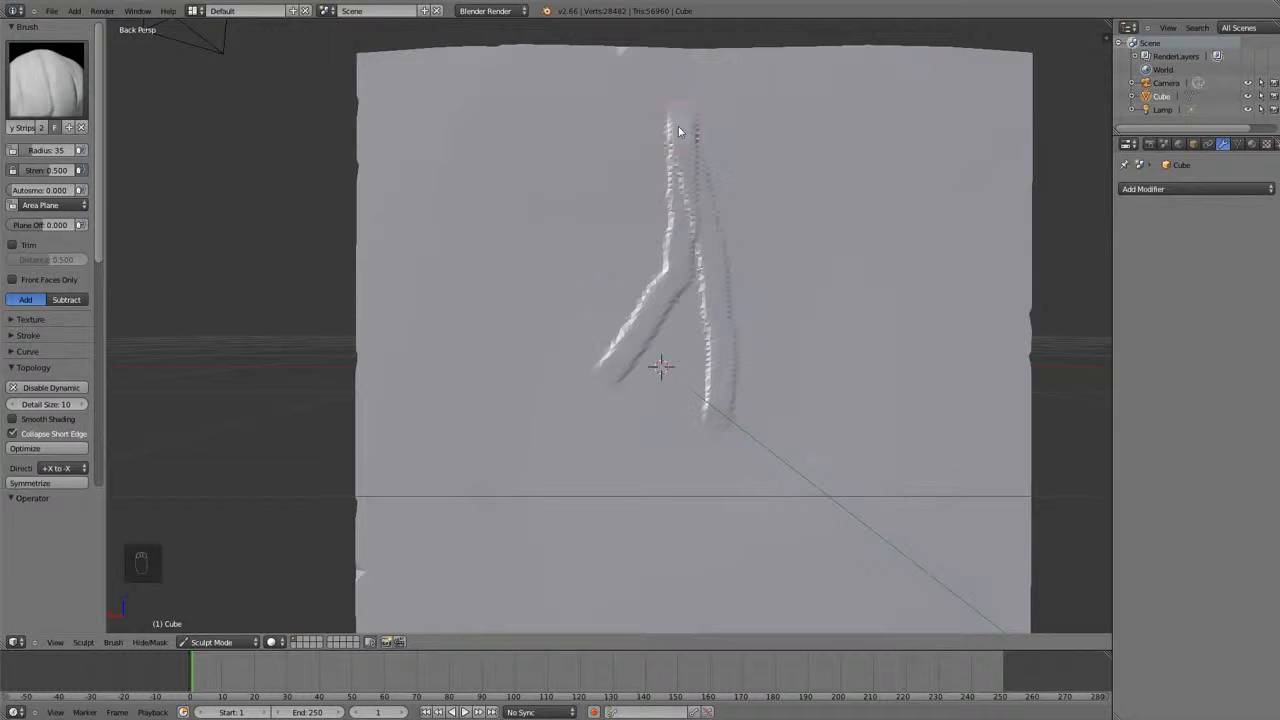
drag(680, 130, 590, 340)
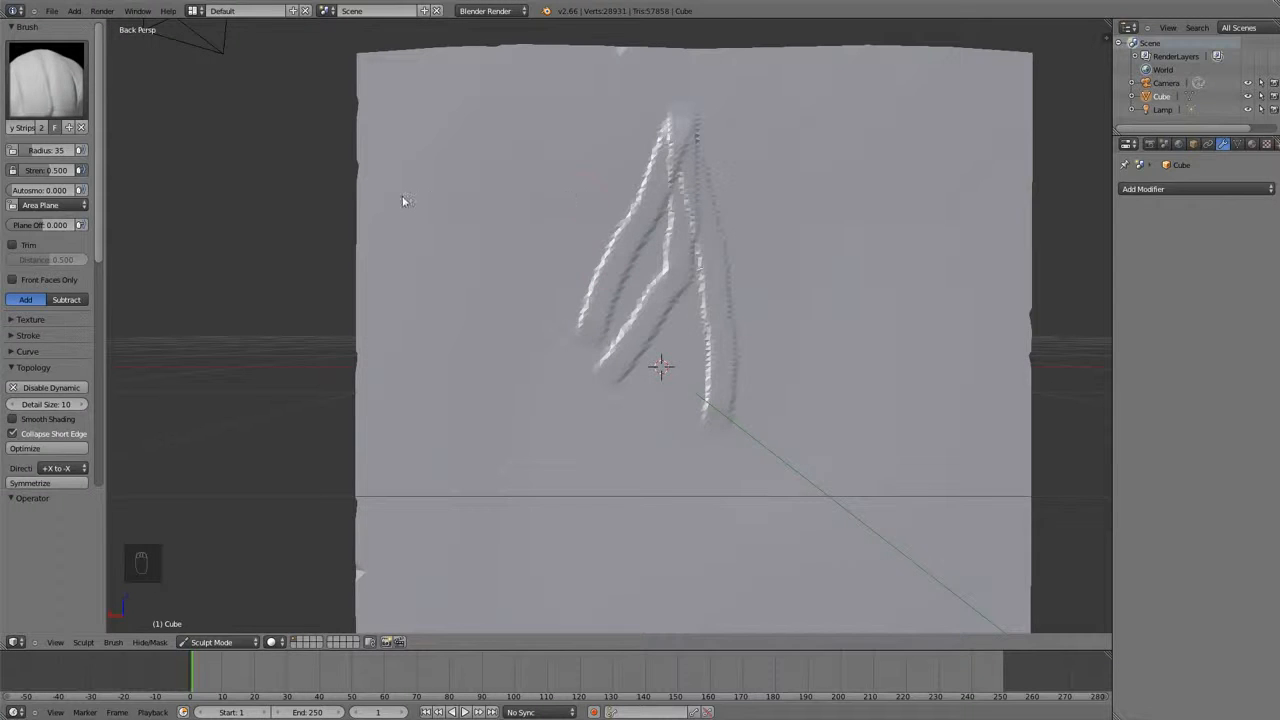
key(ctrl+z)
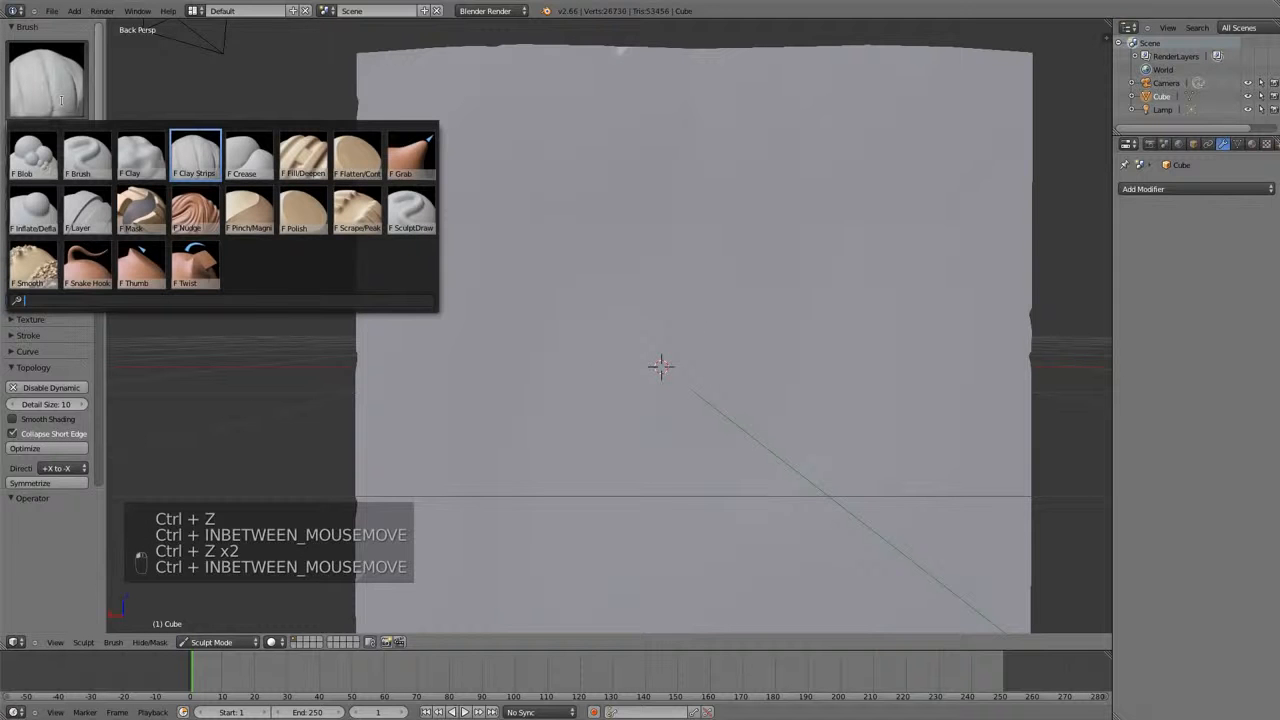
Carve crease grooves into the cube face with the Crease brush, then undo them.
click(248, 156)
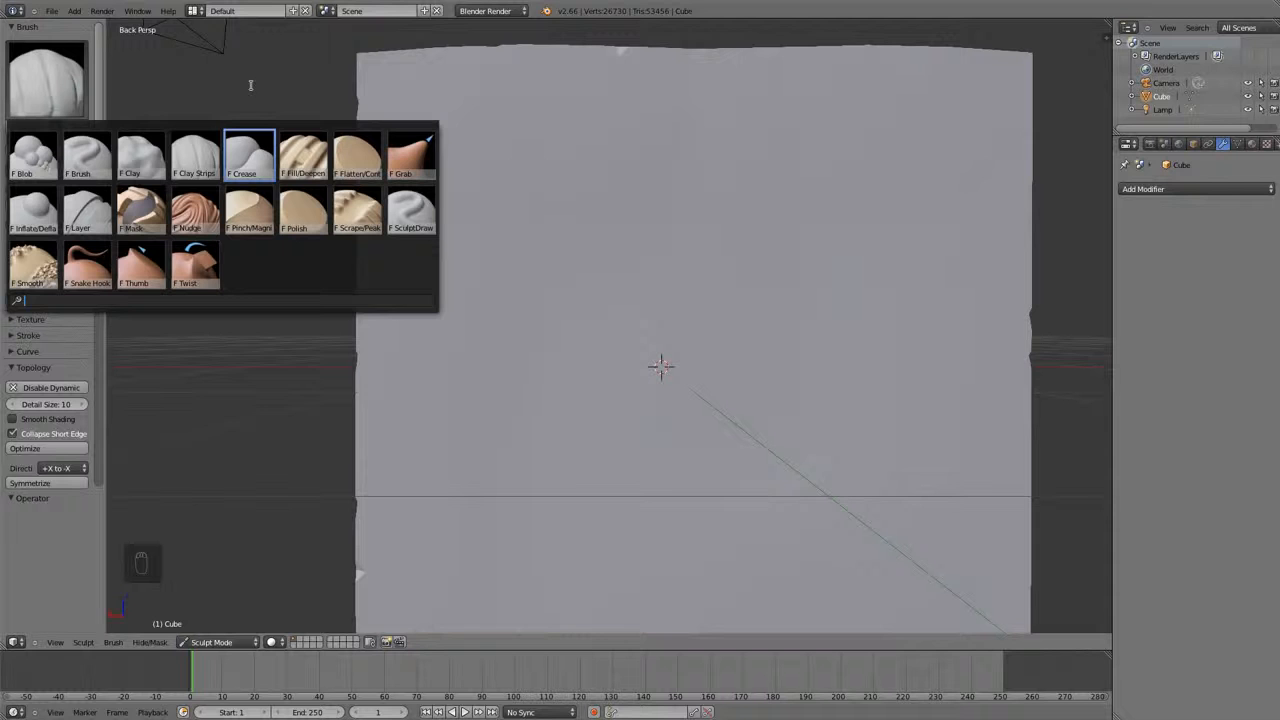
click(194, 156)
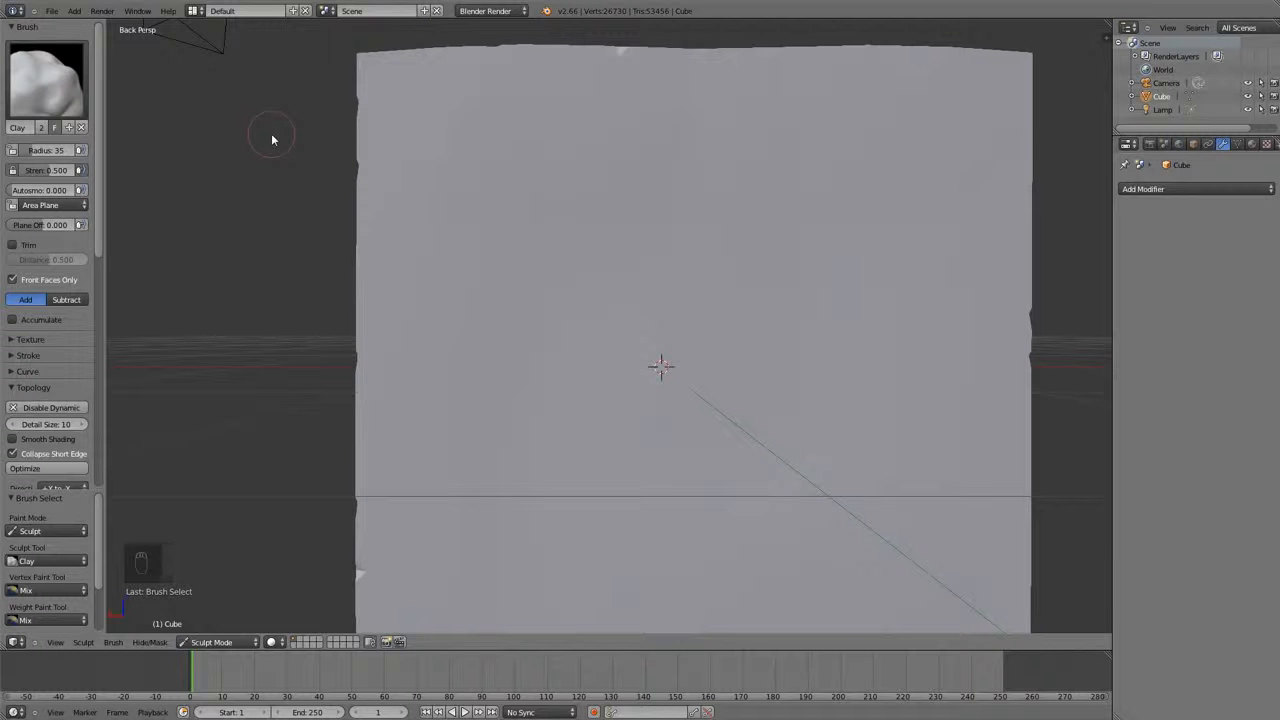
key(shift+c)
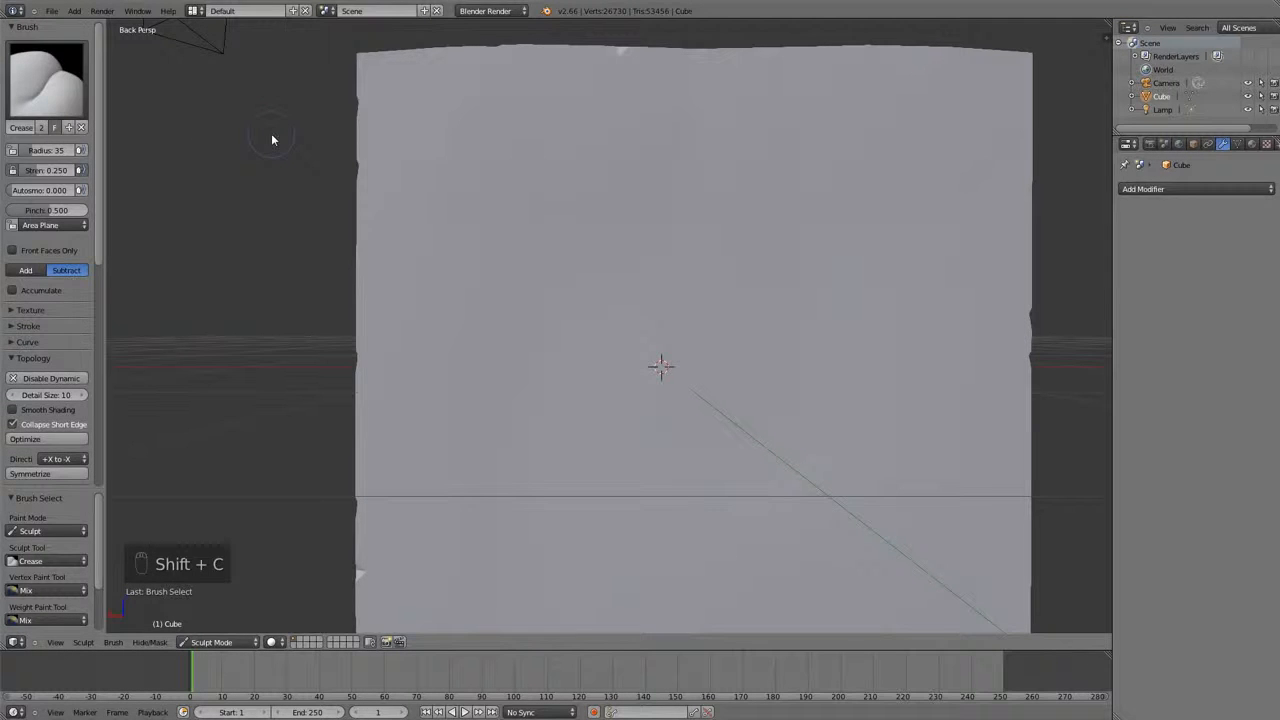
mouse_move(600, 216)
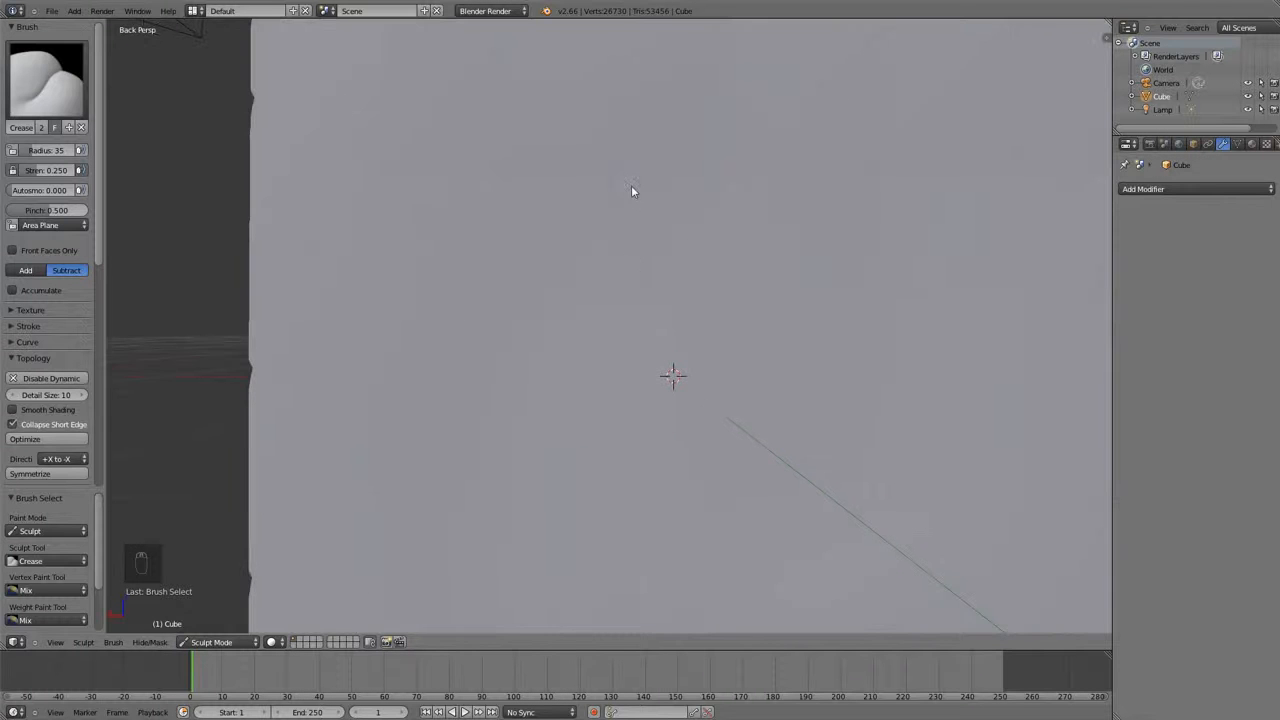
drag(630, 190, 570, 414)
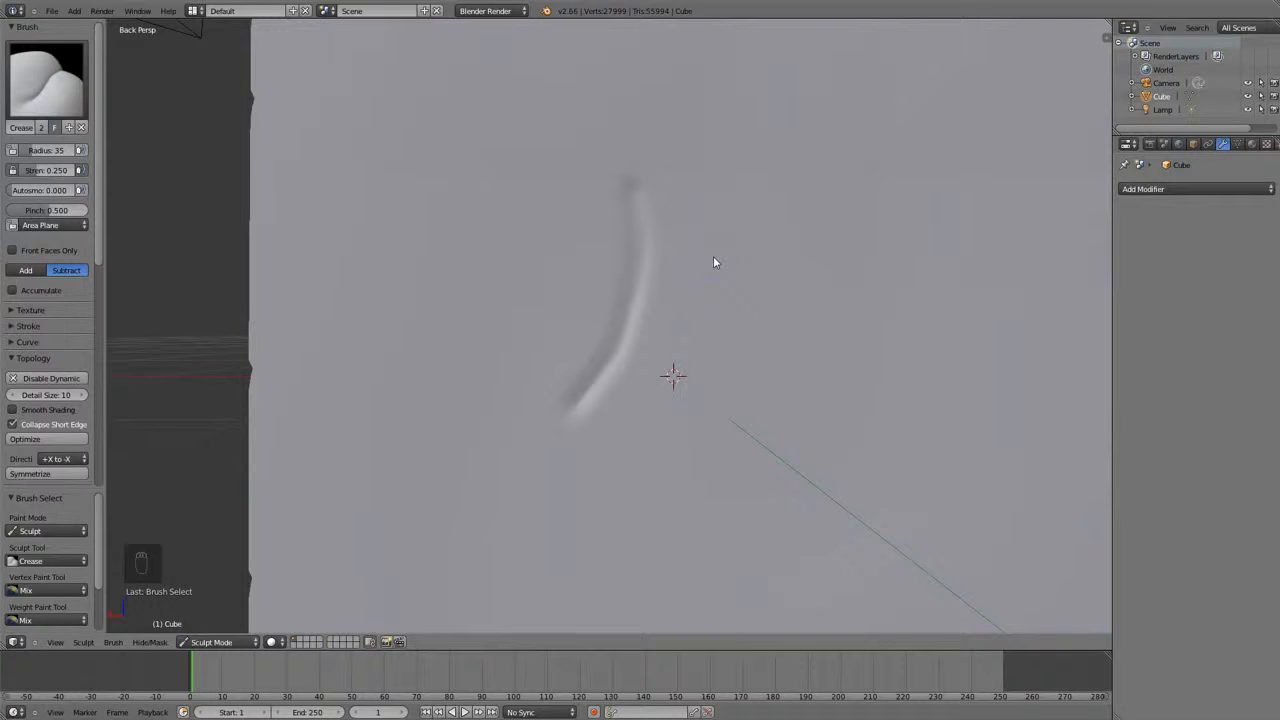
mouse_move(756, 140)
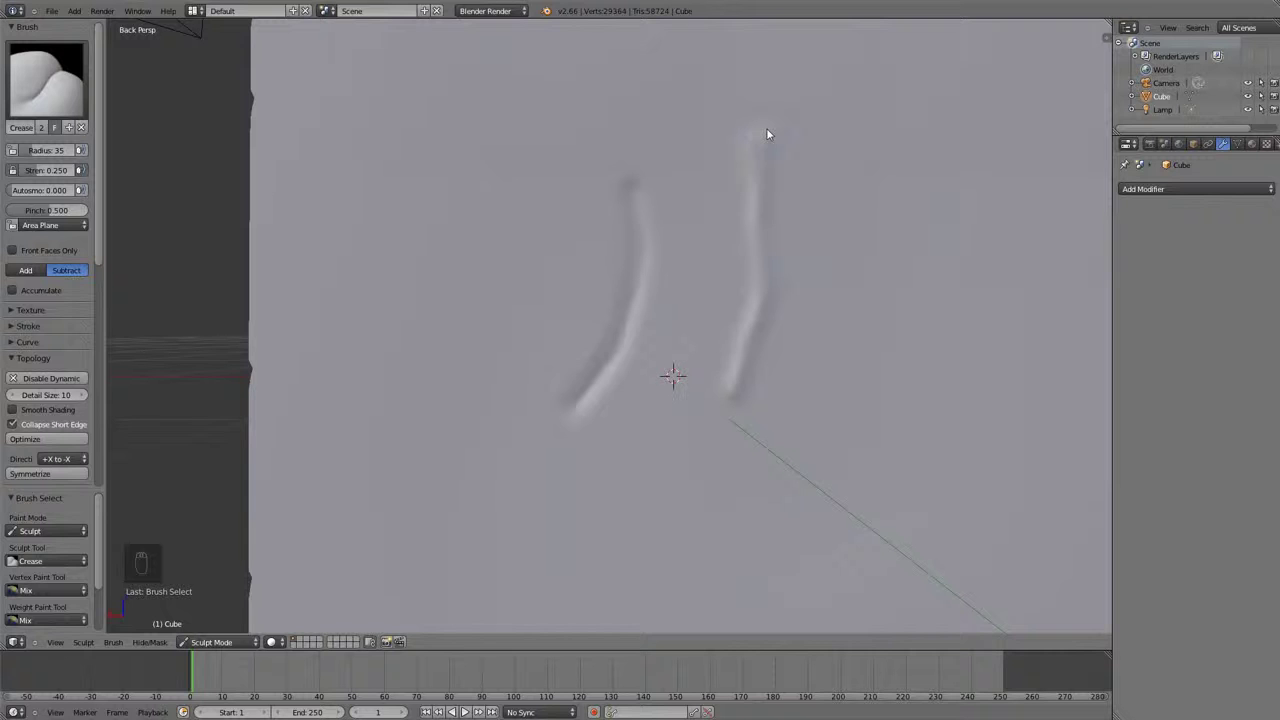
key(ctrl+z)
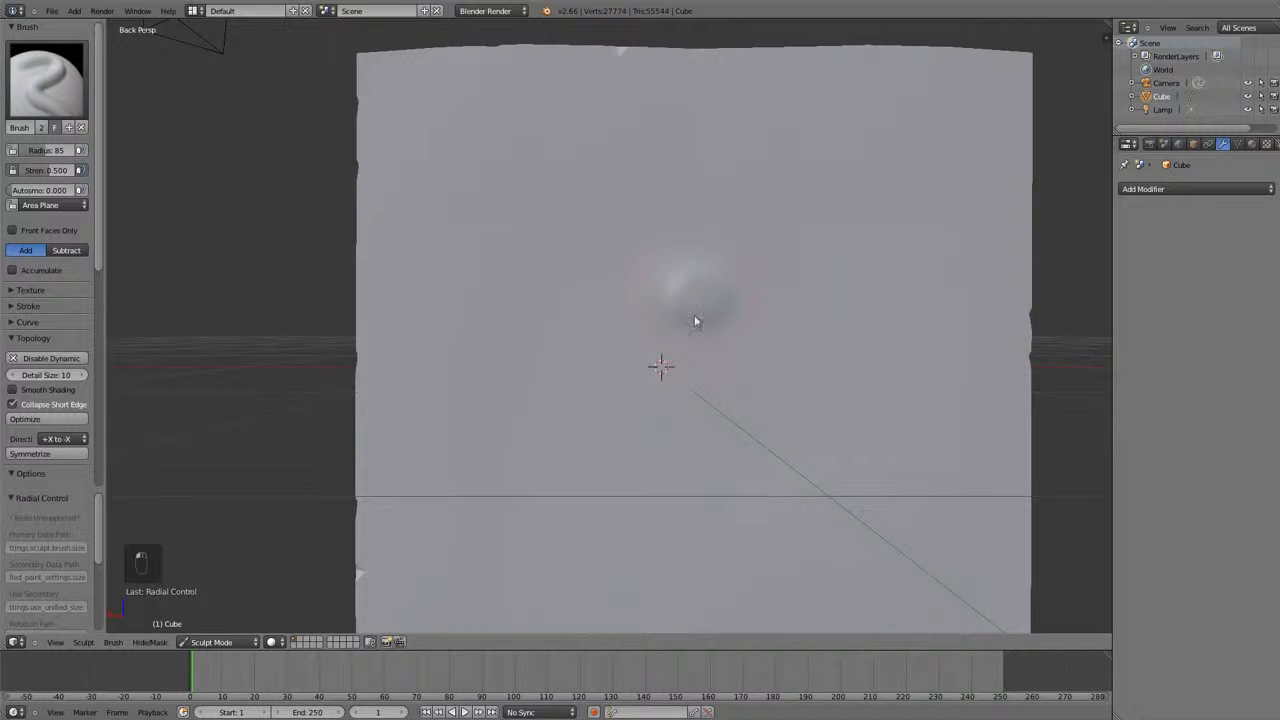
Sculpt three puffy blobs on the cube face, merging the right-hand pair.
drag(696, 320, 688, 428)
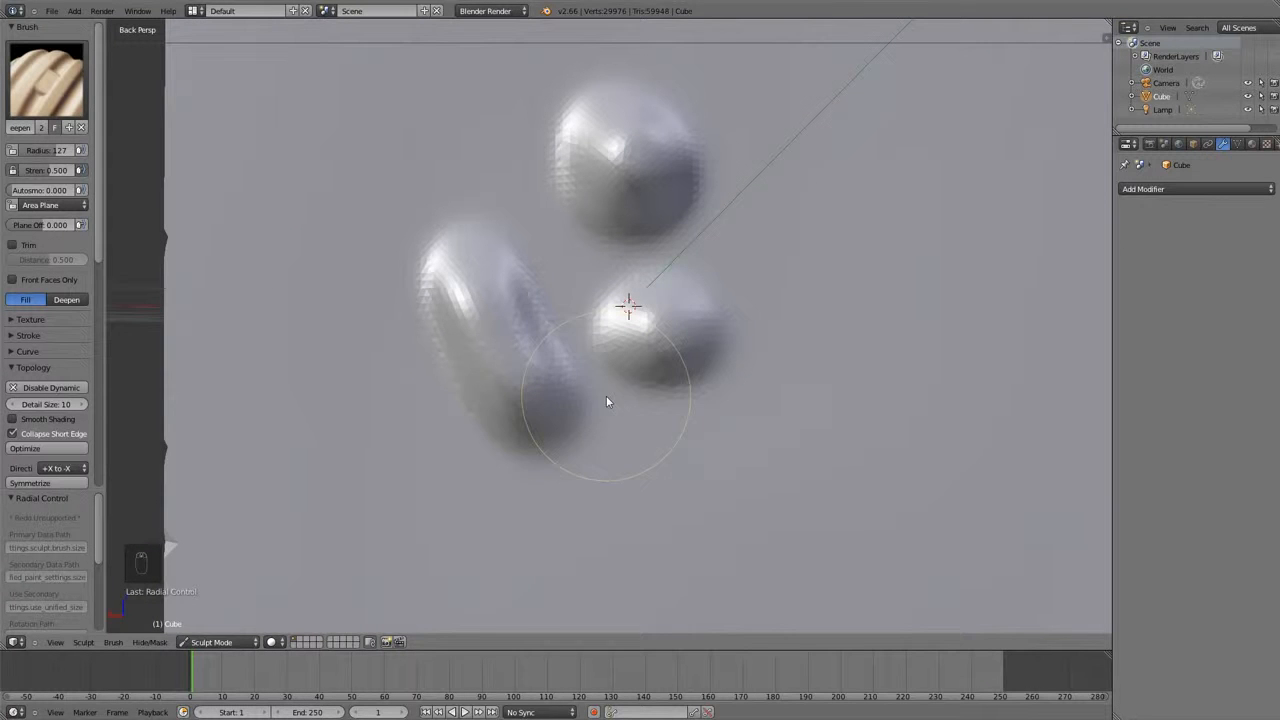
mouse_move(704, 288)
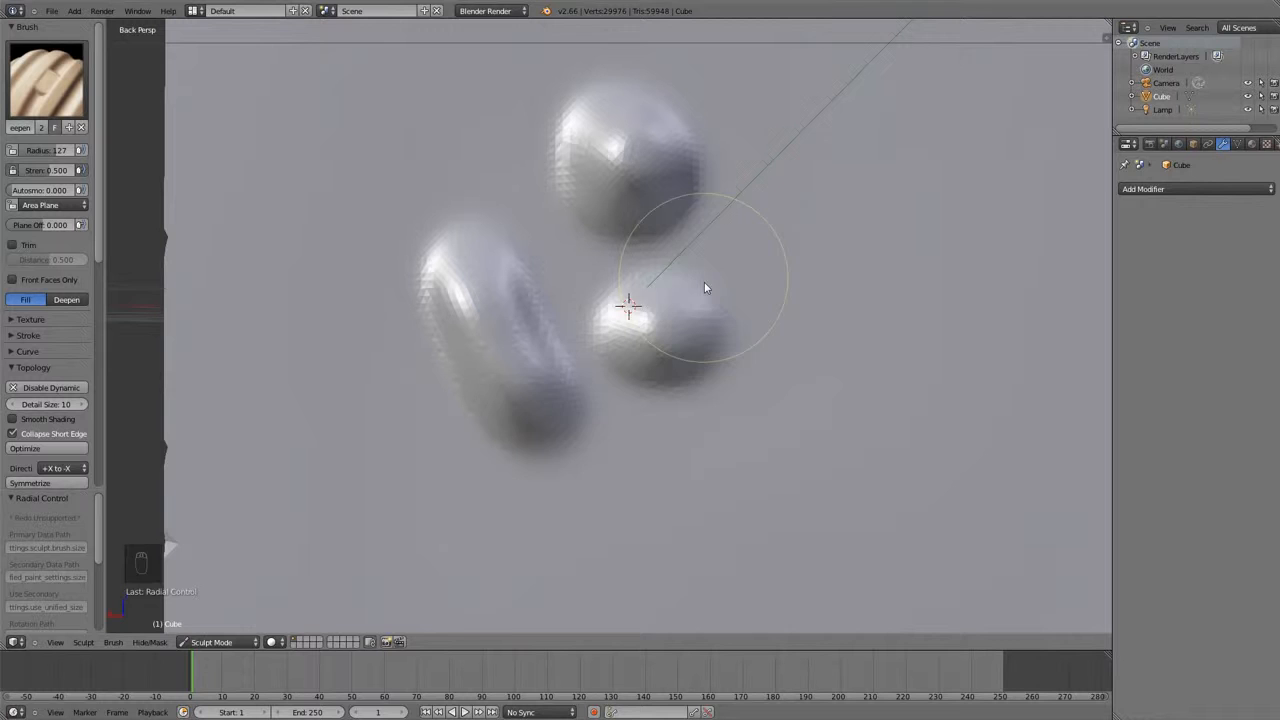
mouse_move(598, 380)
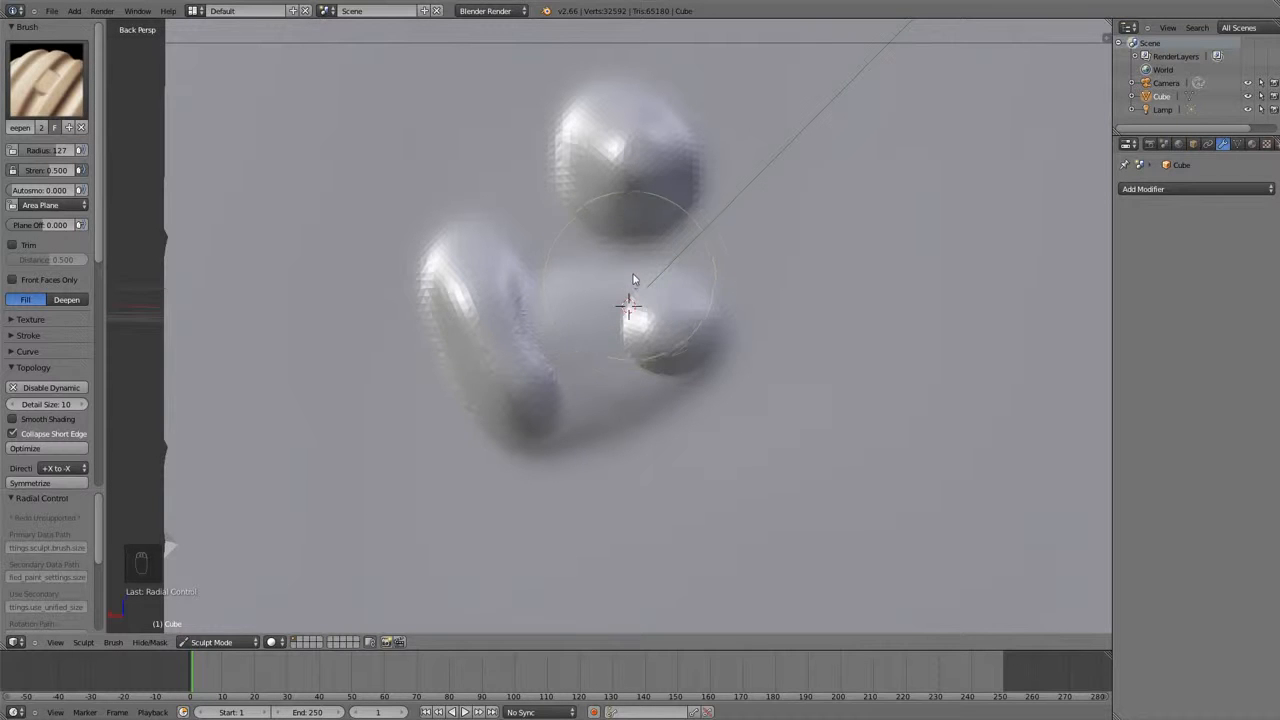
mouse_move(628, 258)
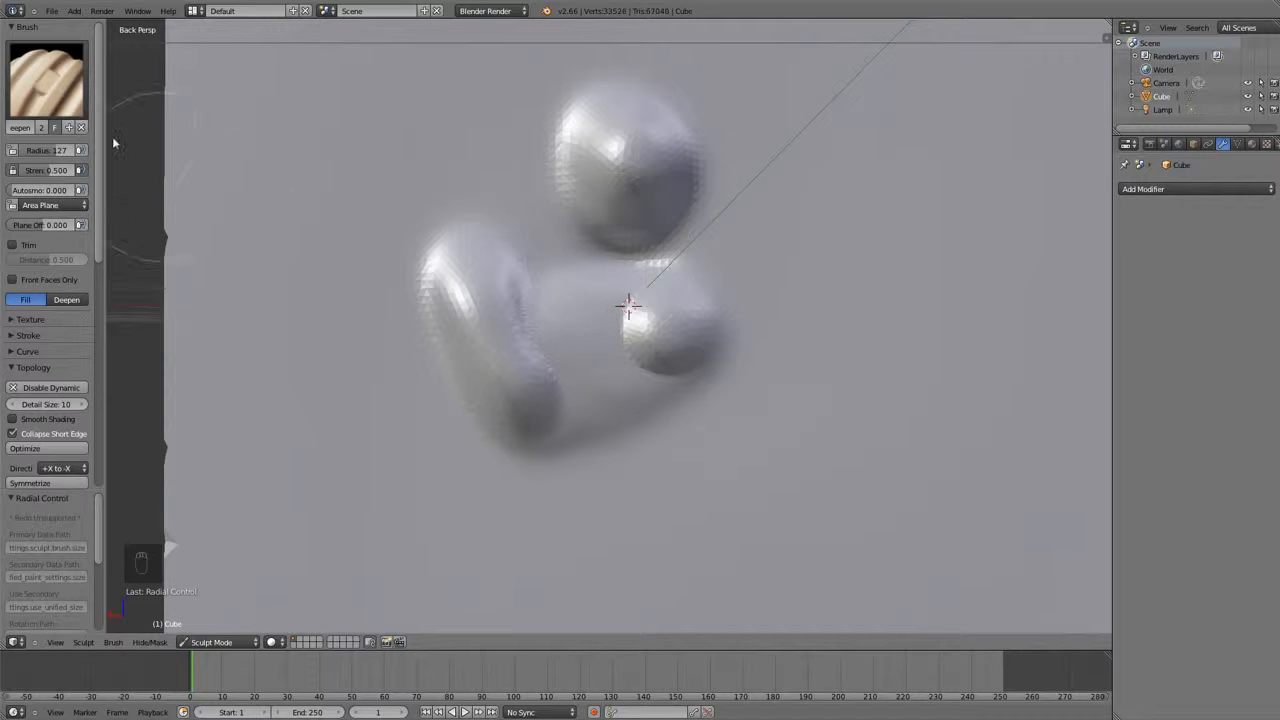
click(48, 80)
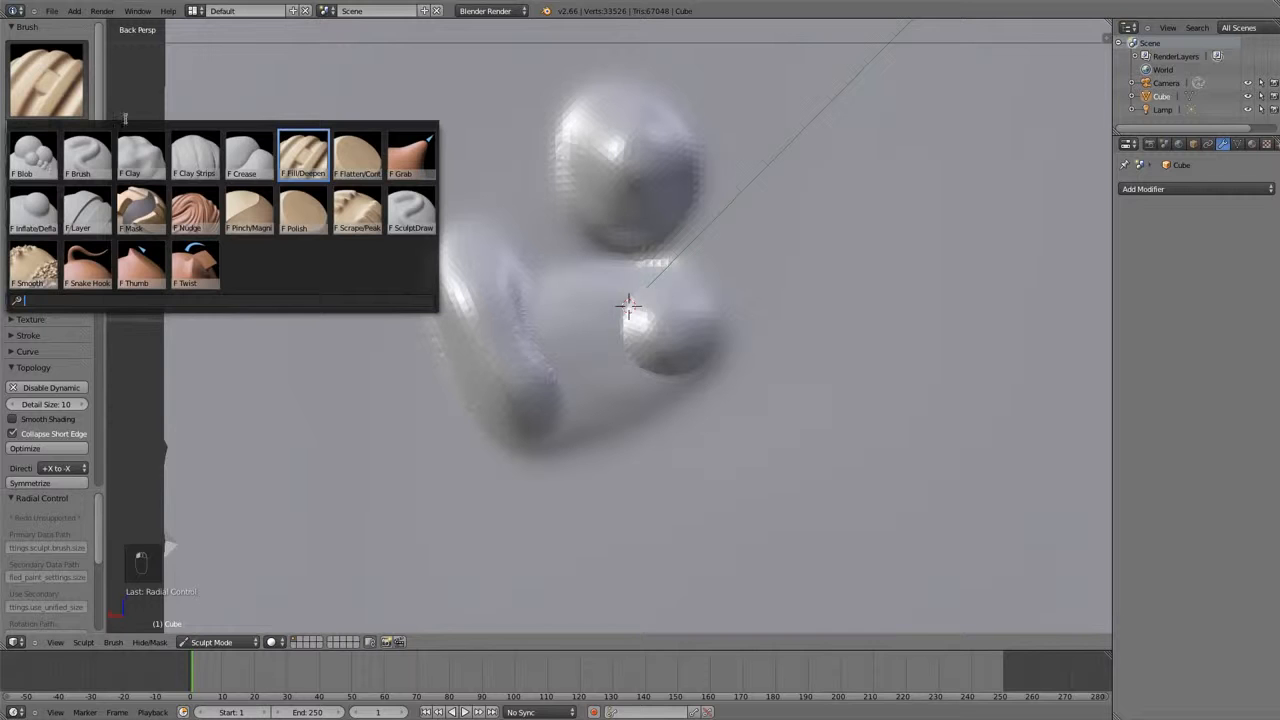
Switch to the Flatten brush to level the top of the upper blob.
click(356, 156)
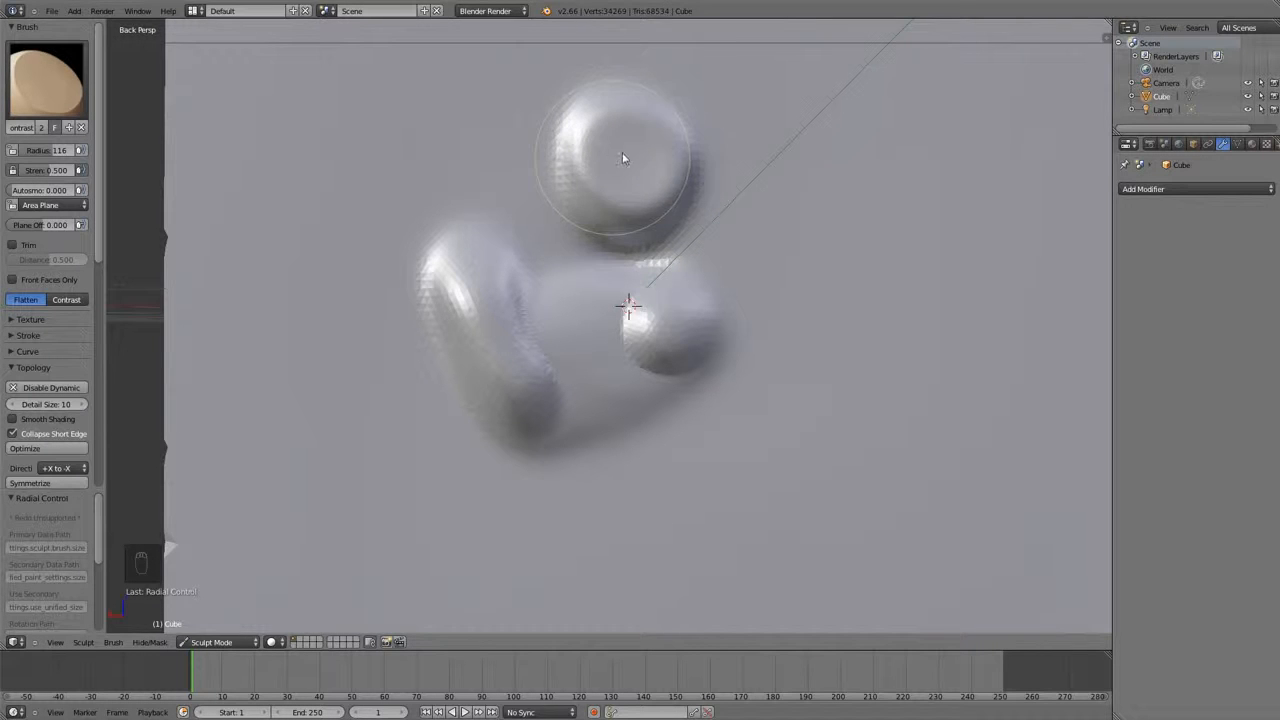
mouse_move(622, 140)
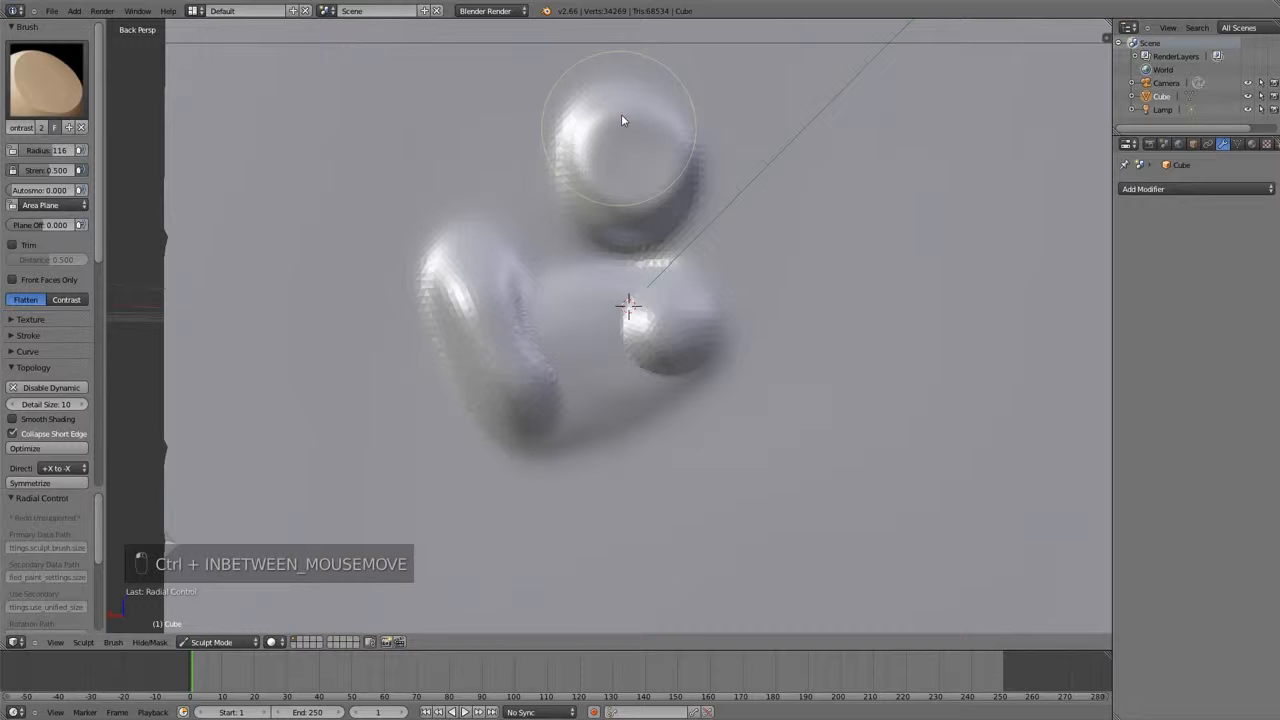
mouse_move(636, 144)
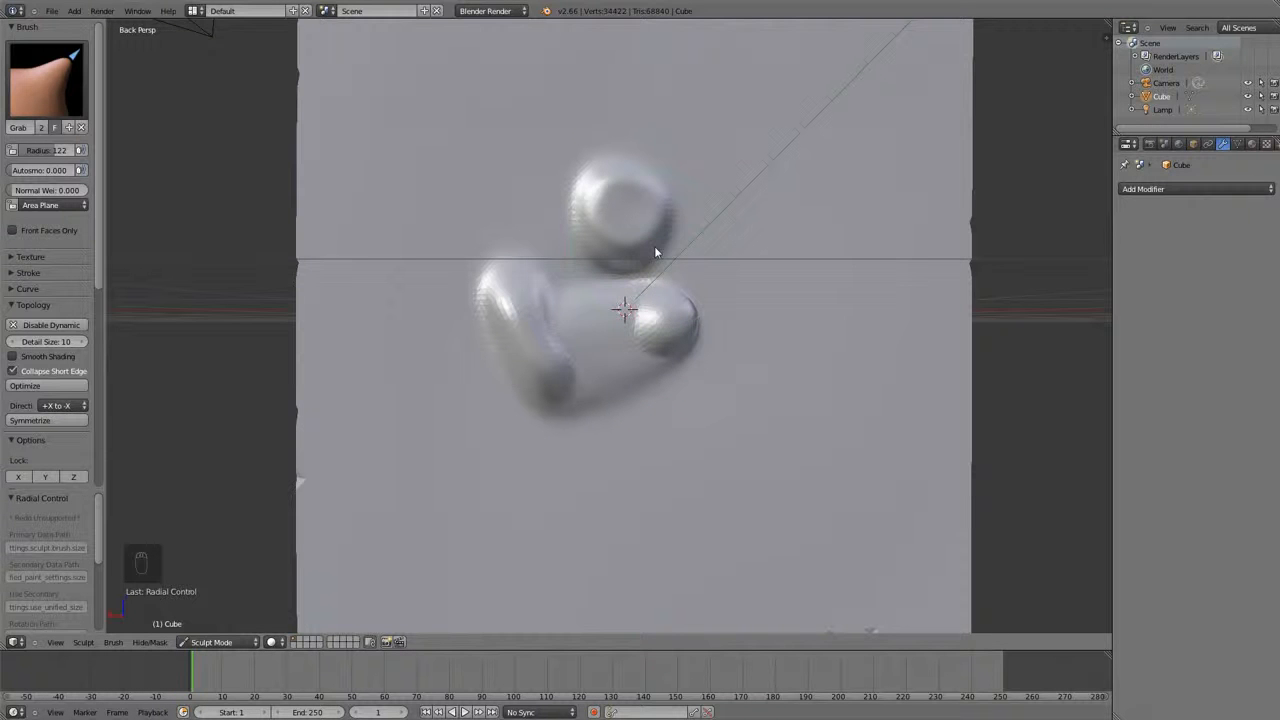
drag(656, 252, 784, 282)
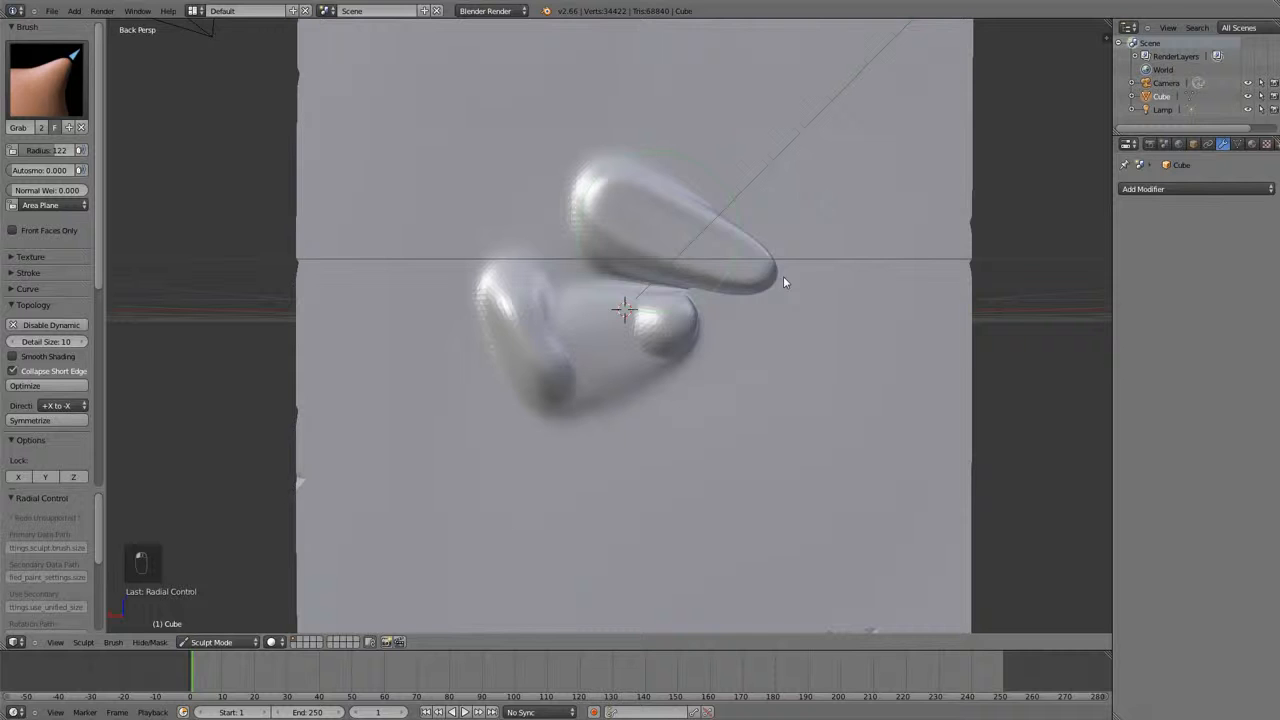
drag(784, 282, 1026, 384)
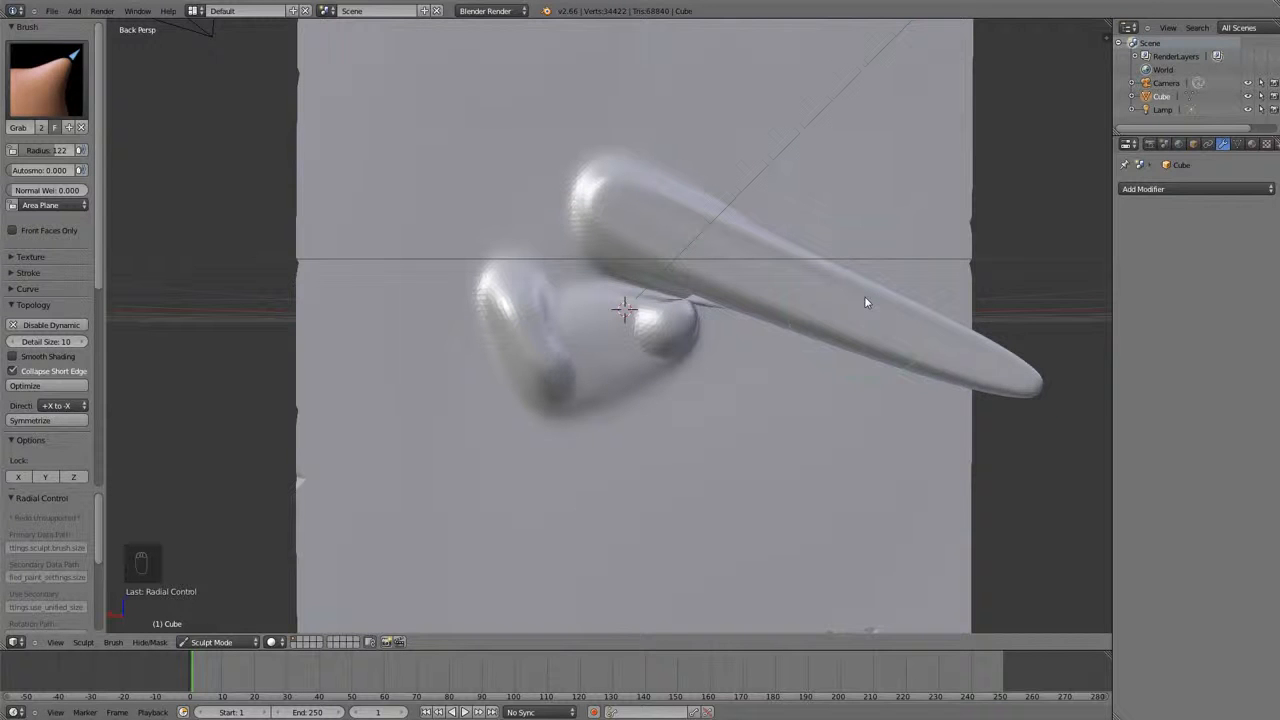
key(ctrl+z)
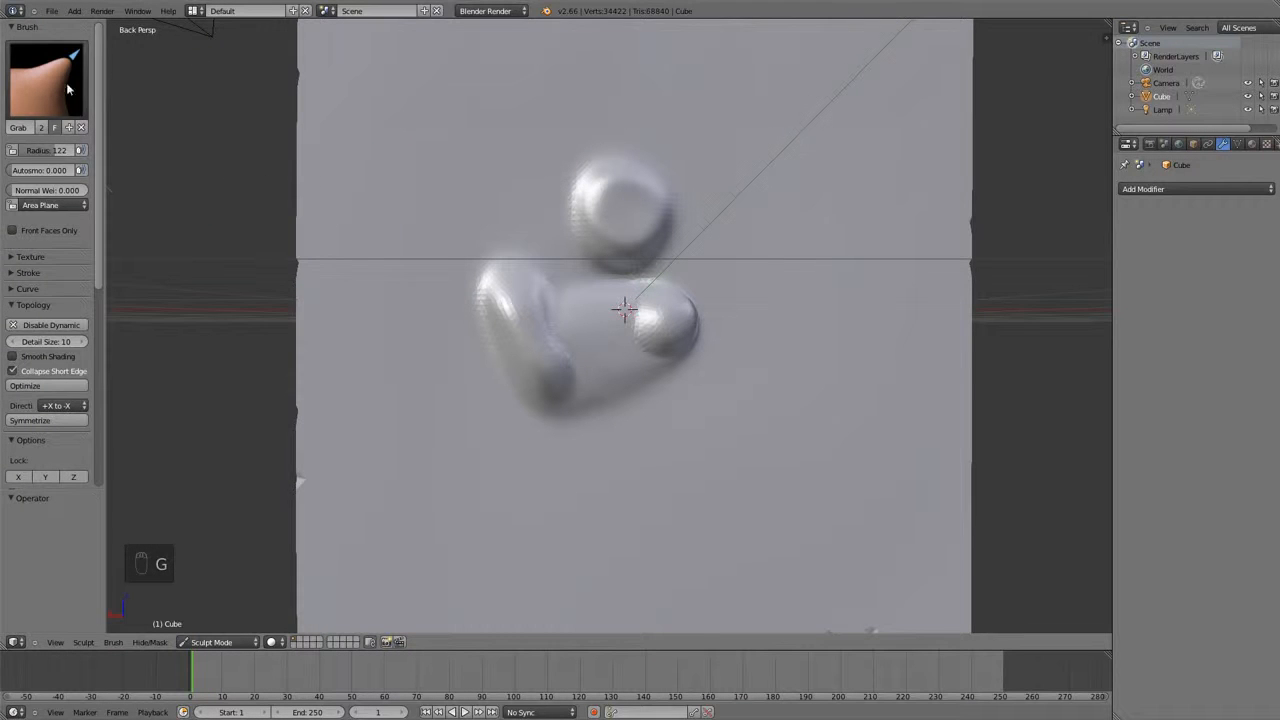
click(46, 80)
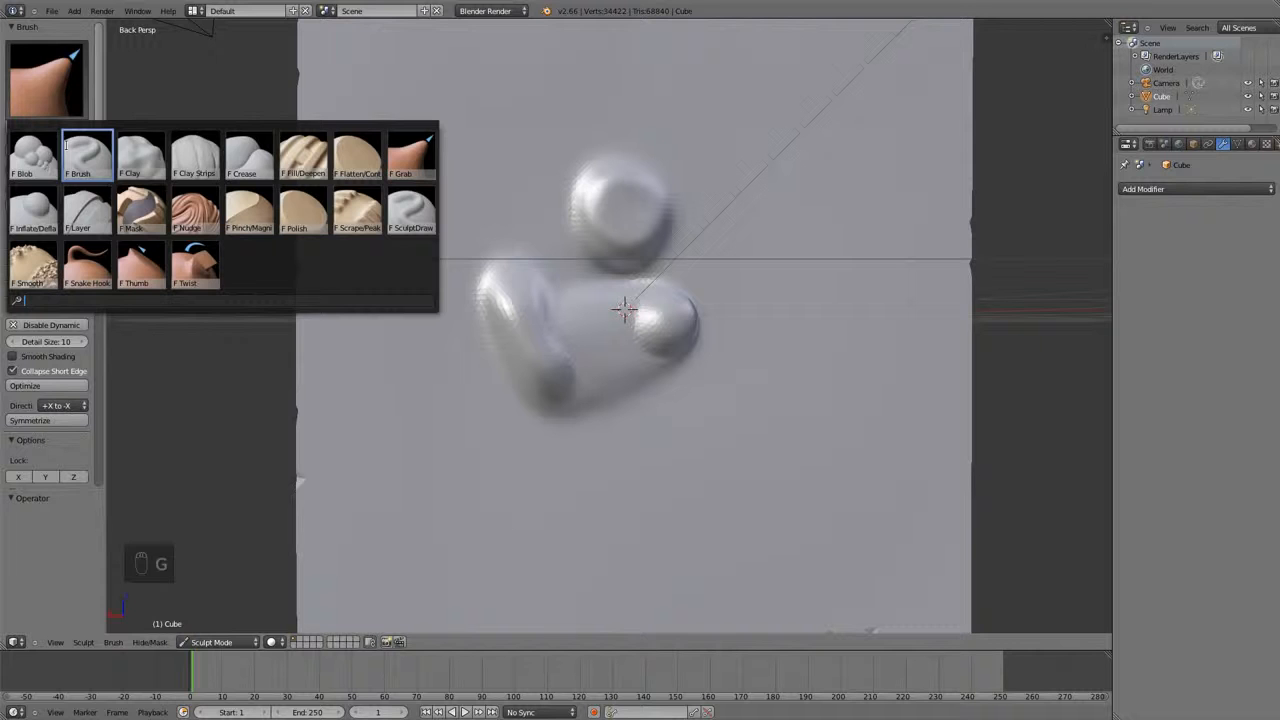
Use the Inflate brush to swell the lower end of the left blob.
click(32, 210)
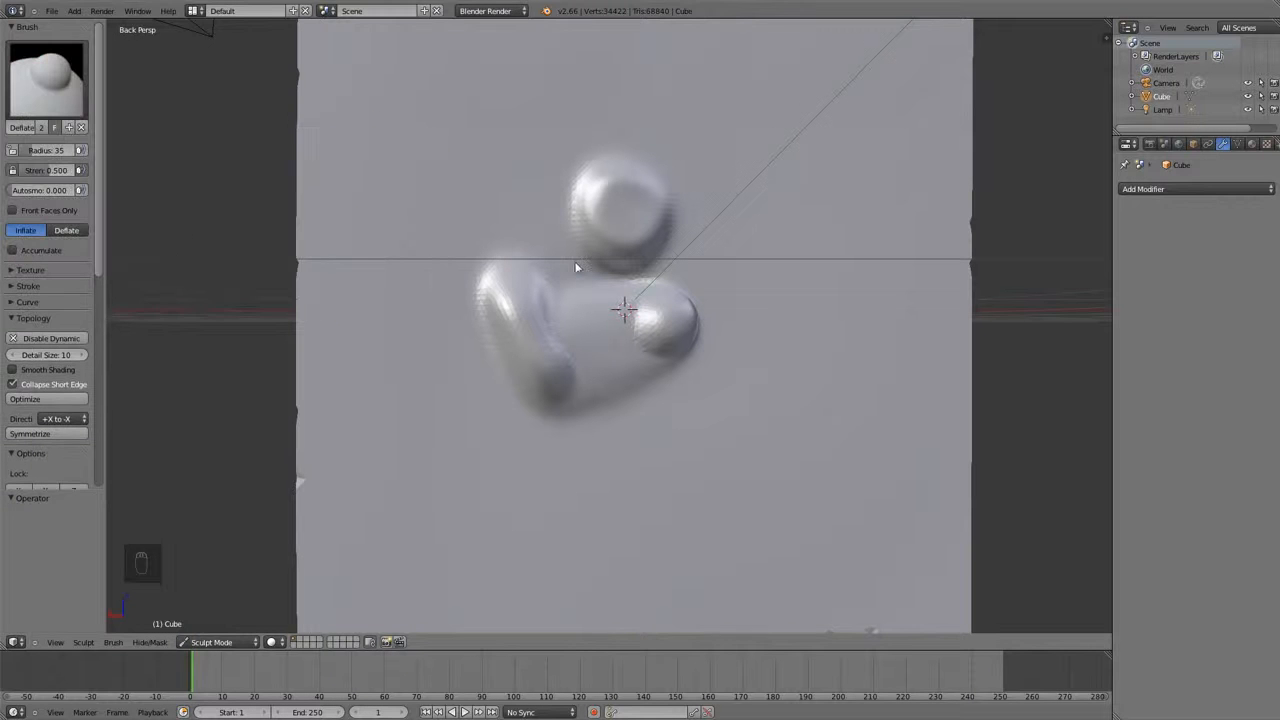
key(f)
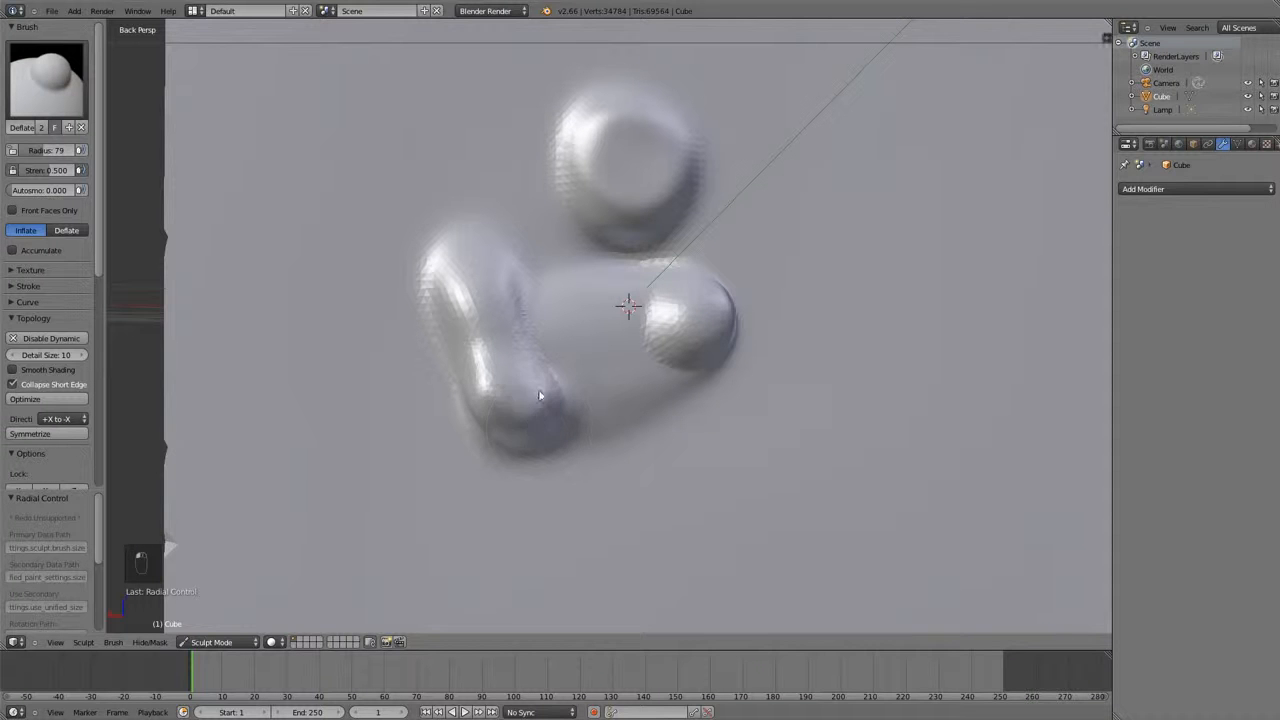
drag(540, 396, 484, 414)
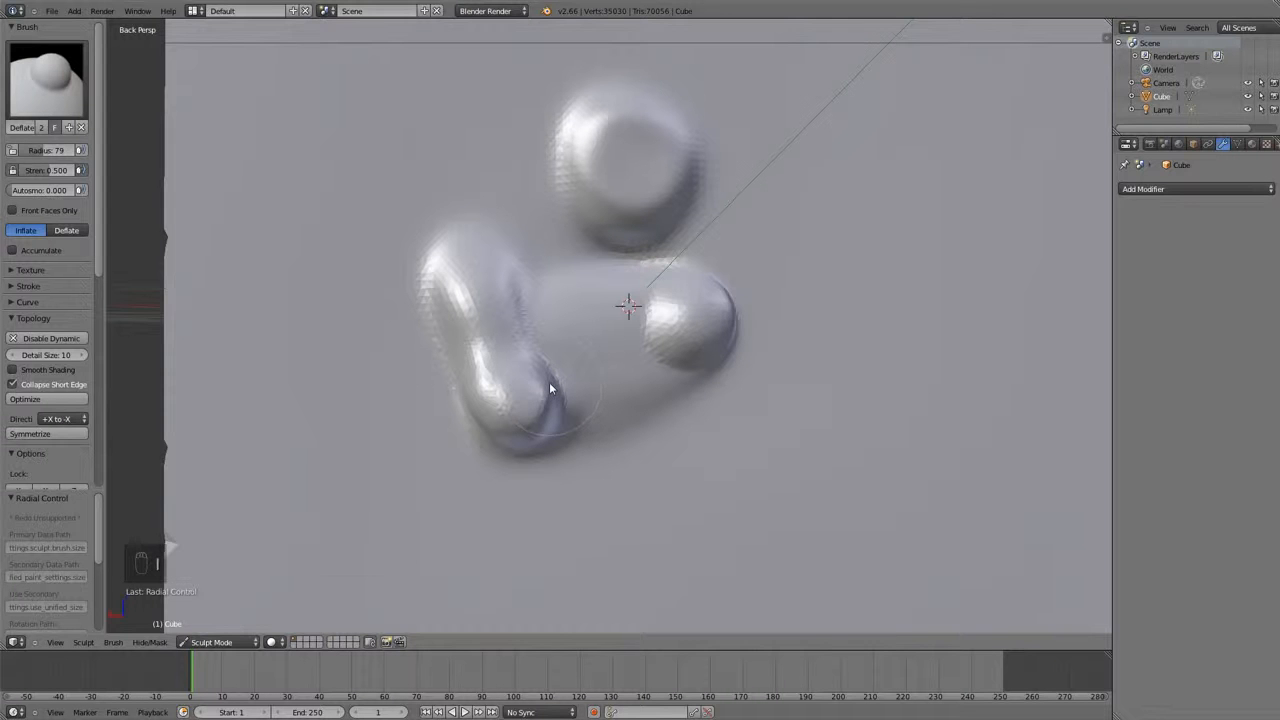
click(44, 78)
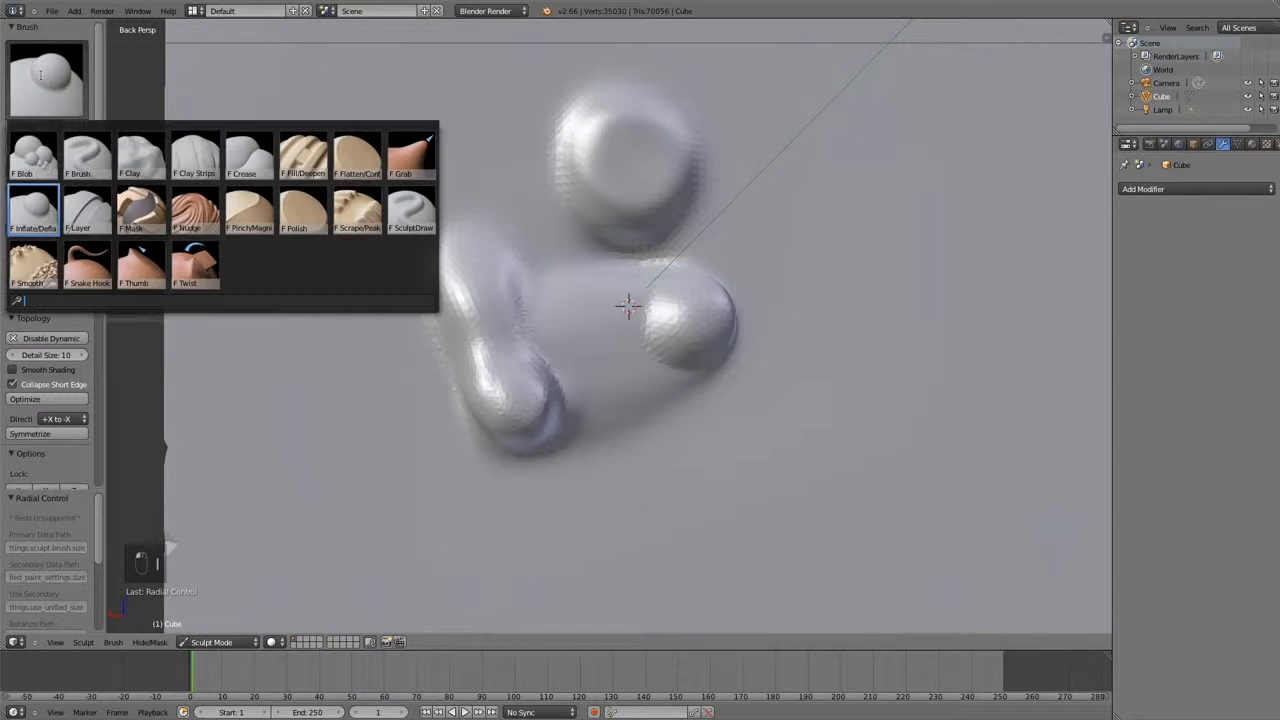
click(84, 210)
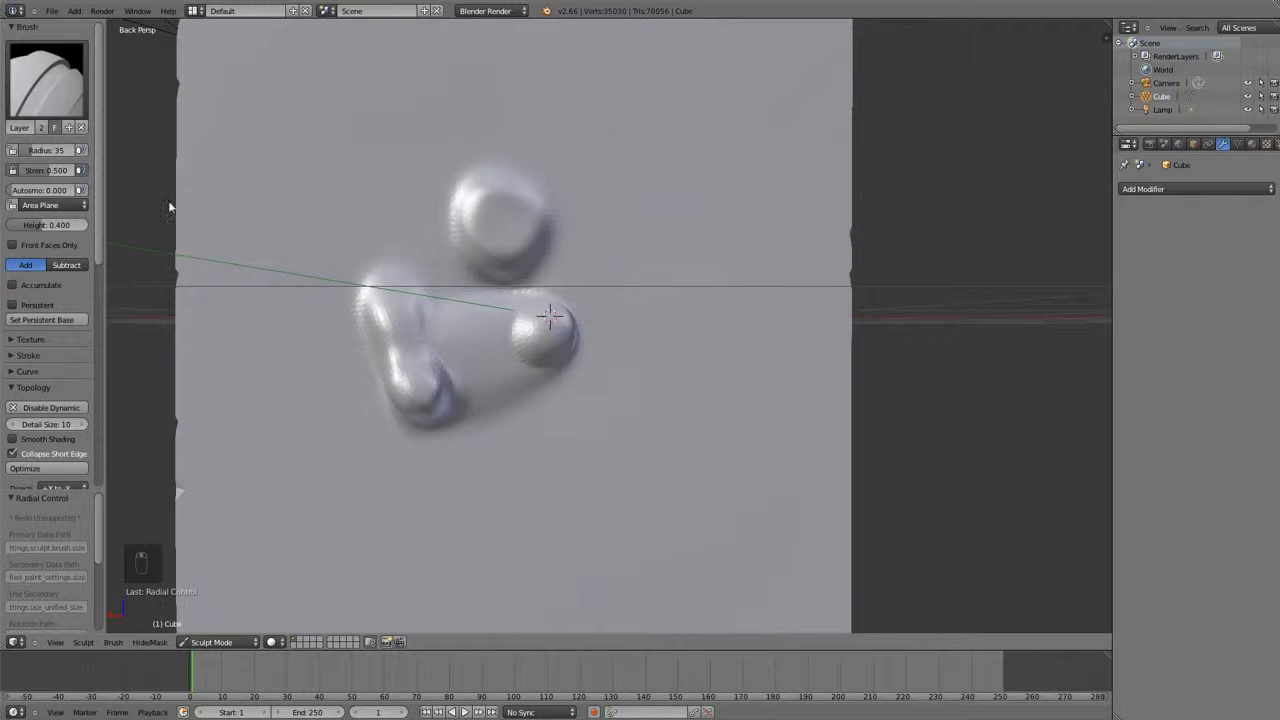
mouse_move(688, 236)
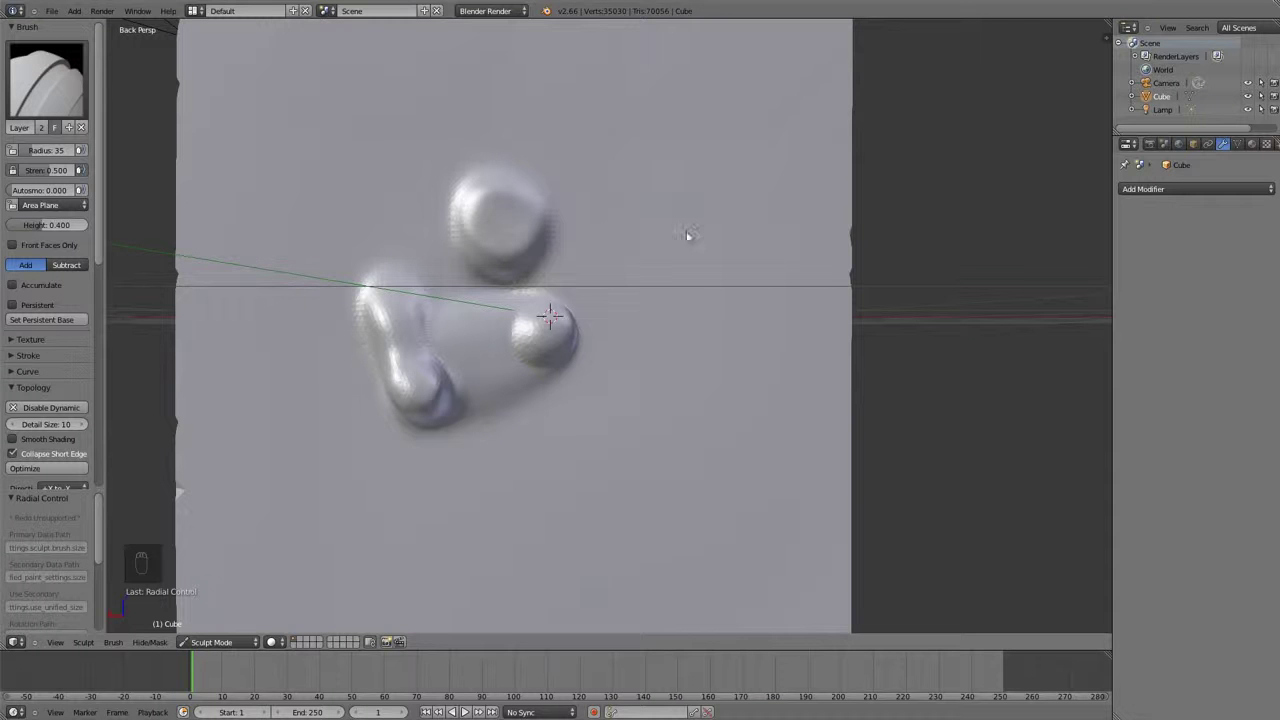
click(46, 78)
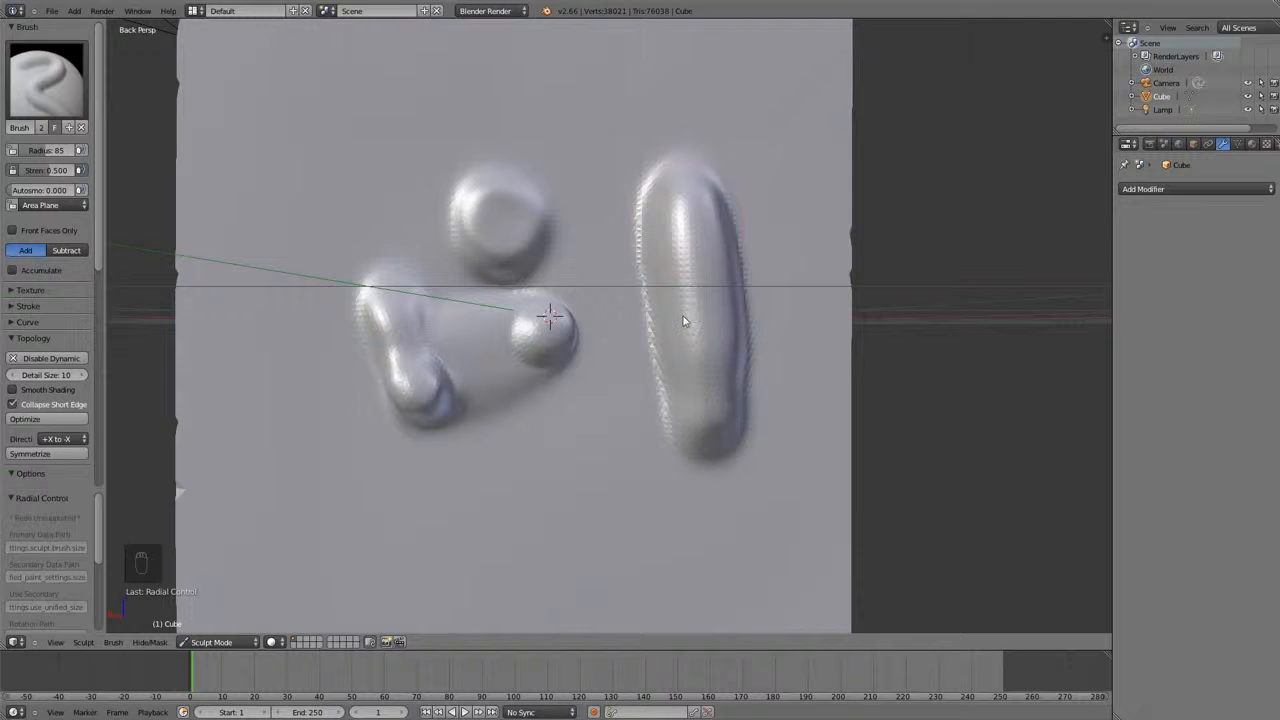
key(ctrl+z)
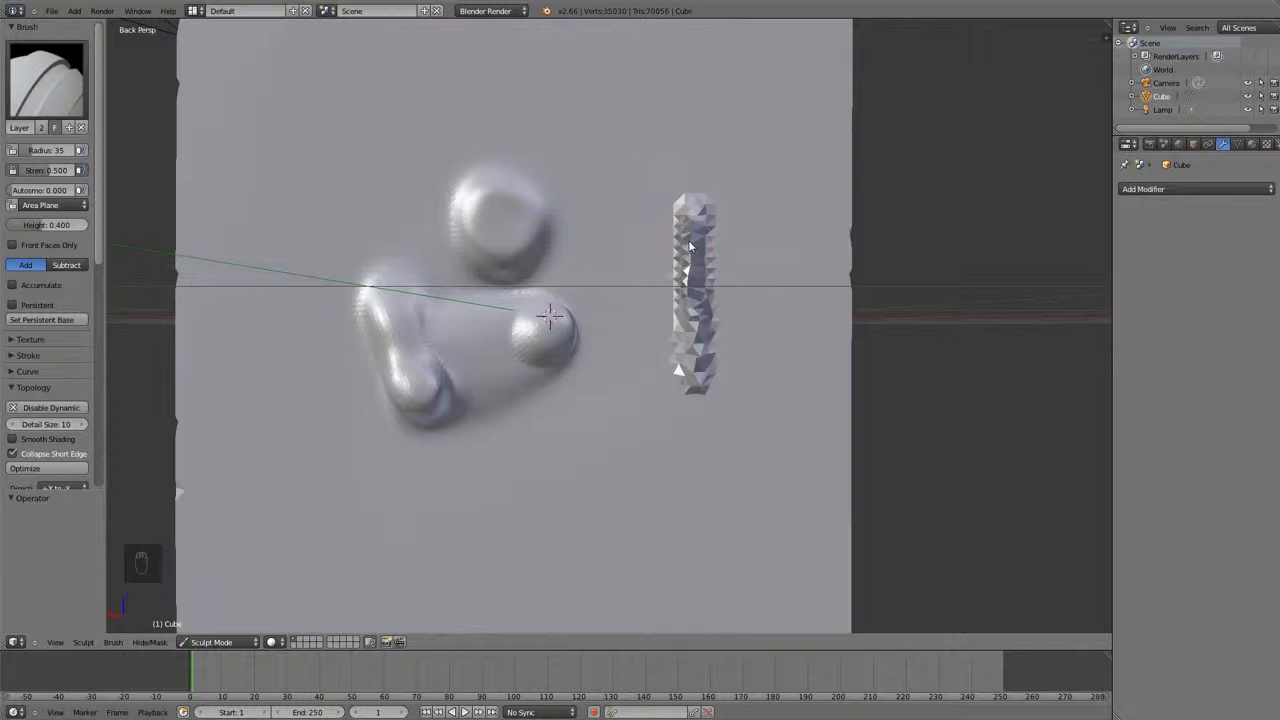
mouse_move(696, 228)
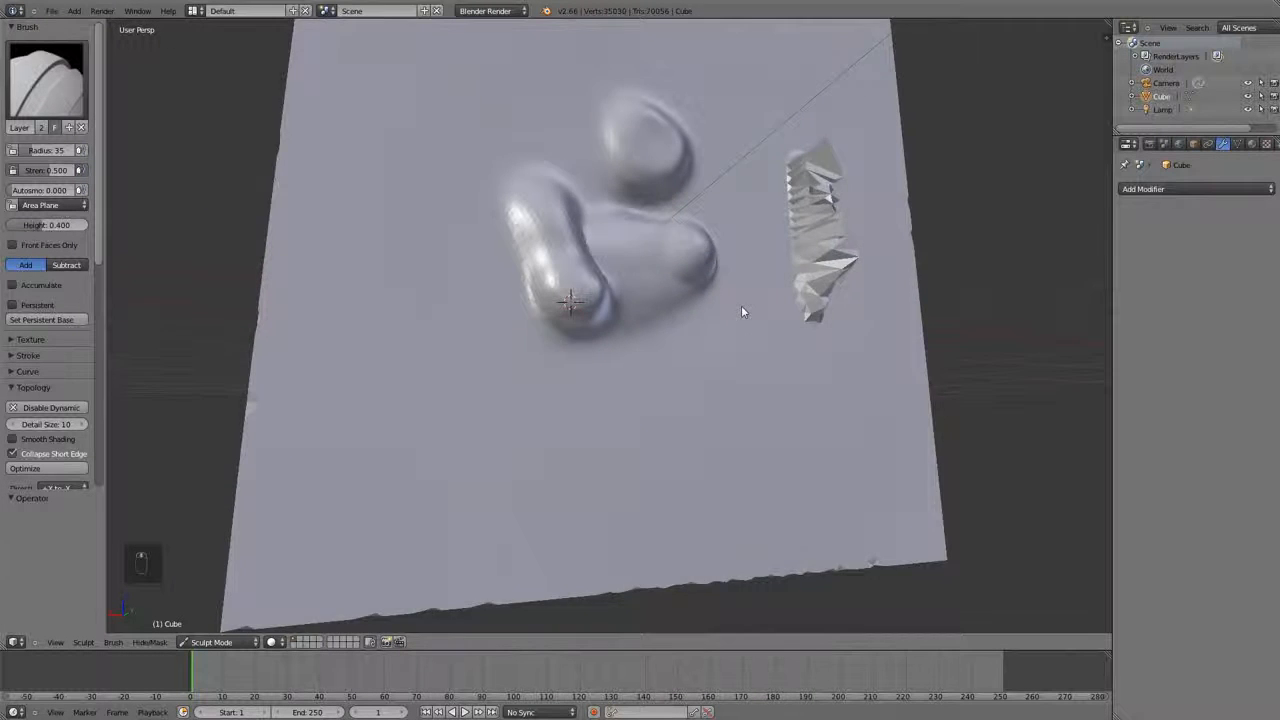
key(ctrl+z)
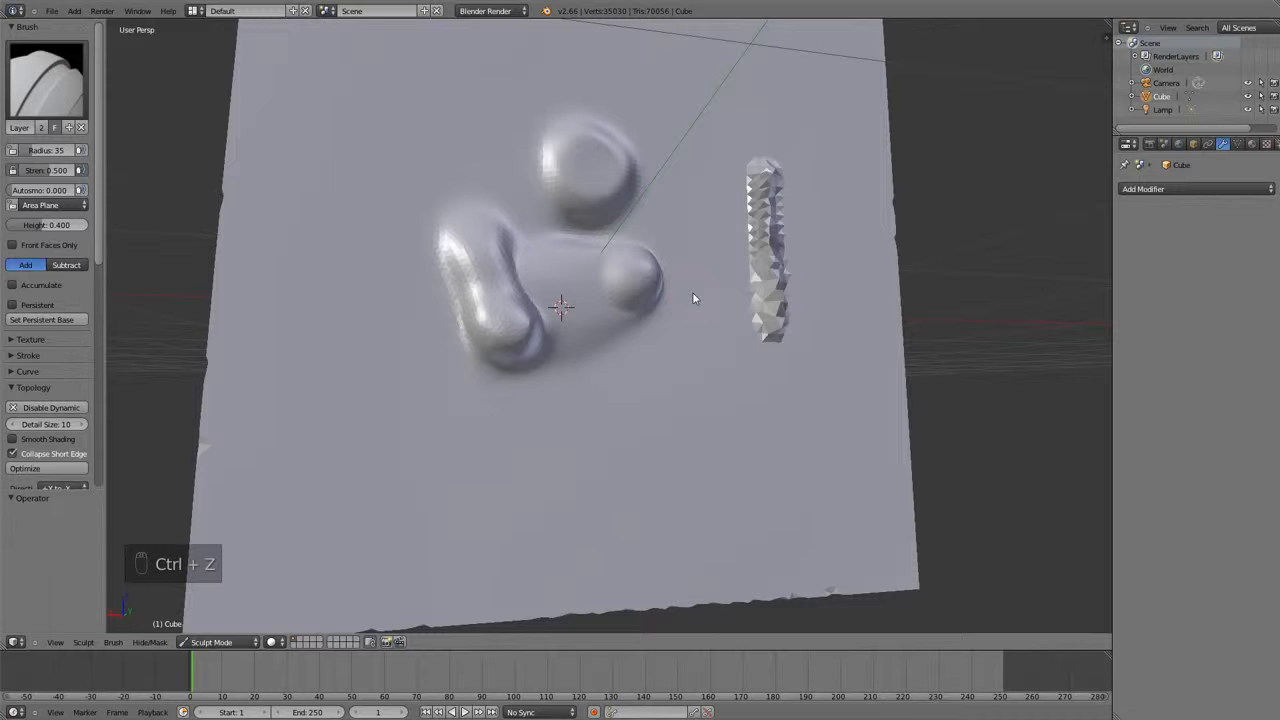
key(Ctrl+Z)
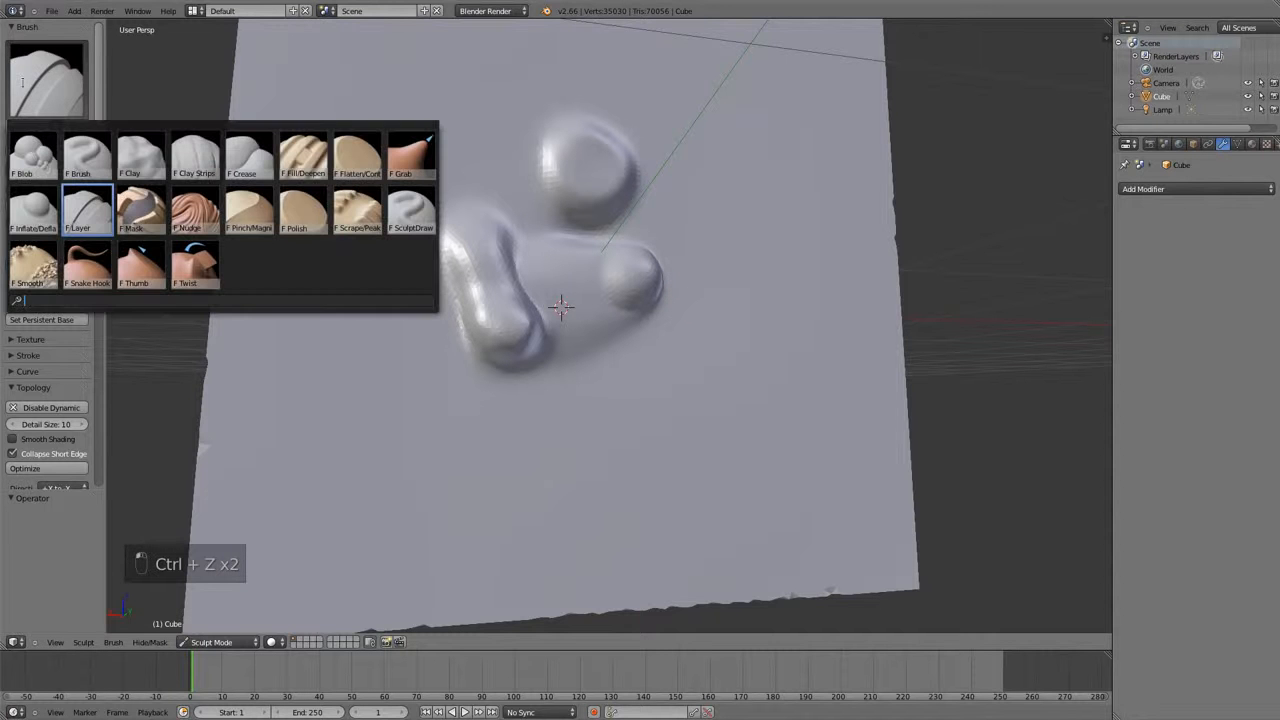
Paint a mask across the raised blobs with the Mask brush, then switch back to Inflate.
click(140, 210)
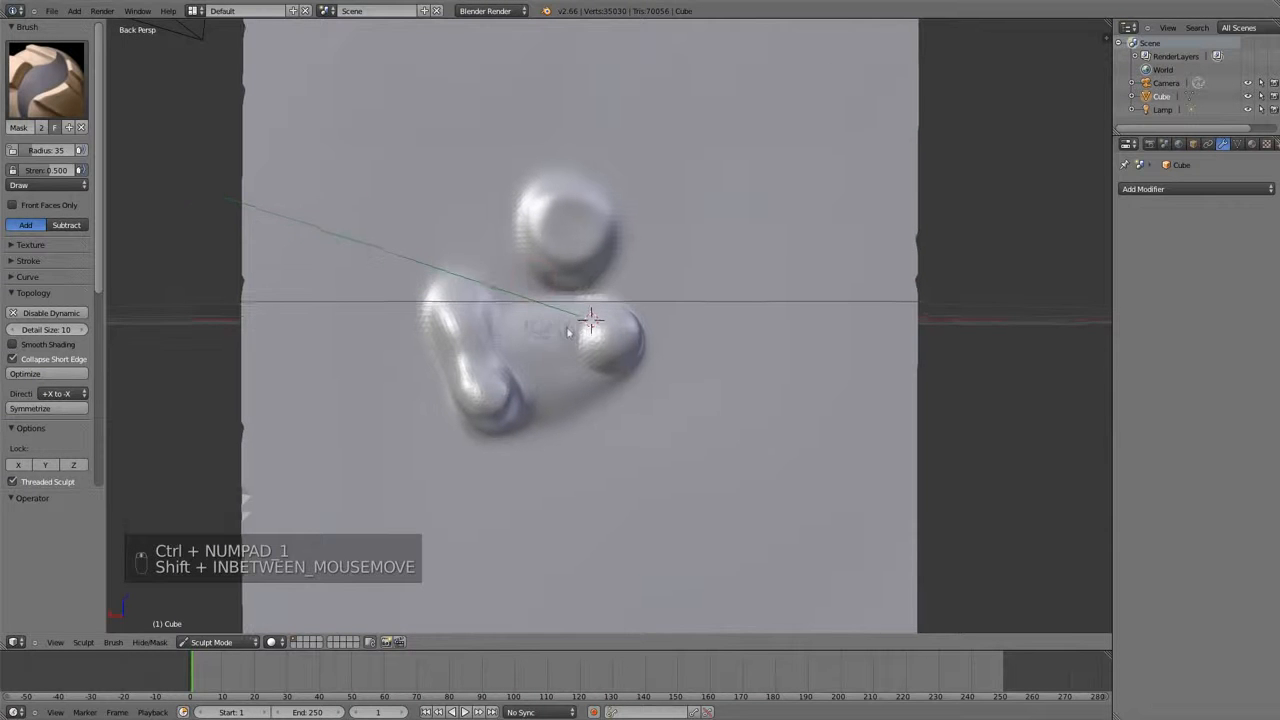
key(f)
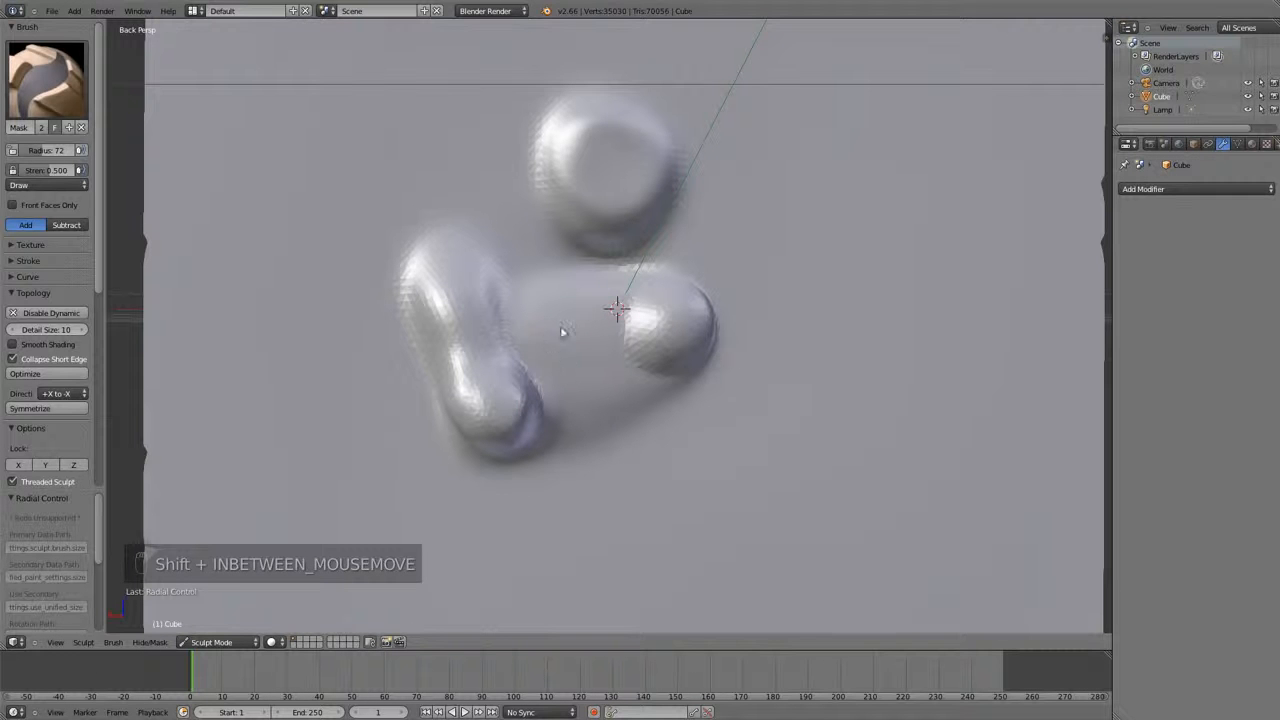
mouse_move(672, 298)
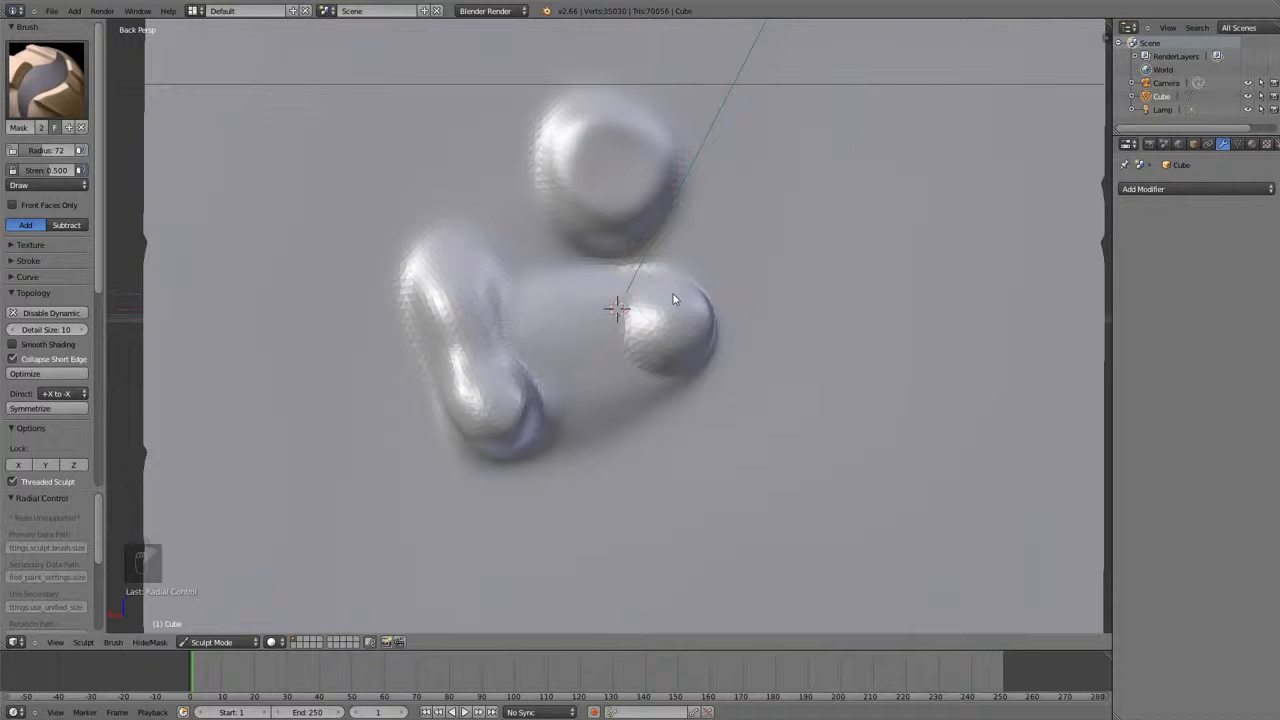
click(44, 170)
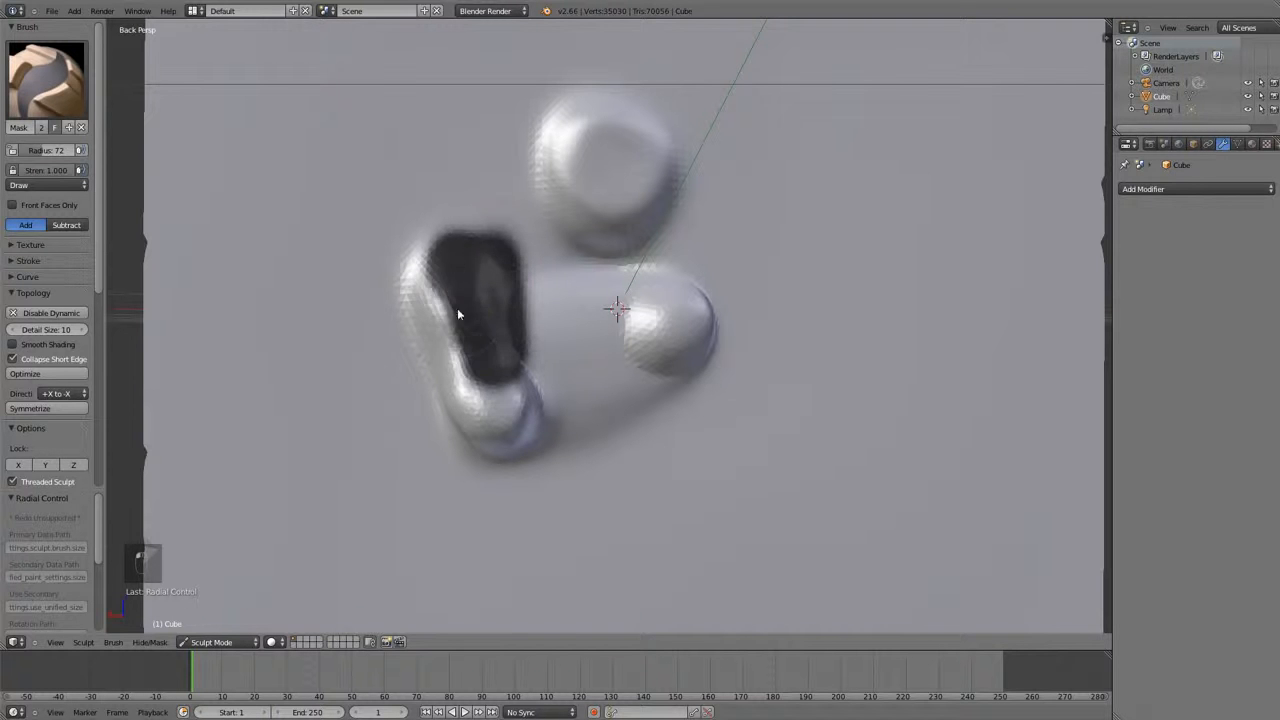
drag(458, 314, 490, 478)
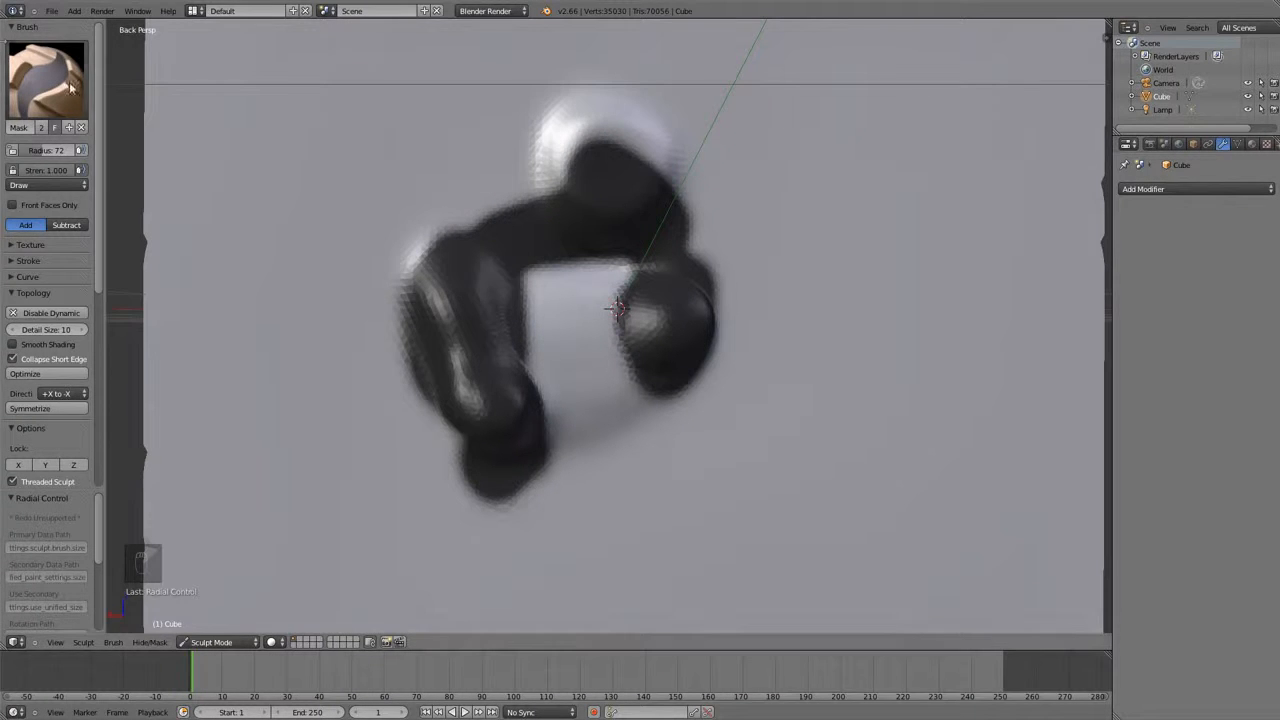
click(46, 80)
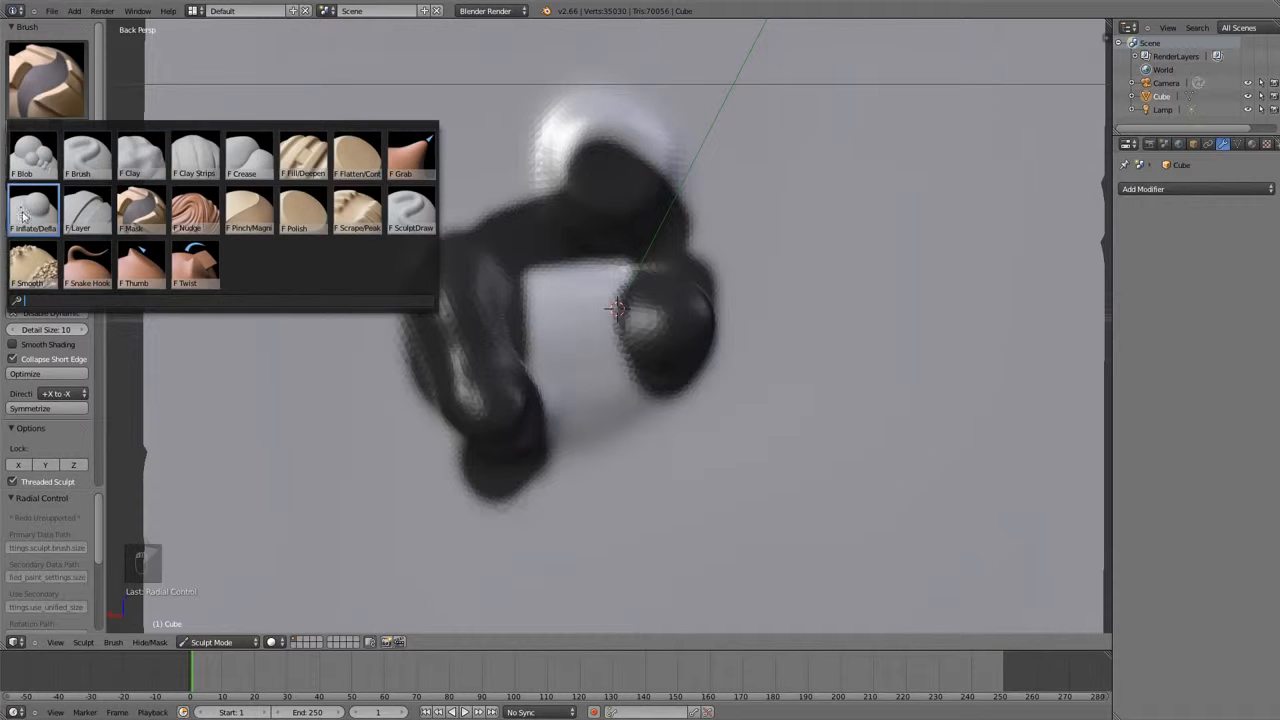
click(32, 206)
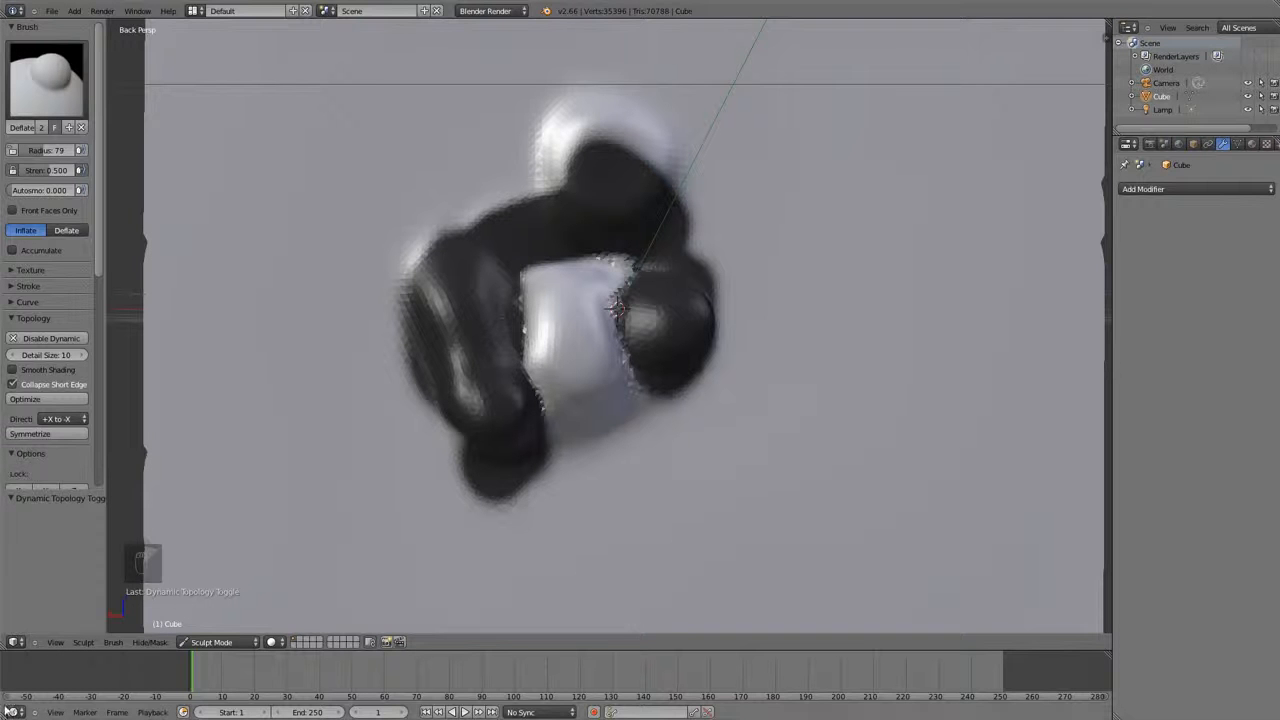
Clear the mask to reveal the fused blobs and switch to the Nudge brush.
click(46, 78)
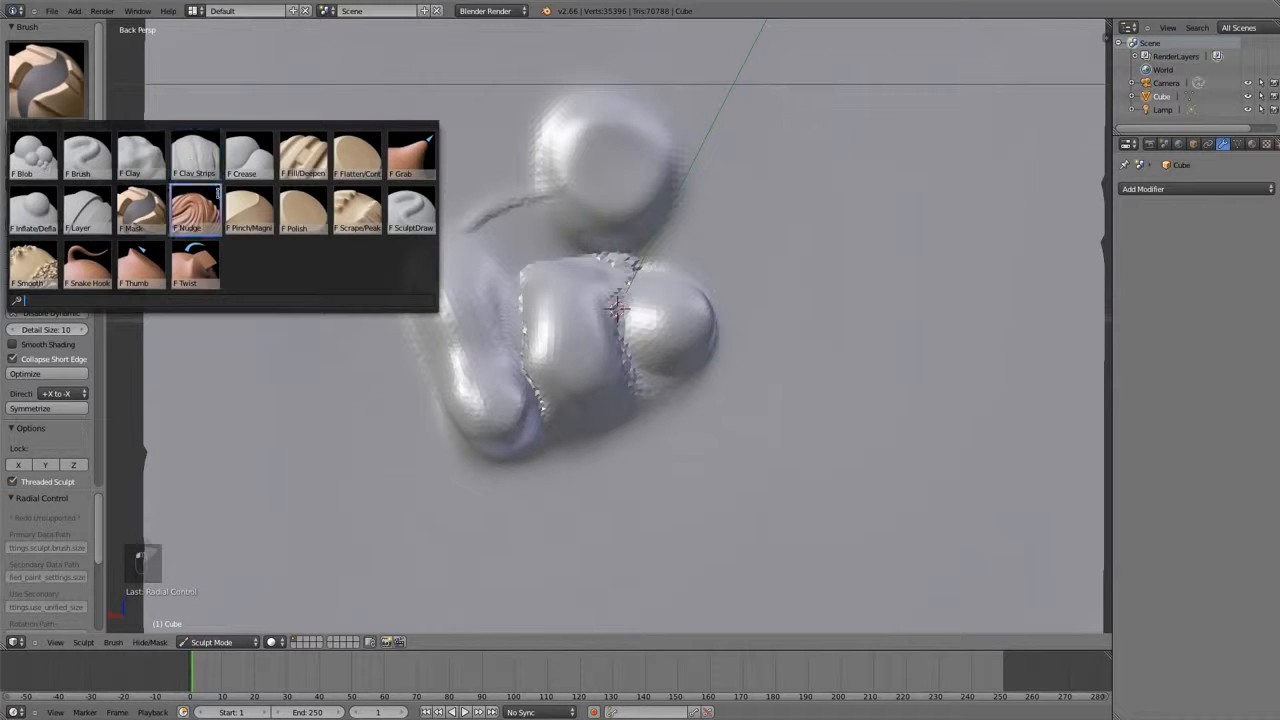
click(196, 210)
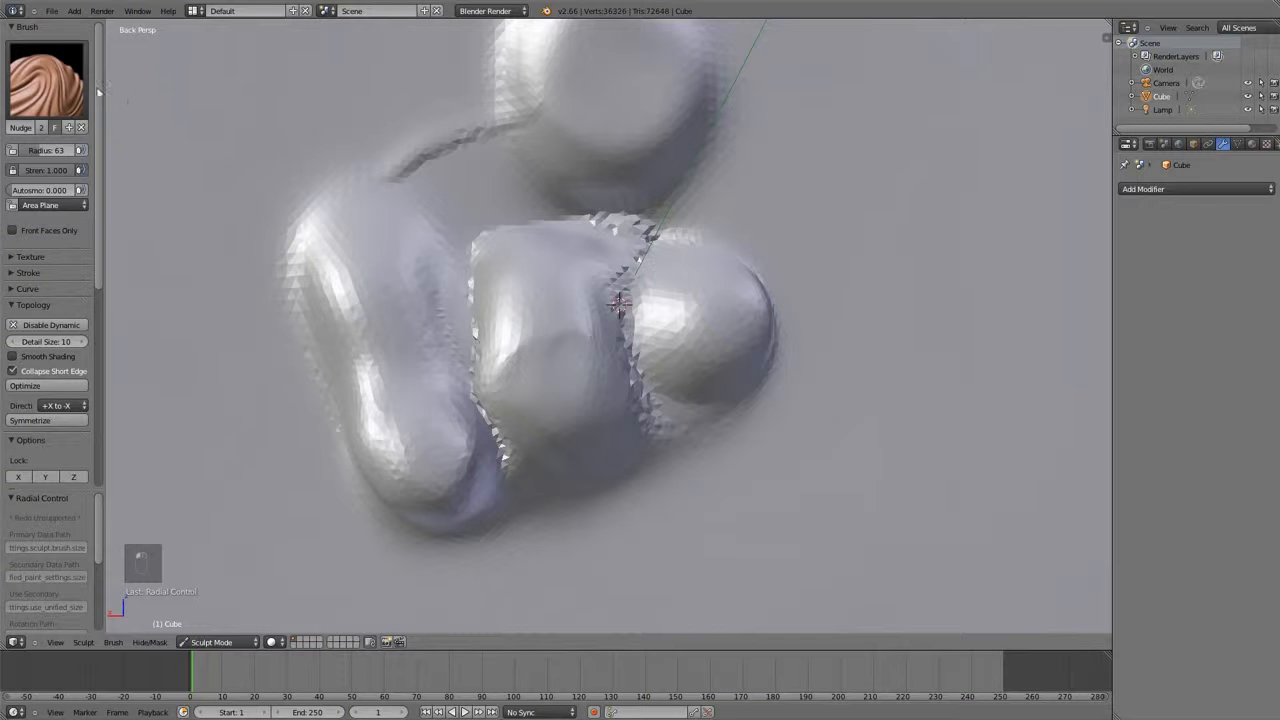
Pinch the creases around the fused middle mass, then make Polish the active brush.
click(46, 78)
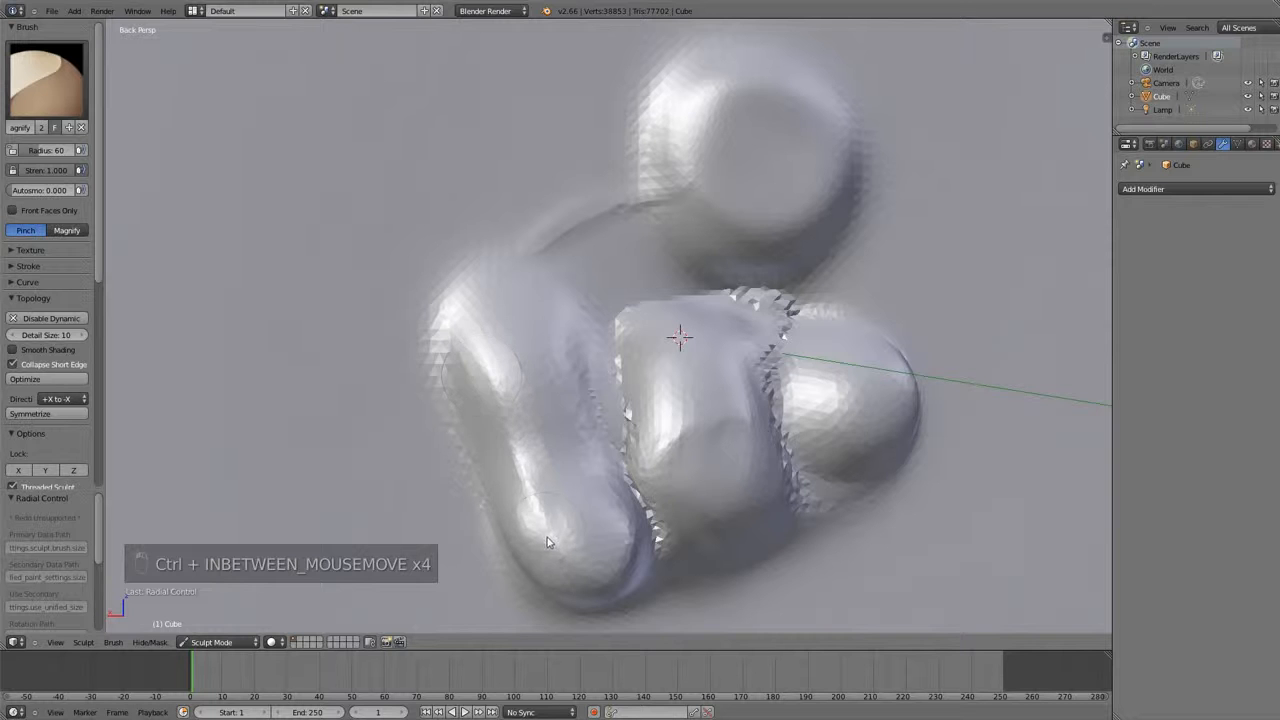
click(46, 80)
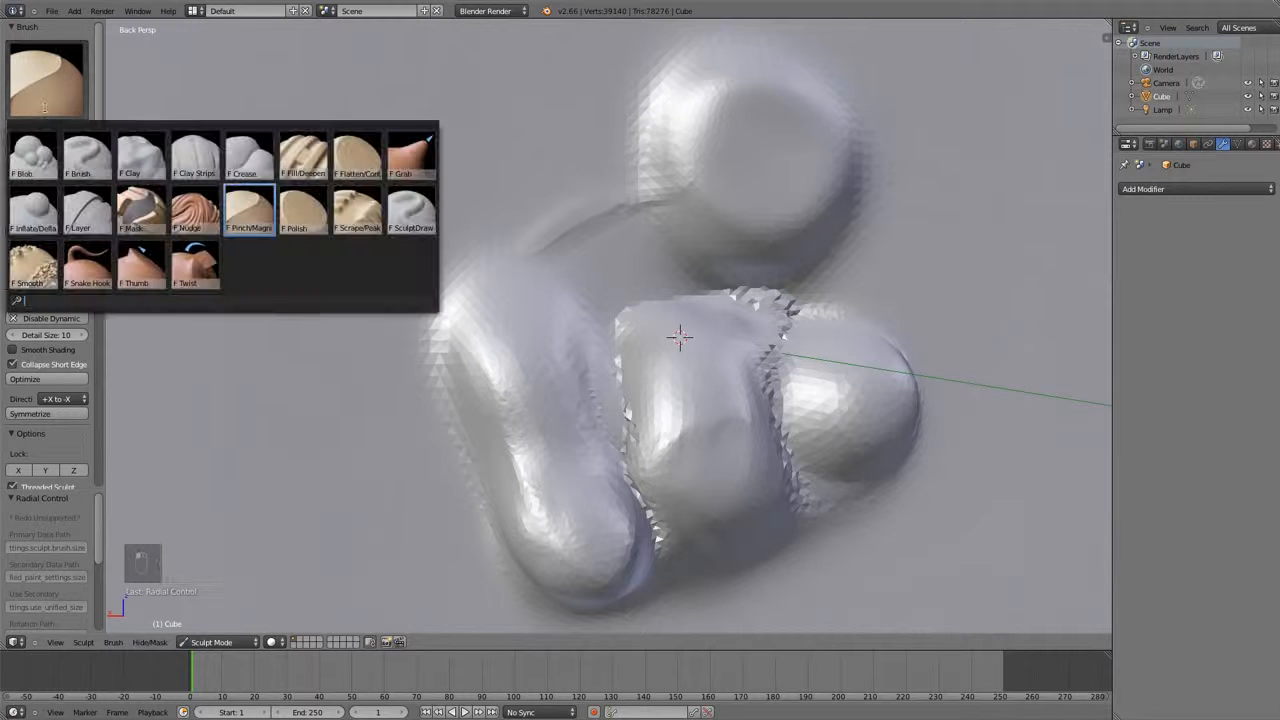
click(304, 210)
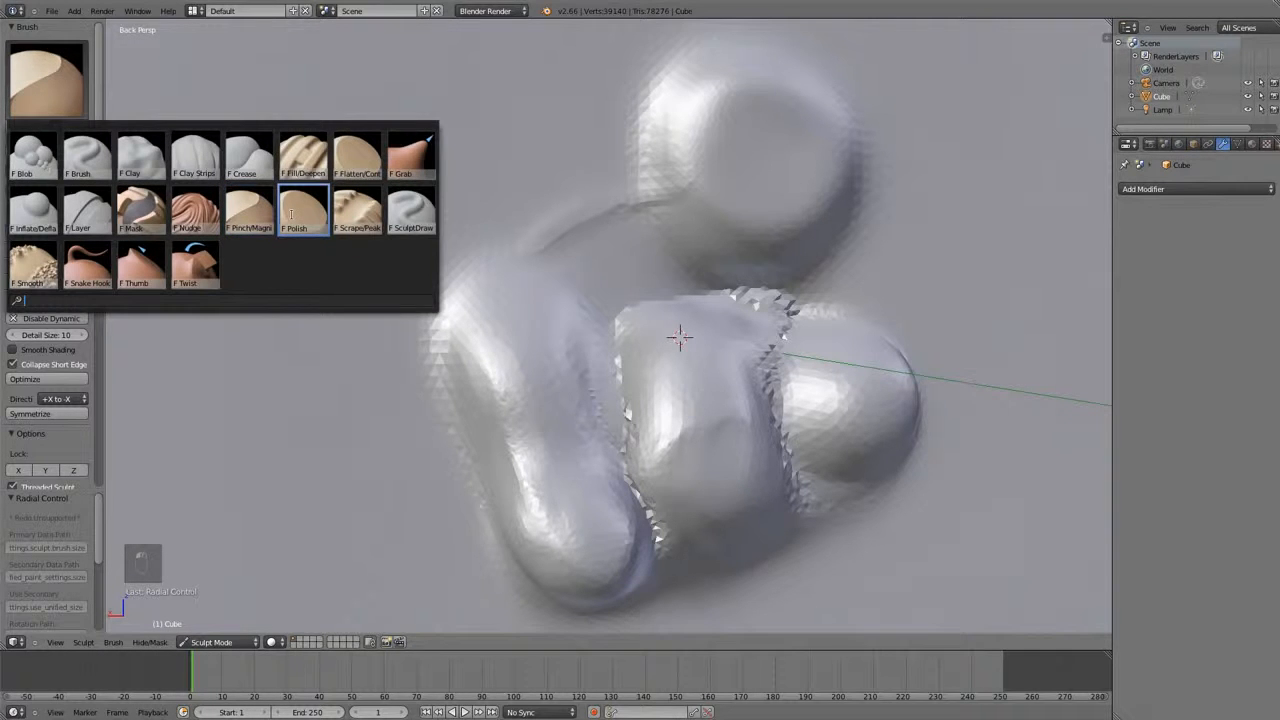
click(304, 210)
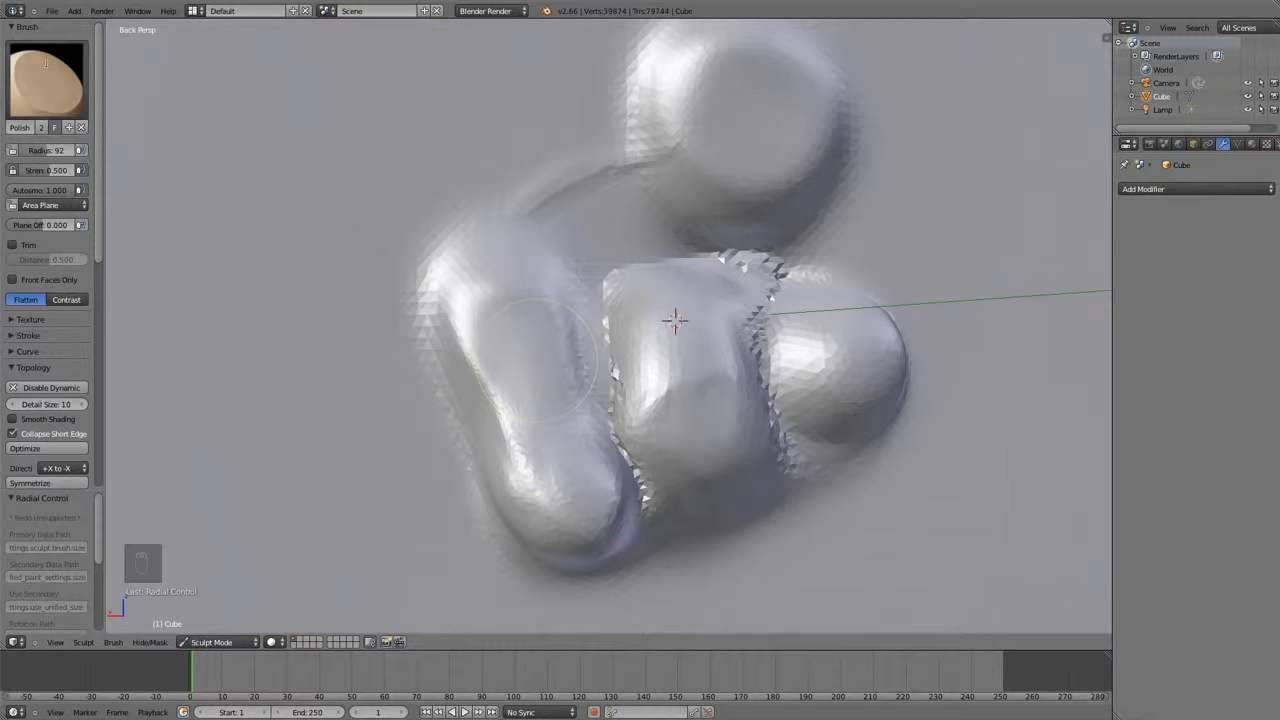
Switch to the Scrape brush and scrape the upper round blob nearly flat.
click(44, 80)
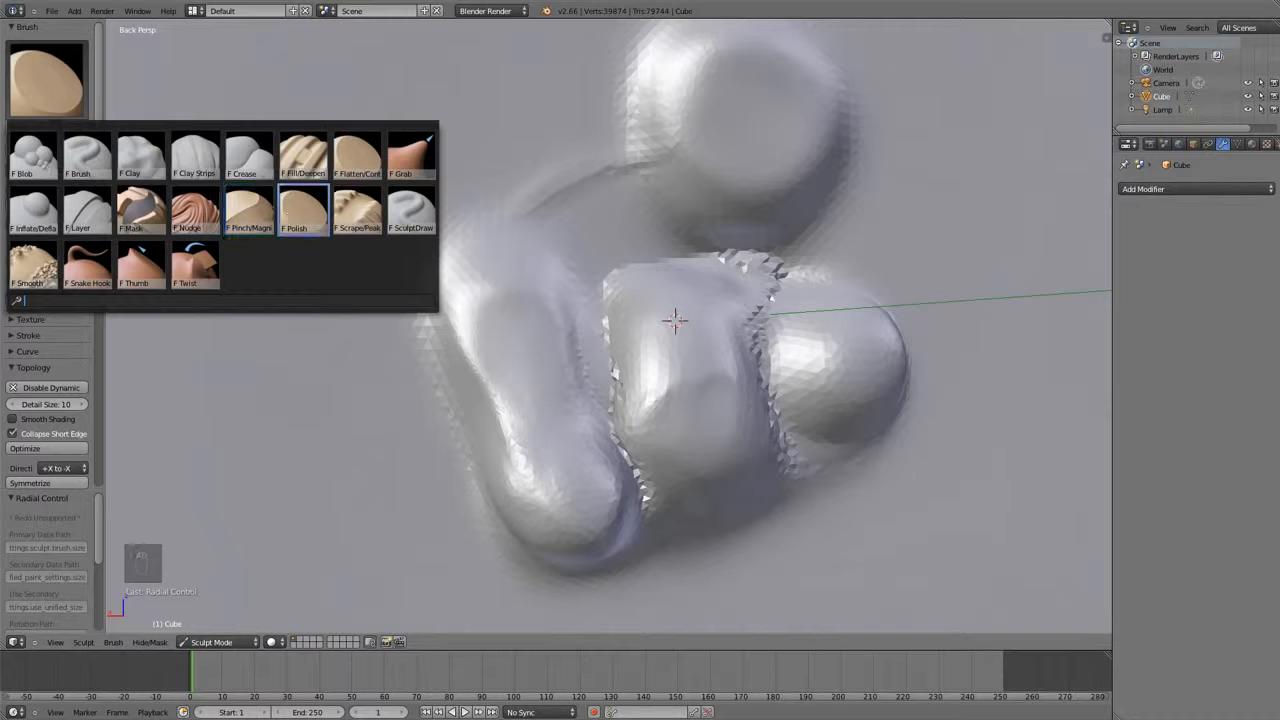
click(356, 210)
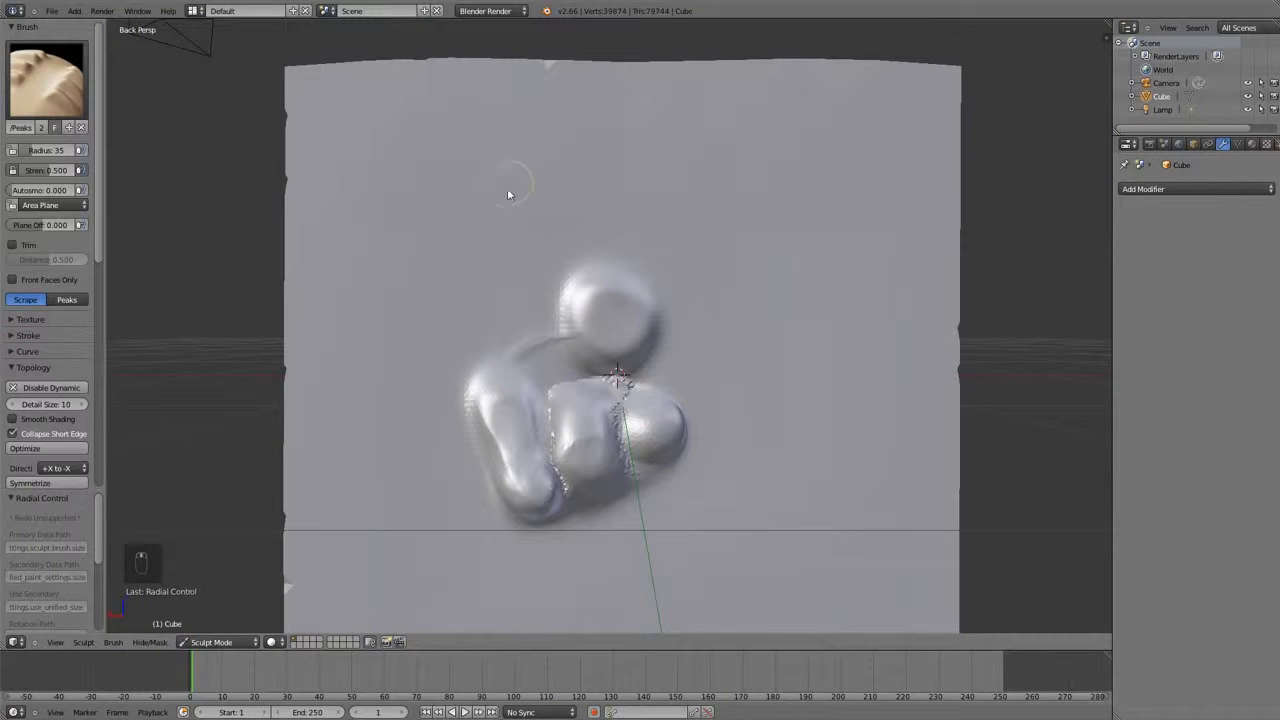
mouse_move(500, 238)
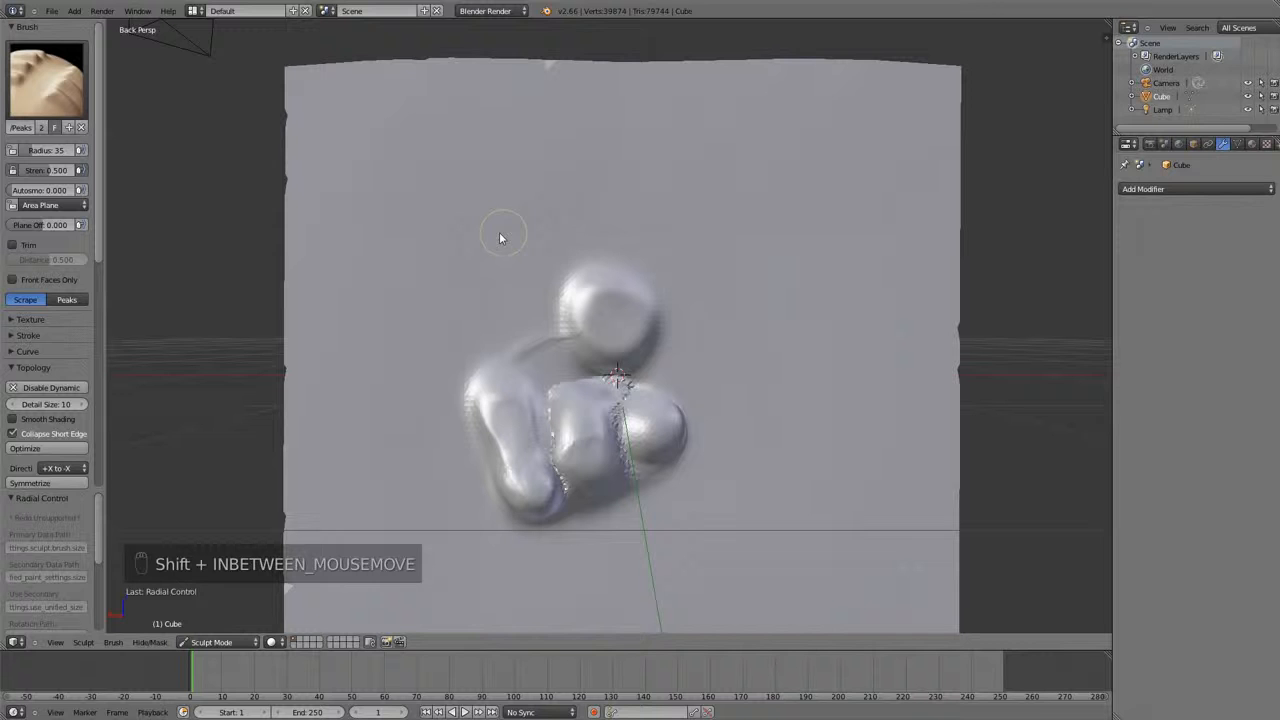
mouse_move(472, 172)
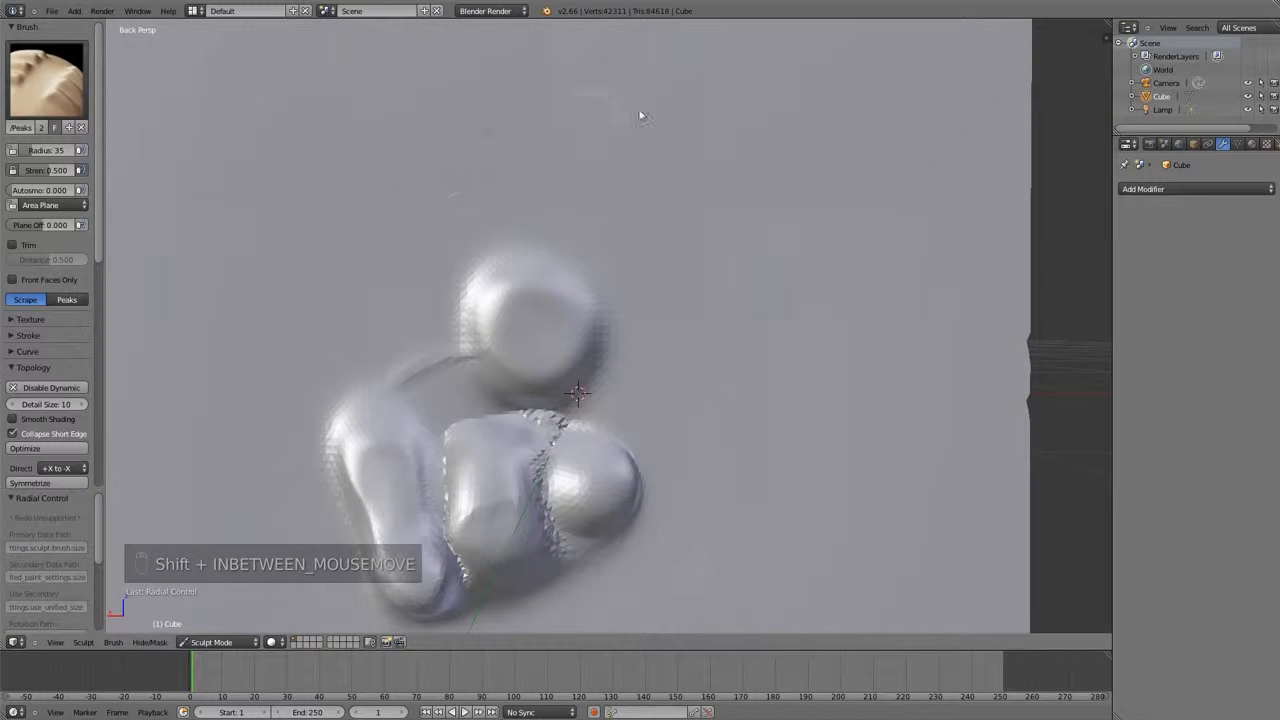
mouse_move(438, 190)
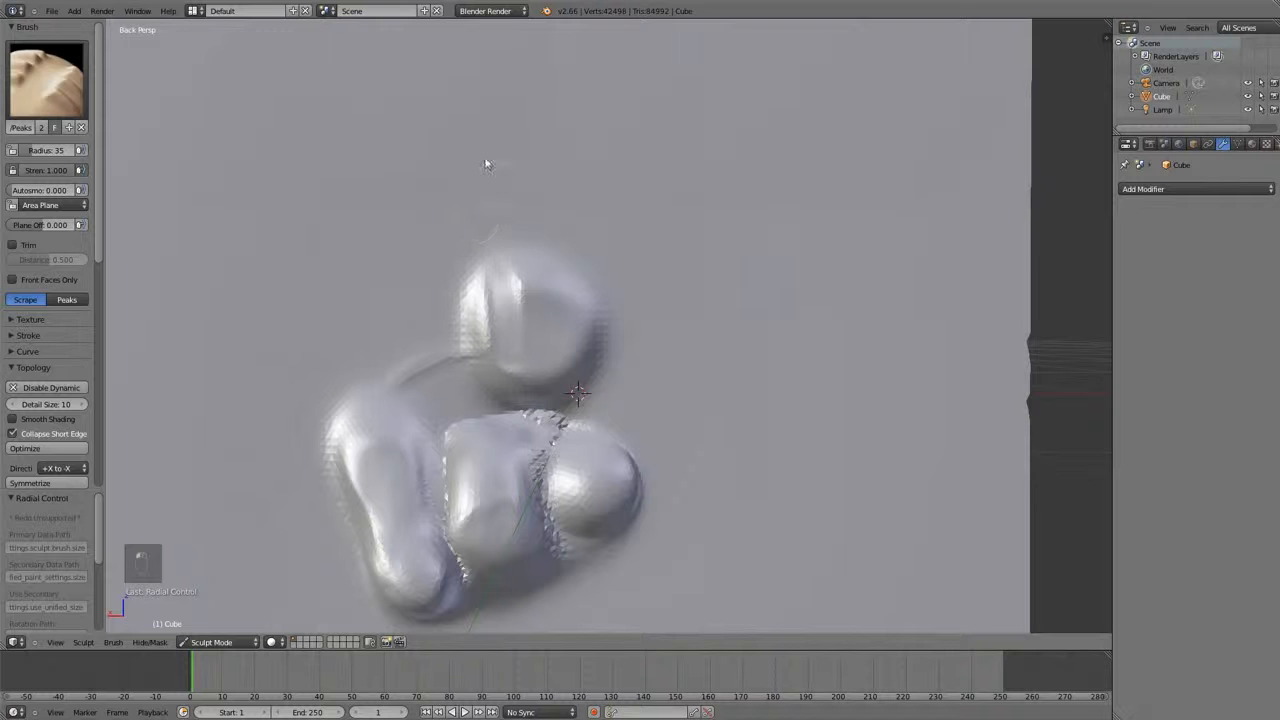
mouse_move(700, 264)
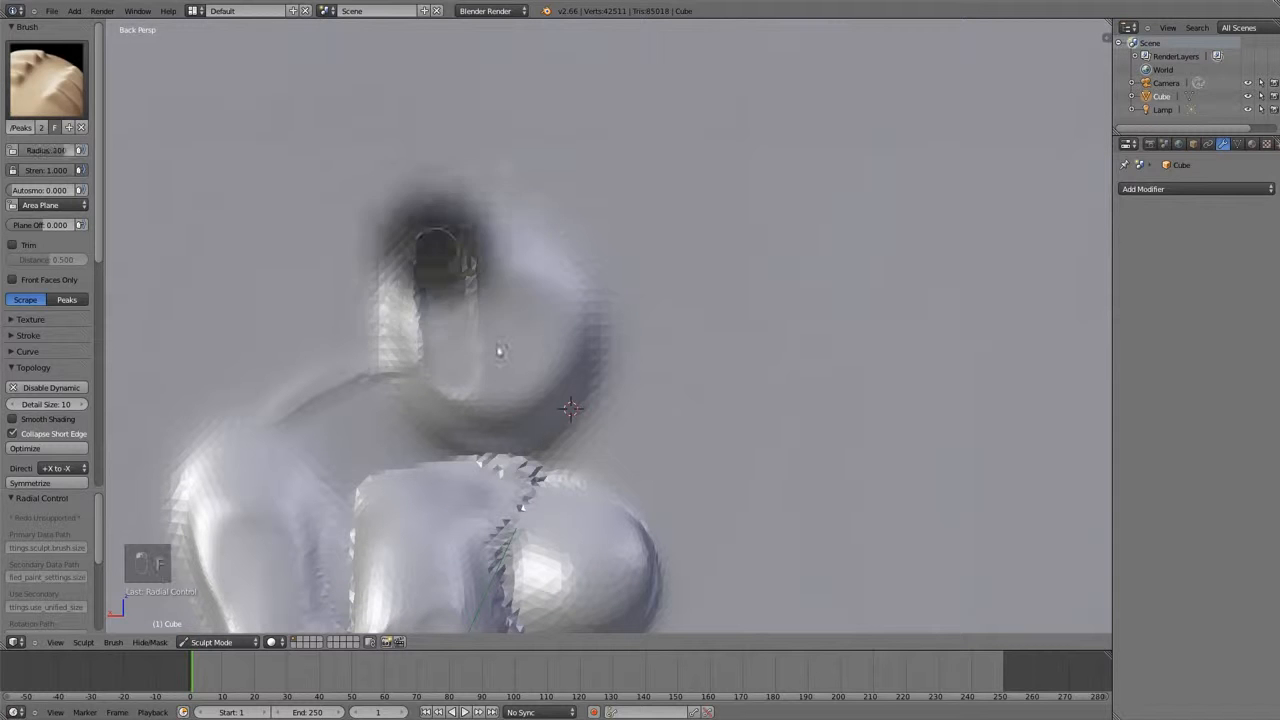
drag(500, 350, 416, 438)
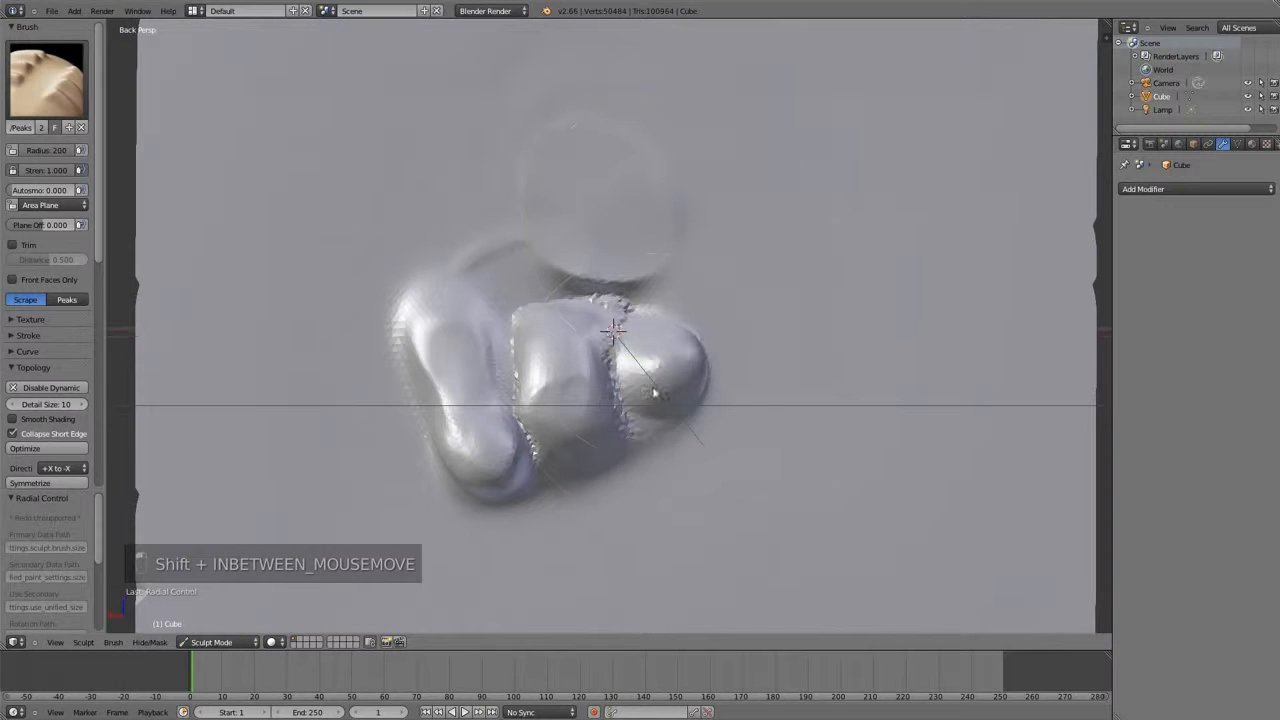
mouse_move(610, 376)
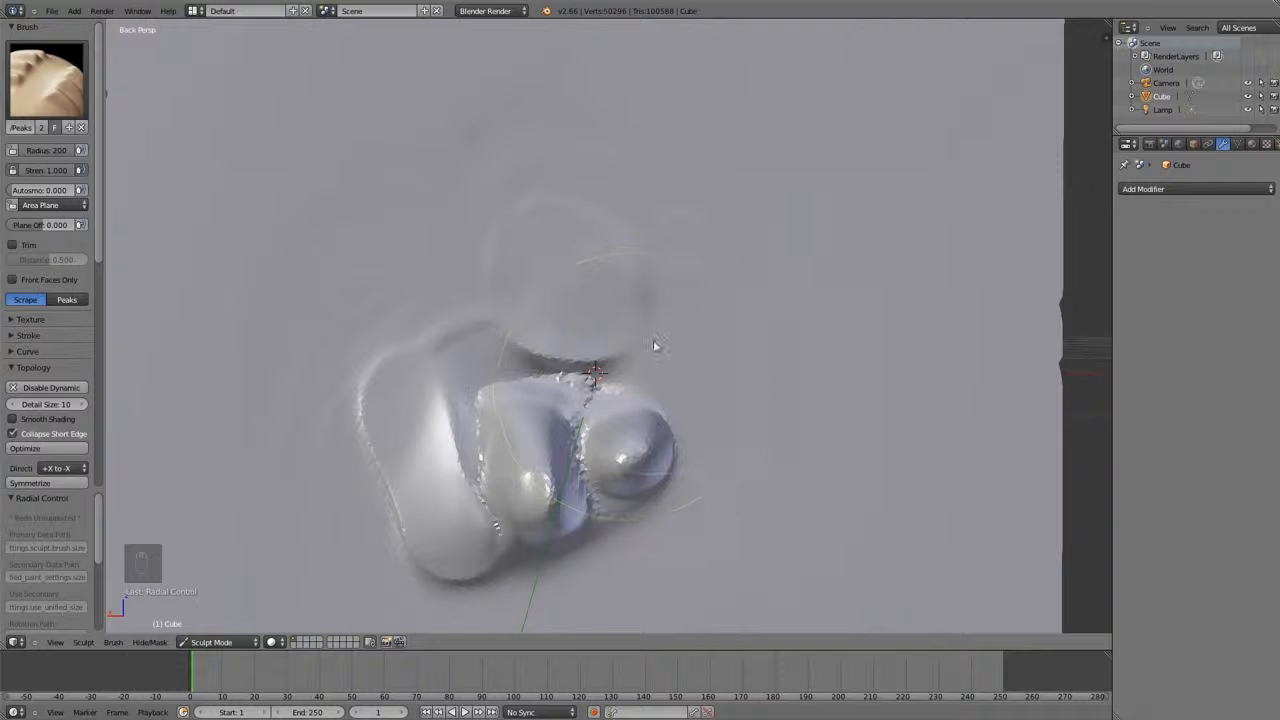
mouse_move(530, 272)
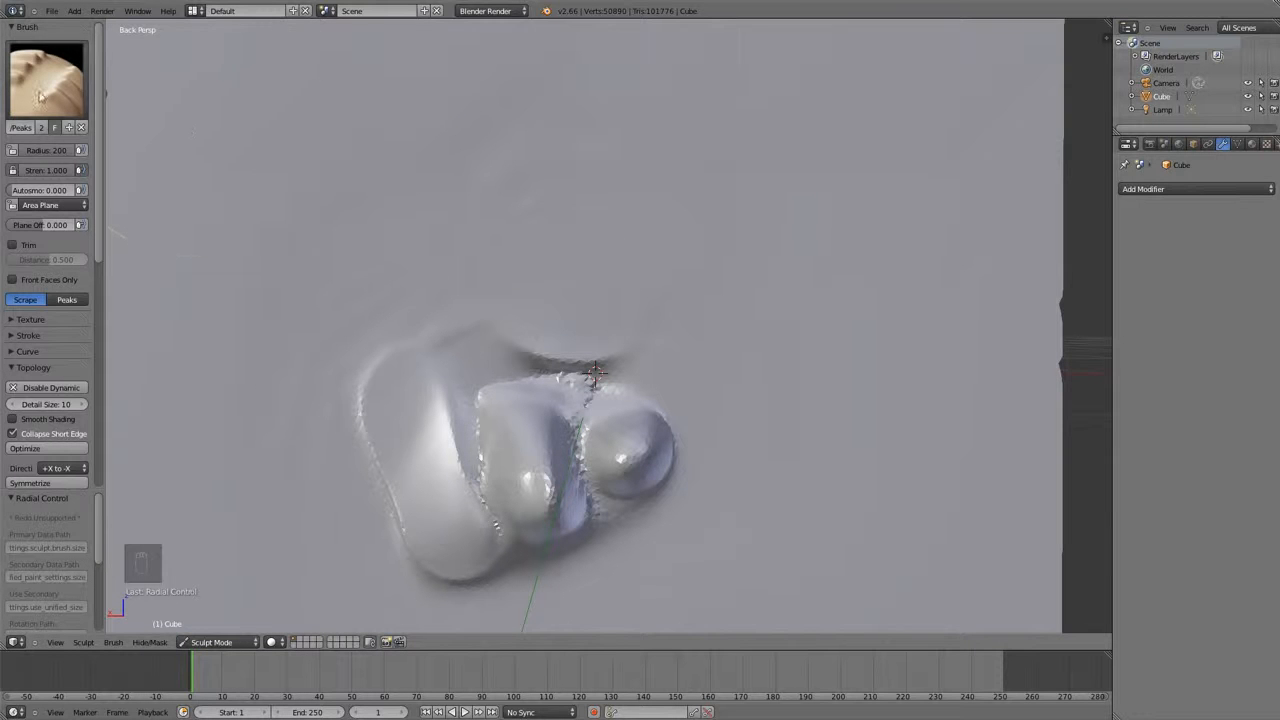
click(48, 80)
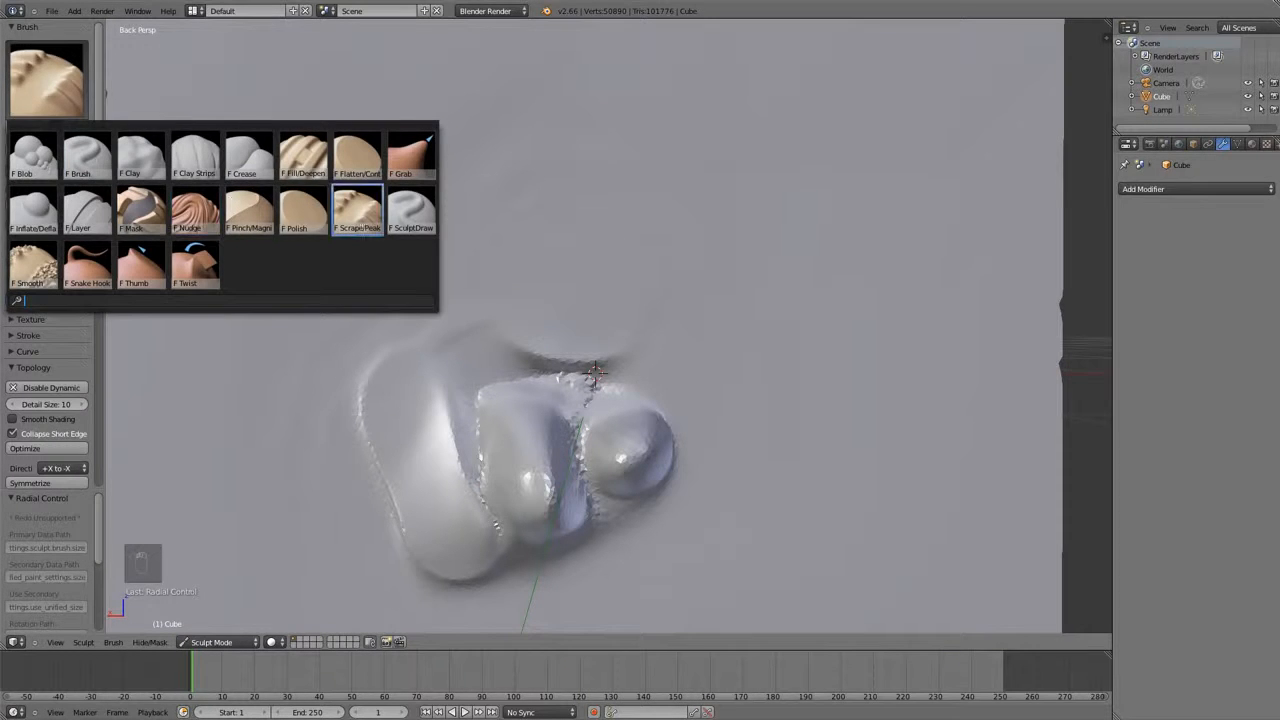
click(412, 210)
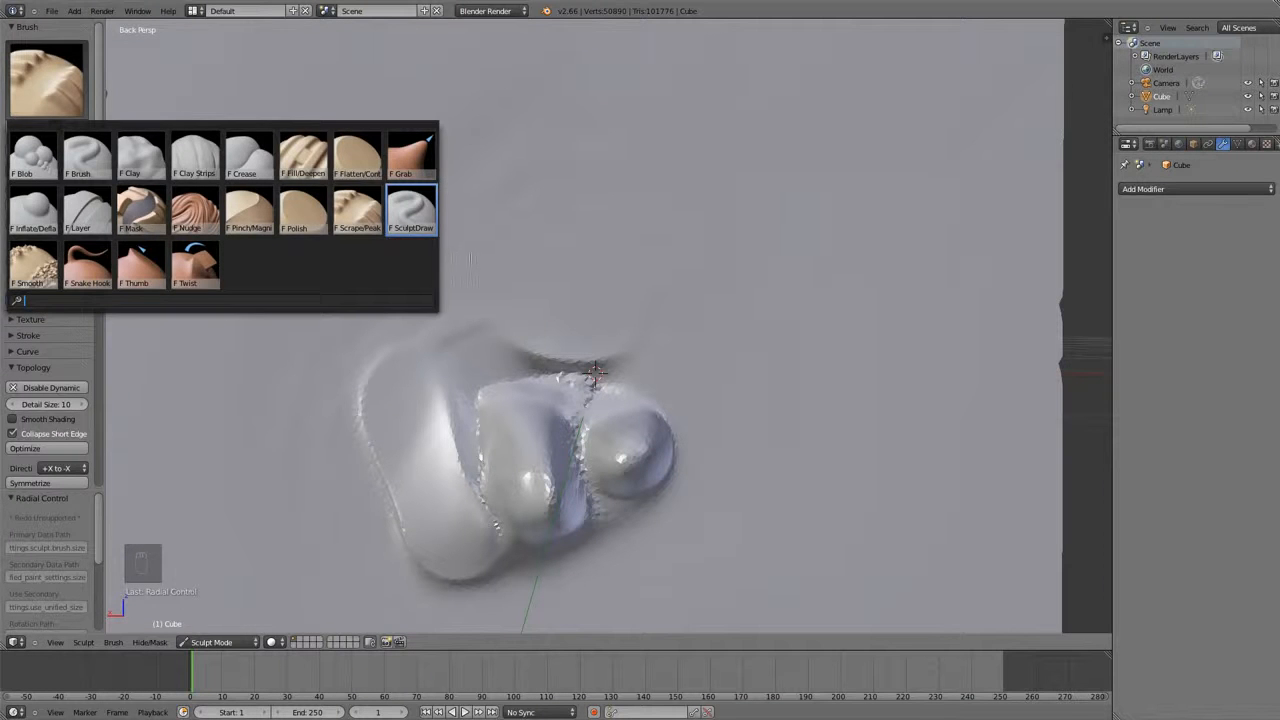
click(356, 210)
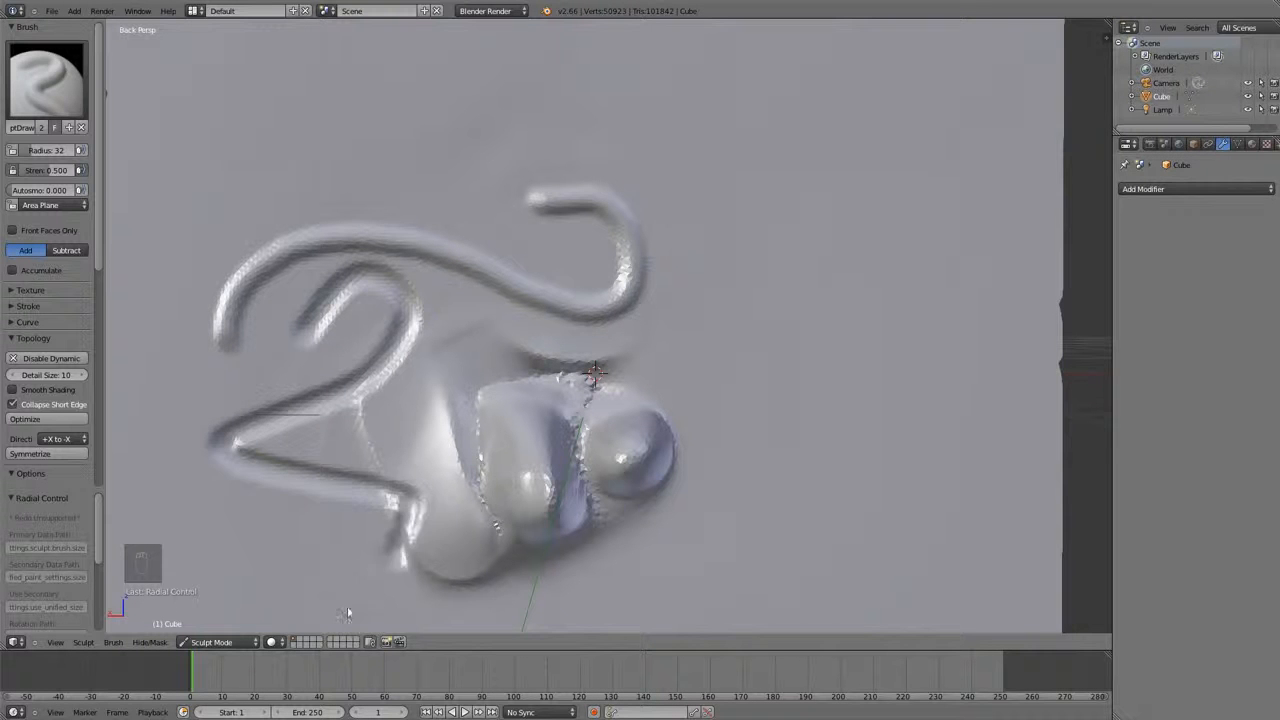
mouse_move(418, 360)
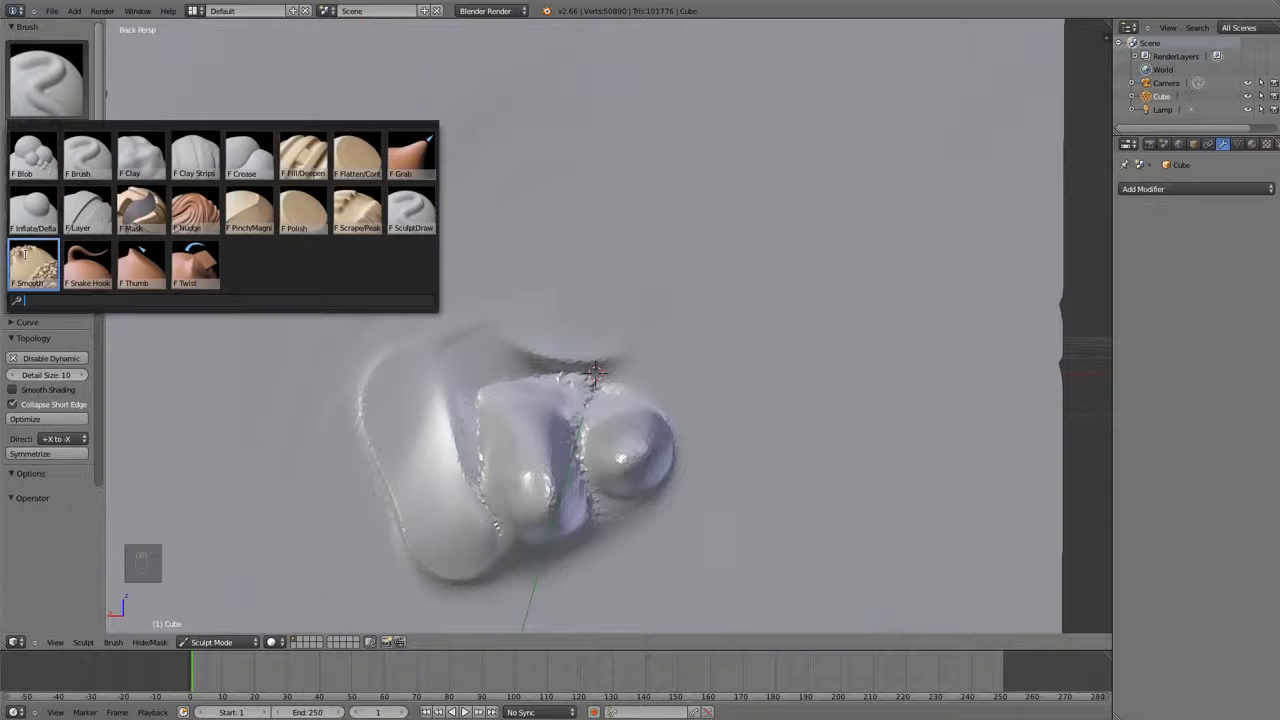
Draw a curved ridge and small bump above the fused mass, then smooth its surface.
click(194, 262)
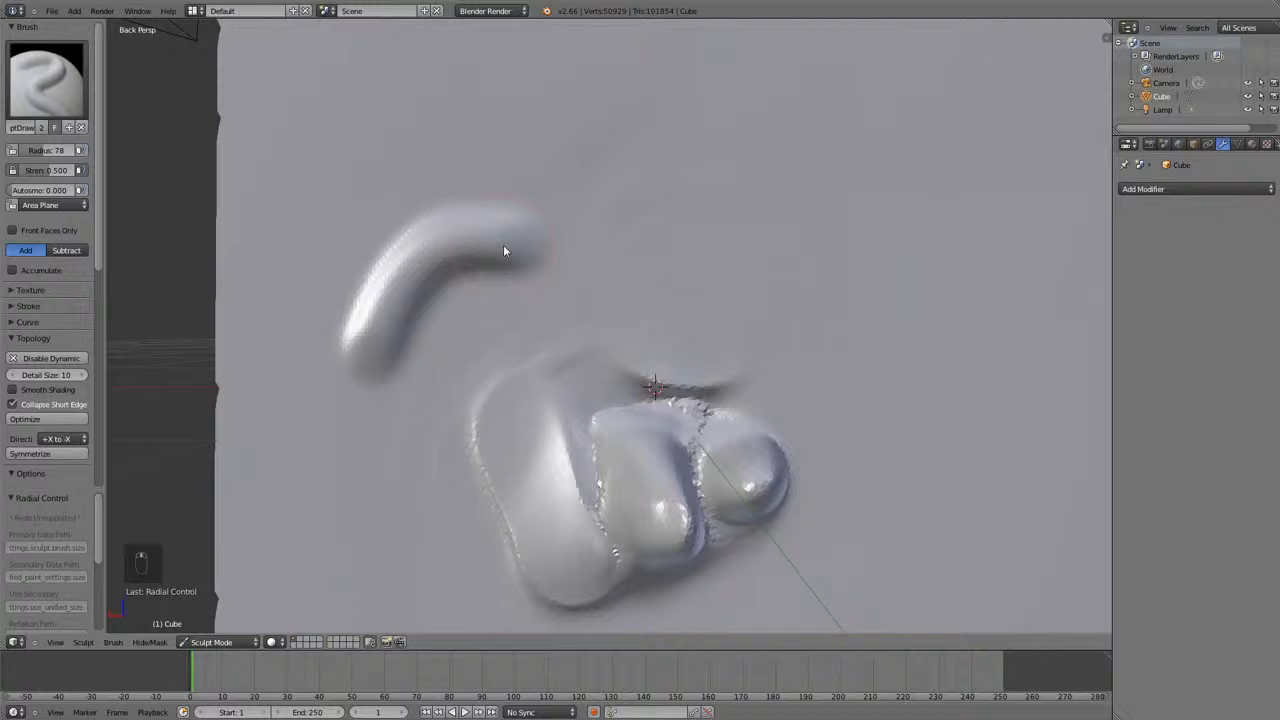
mouse_move(536, 256)
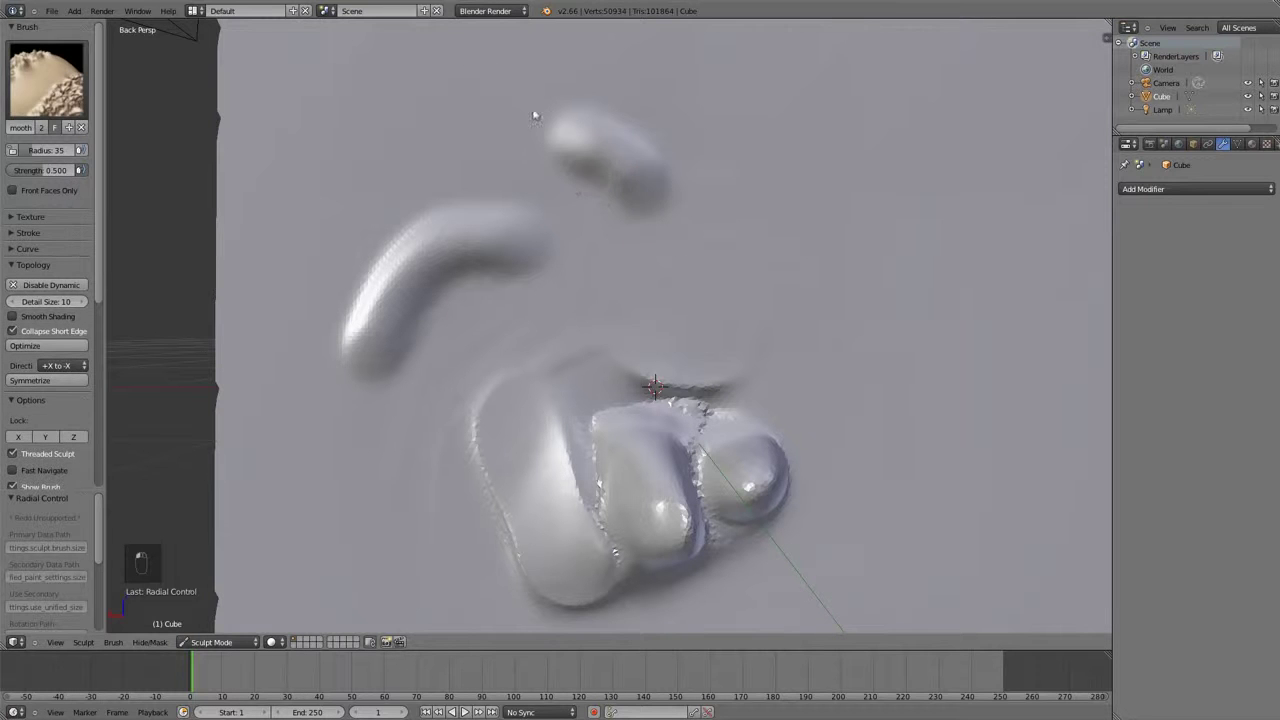
click(48, 80)
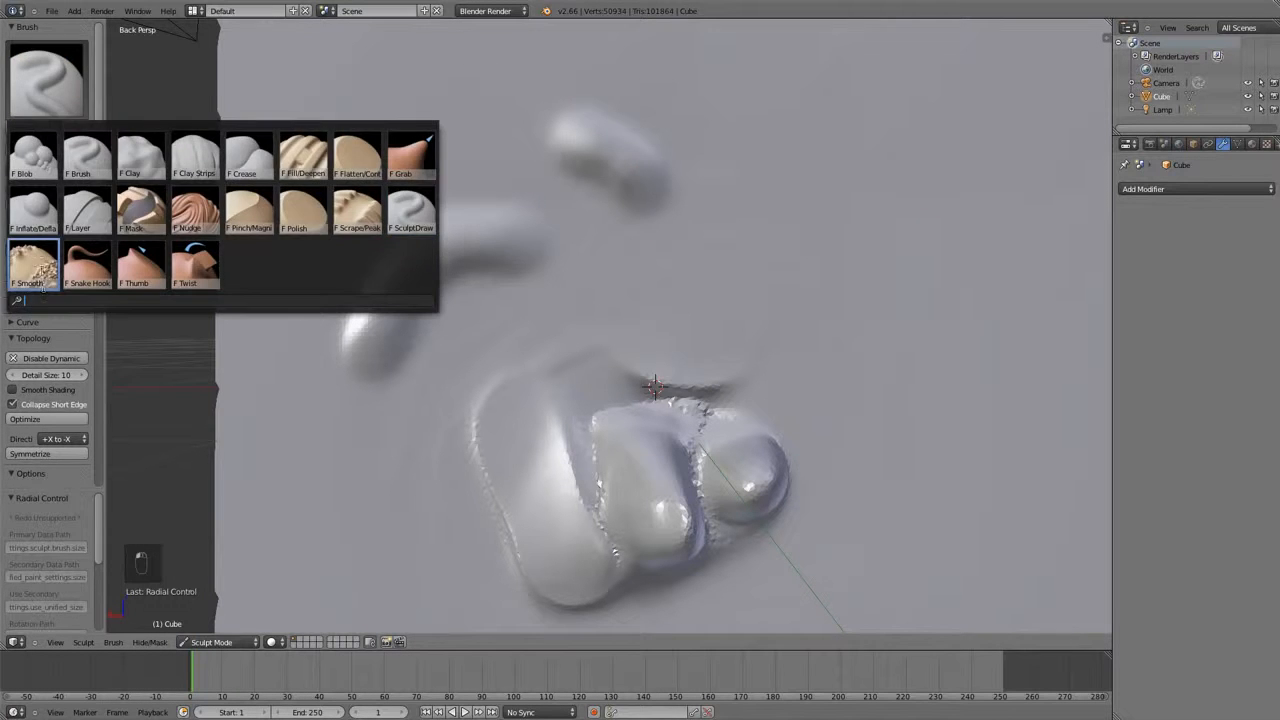
click(32, 264)
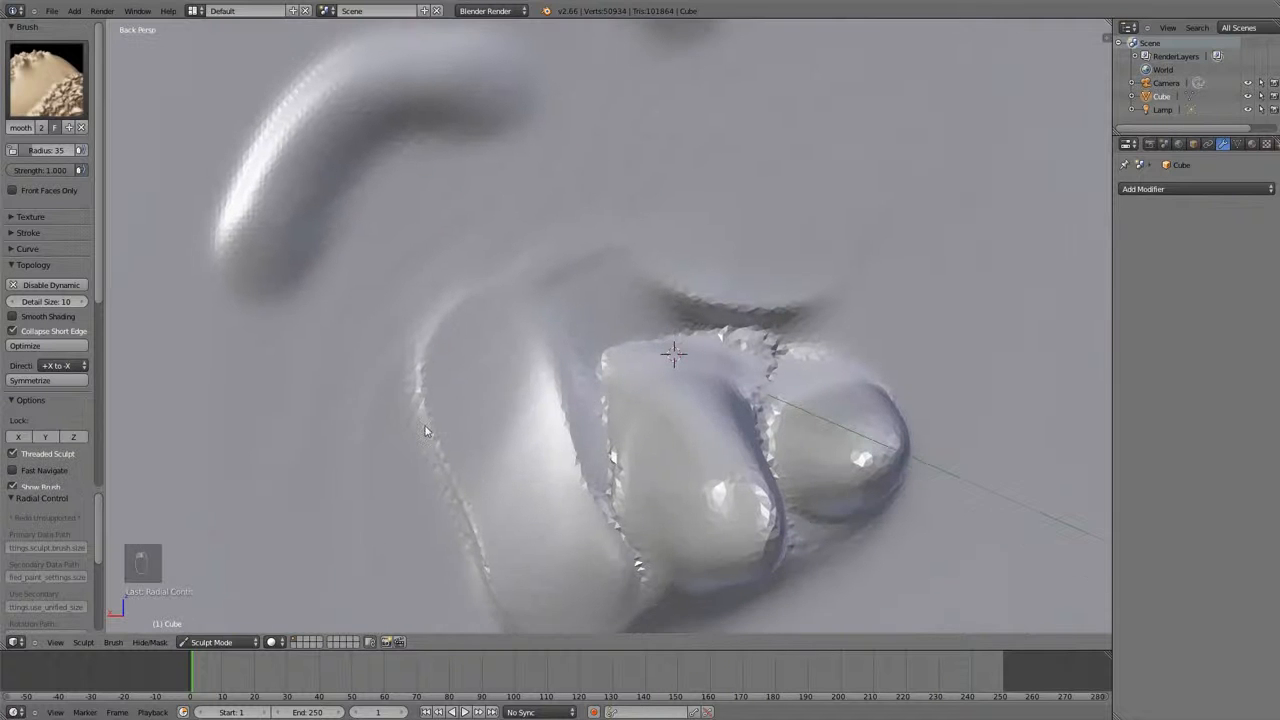
mouse_move(404, 200)
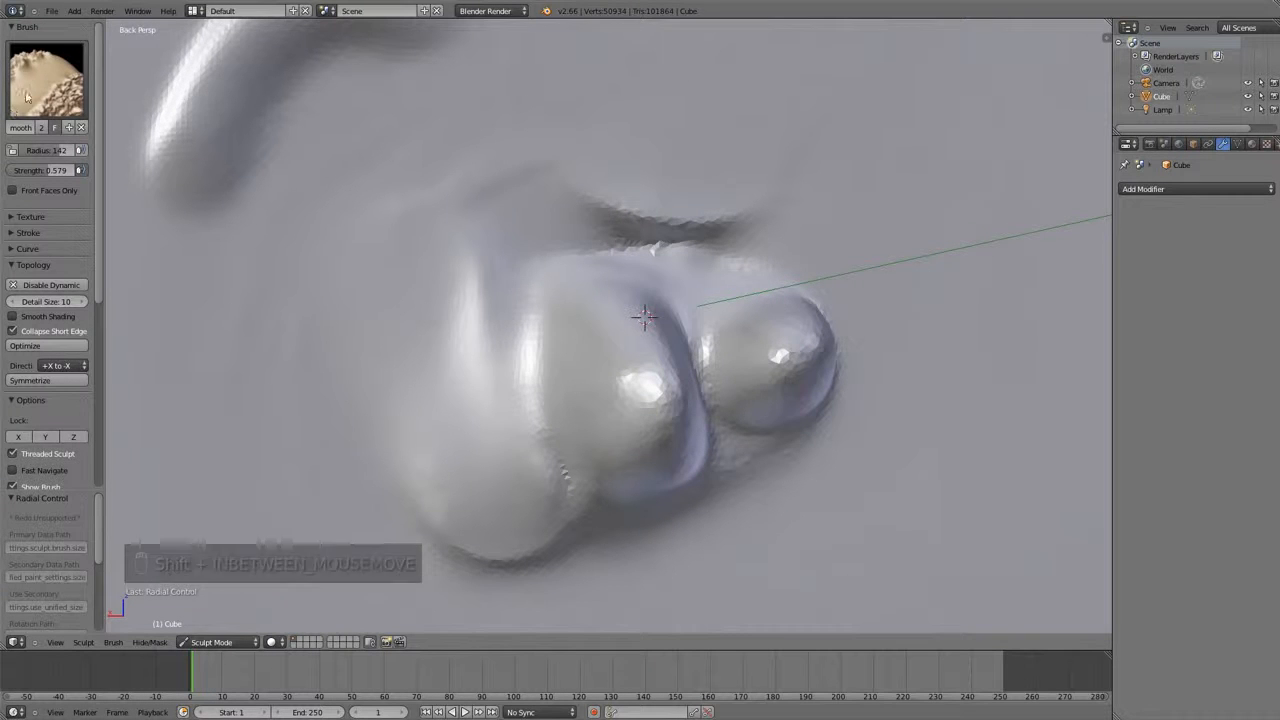
click(46, 80)
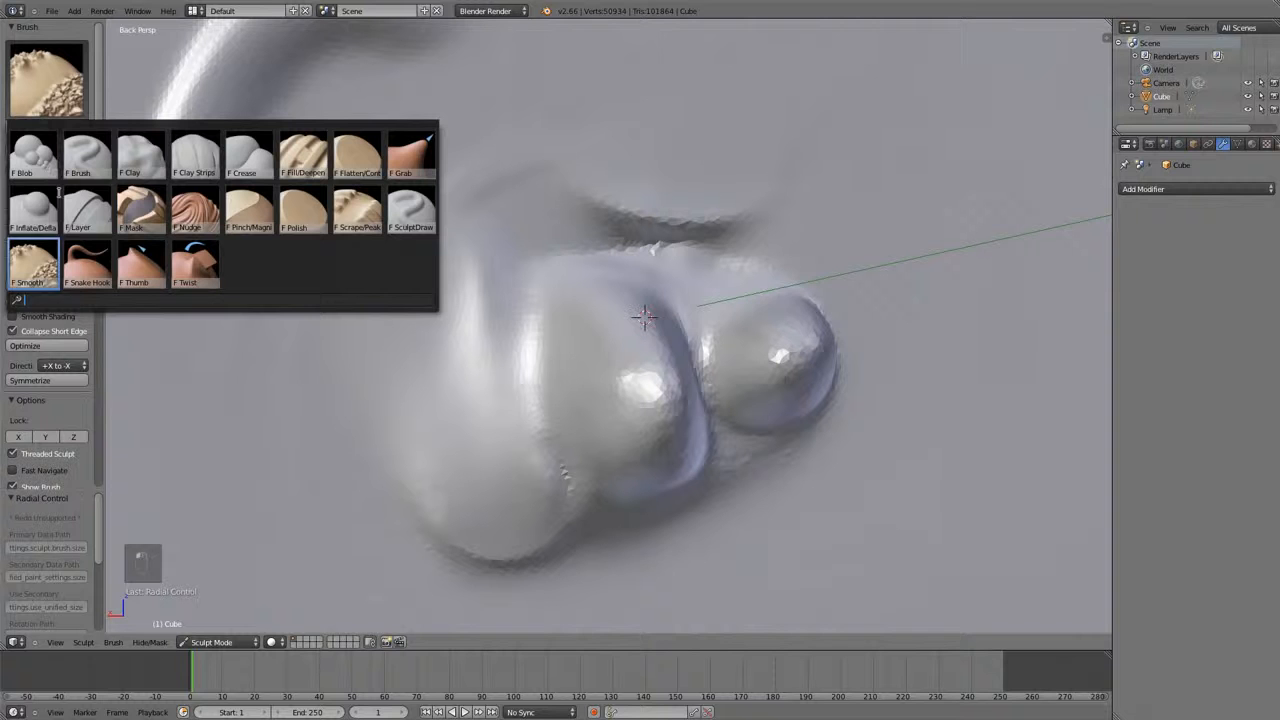
With the Snake Hook brush, pull a long curling tendril out of the cube's face.
click(88, 264)
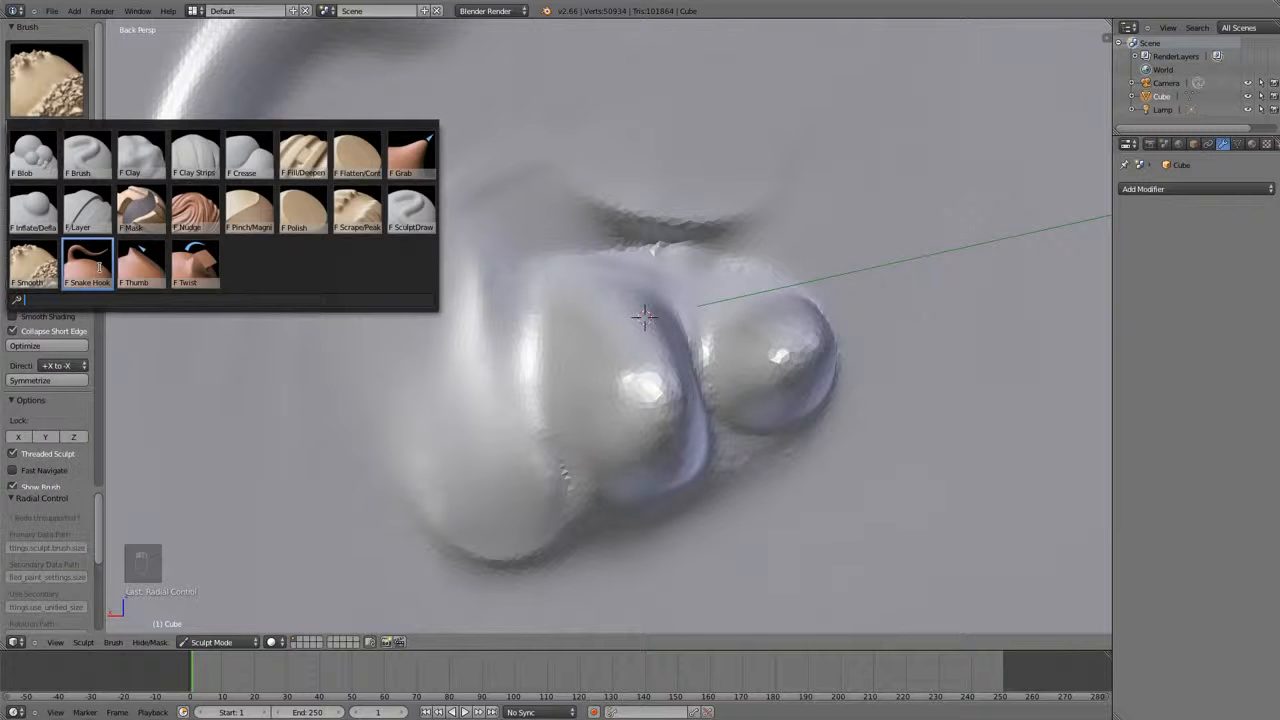
click(88, 260)
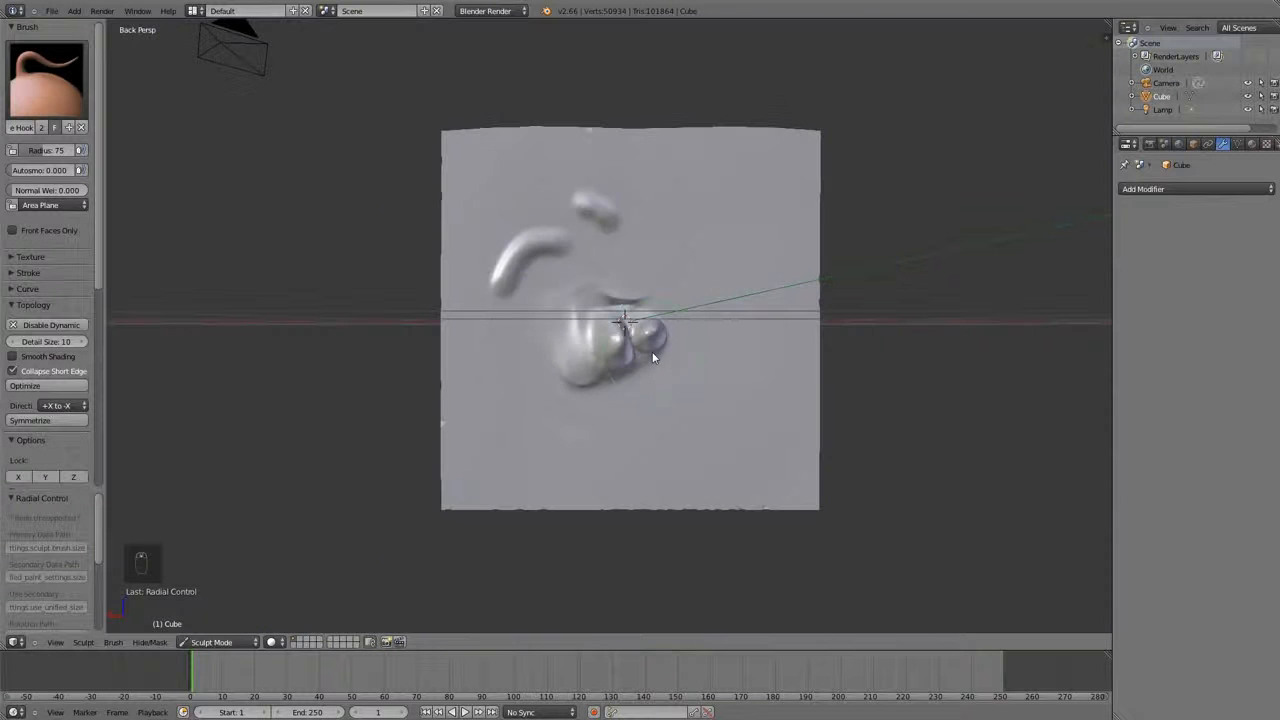
drag(650, 350, 610, 380)
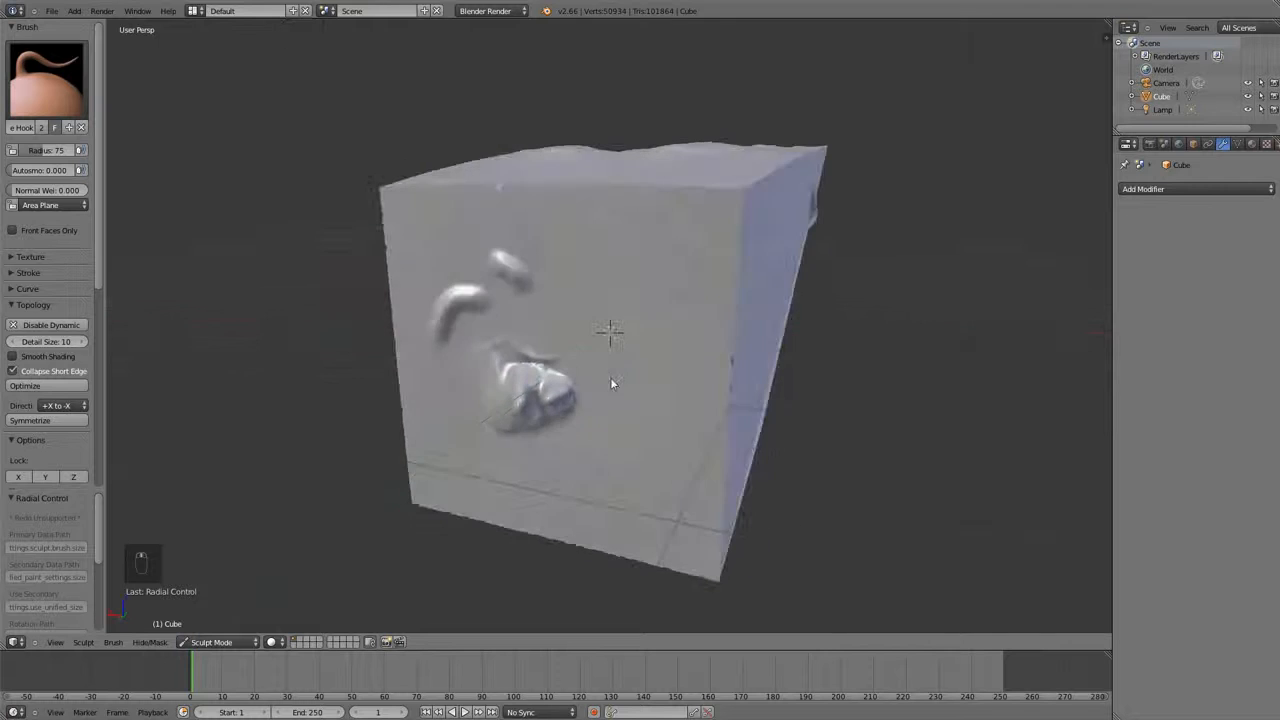
drag(612, 384, 572, 416)
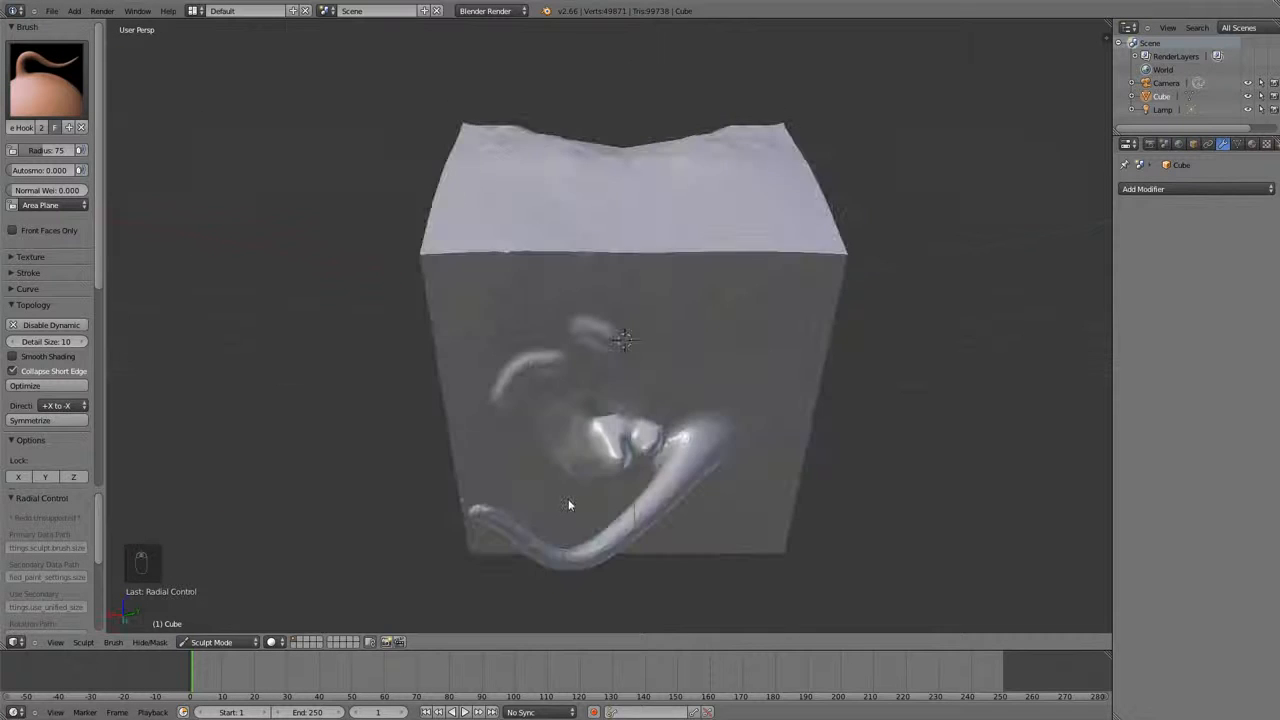
drag(570, 504, 528, 470)
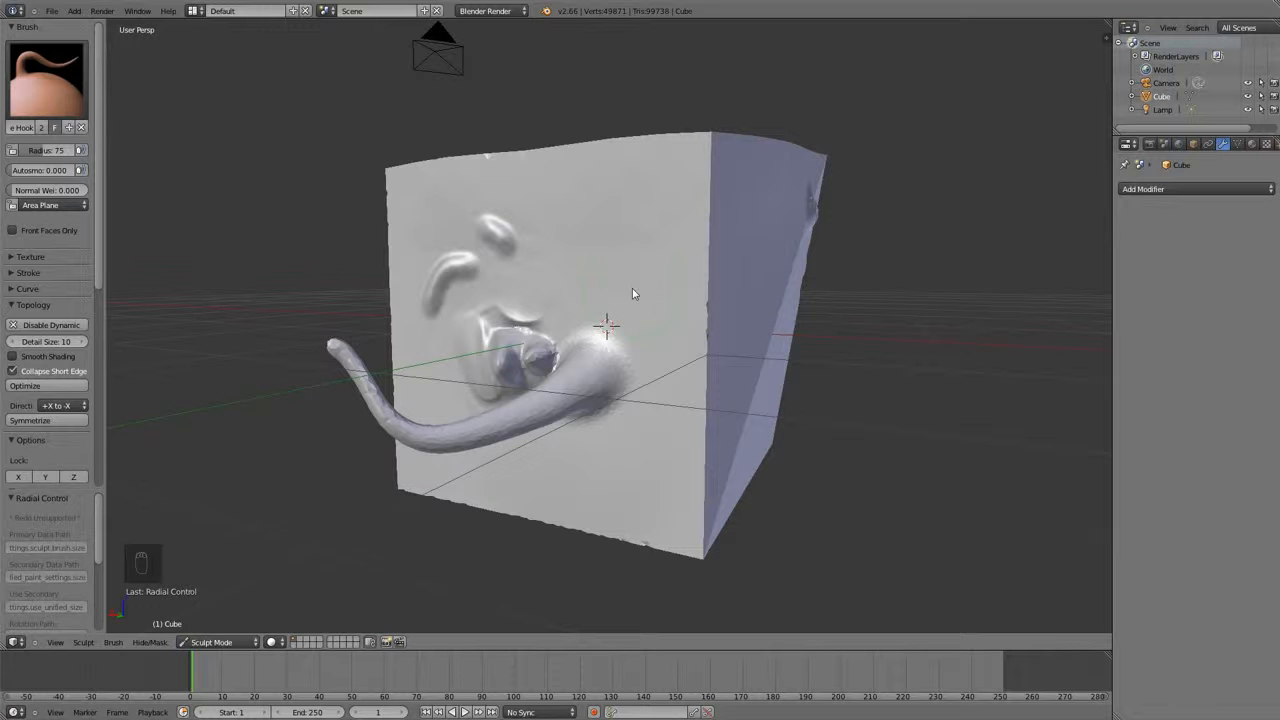
With the Thumb brush, smudge rippled texture into the upper ridge.
click(46, 80)
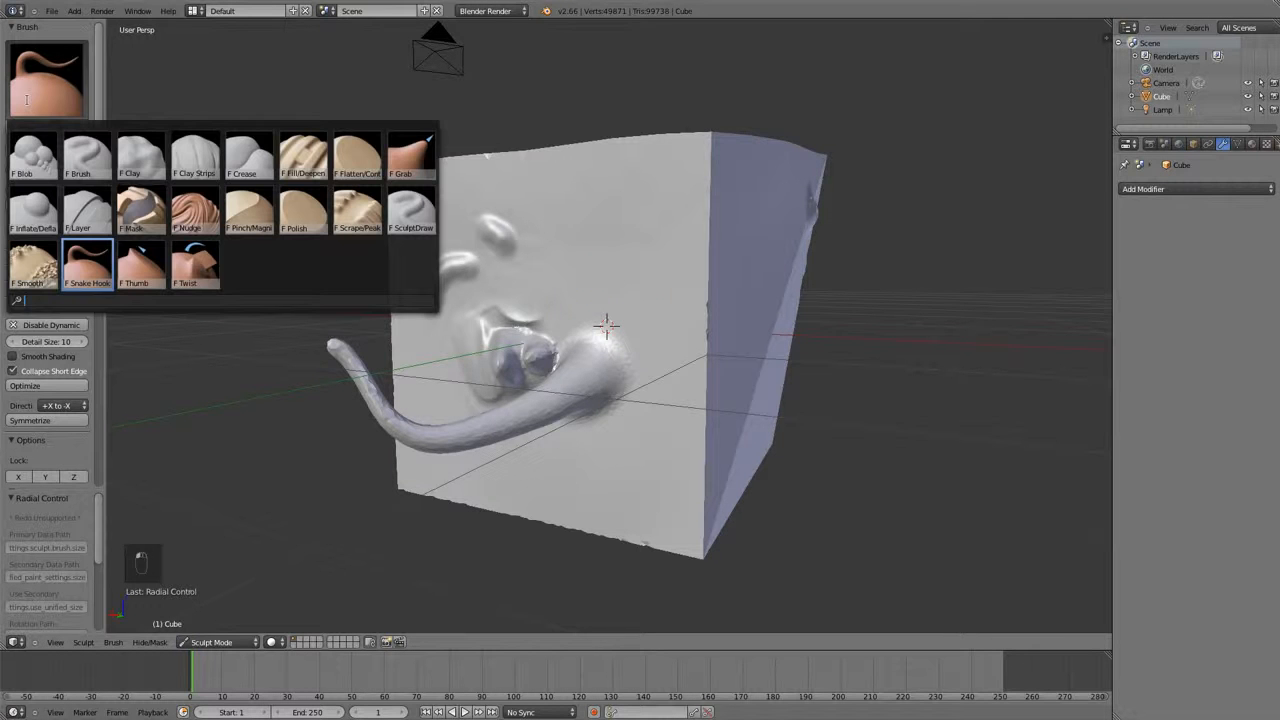
click(140, 264)
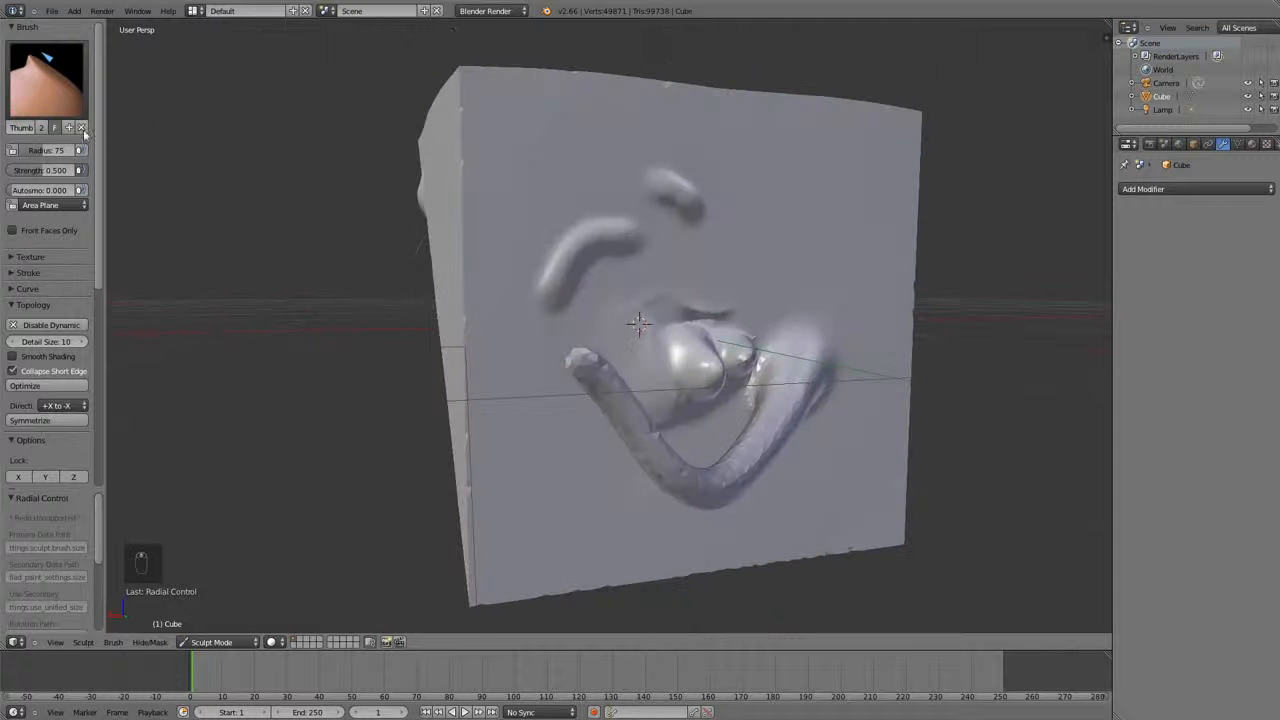
click(44, 80)
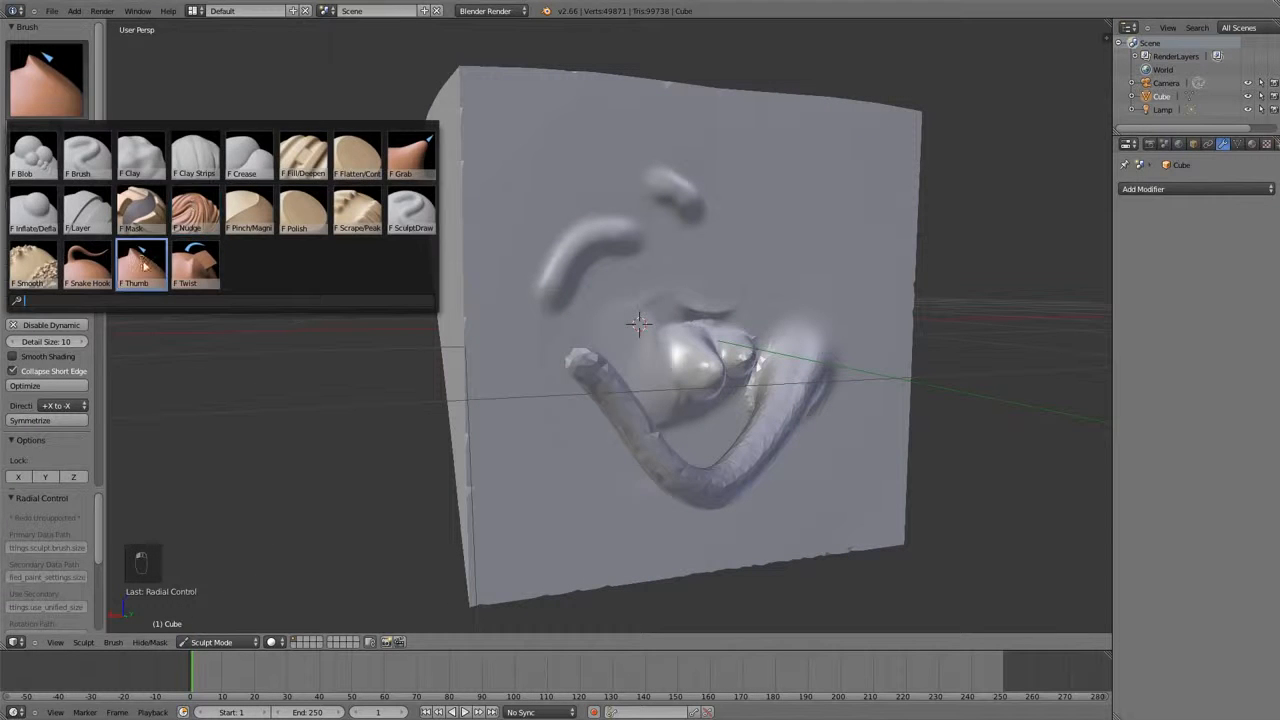
click(140, 264)
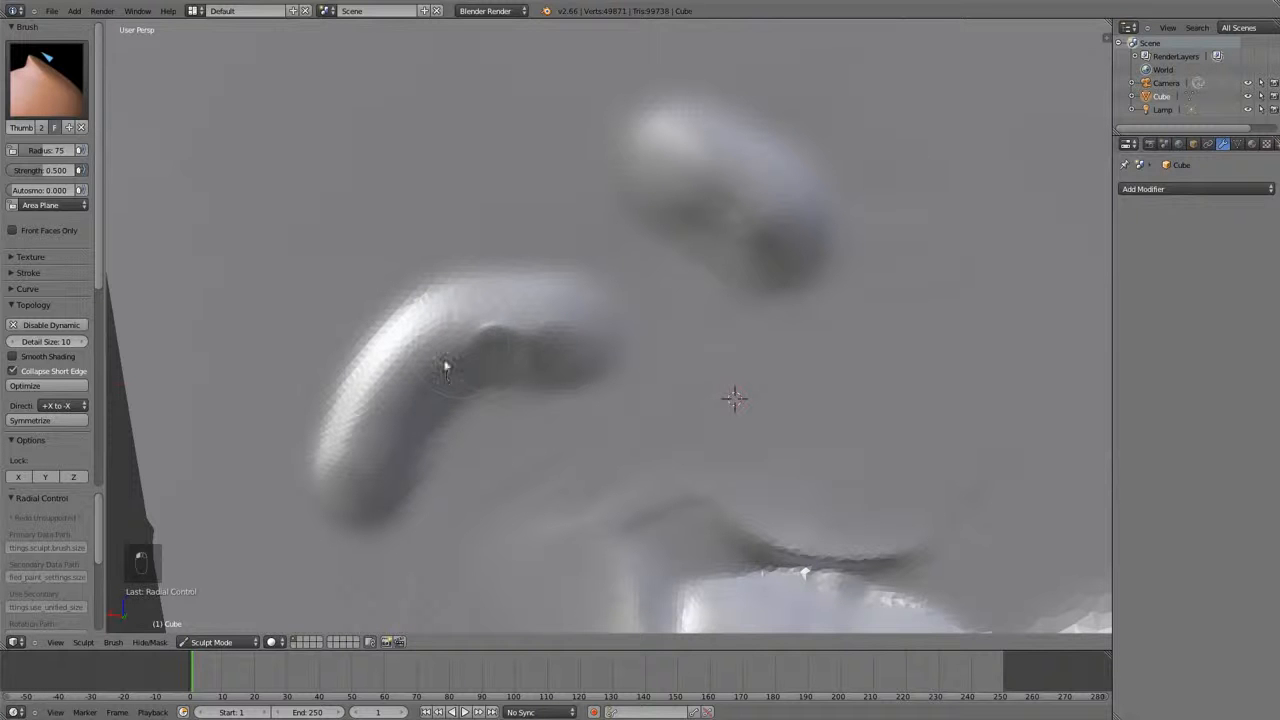
click(46, 80)
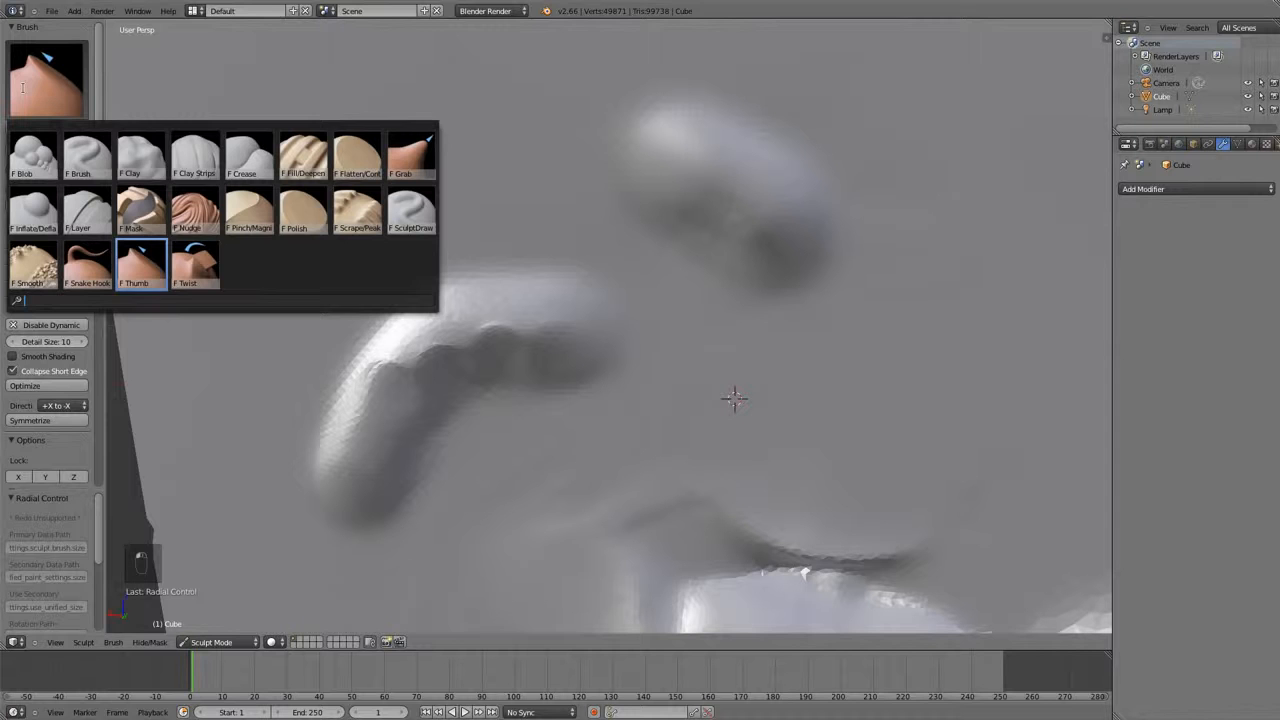
With the Twist brush, spiral the tendril's surface along its length.
click(194, 262)
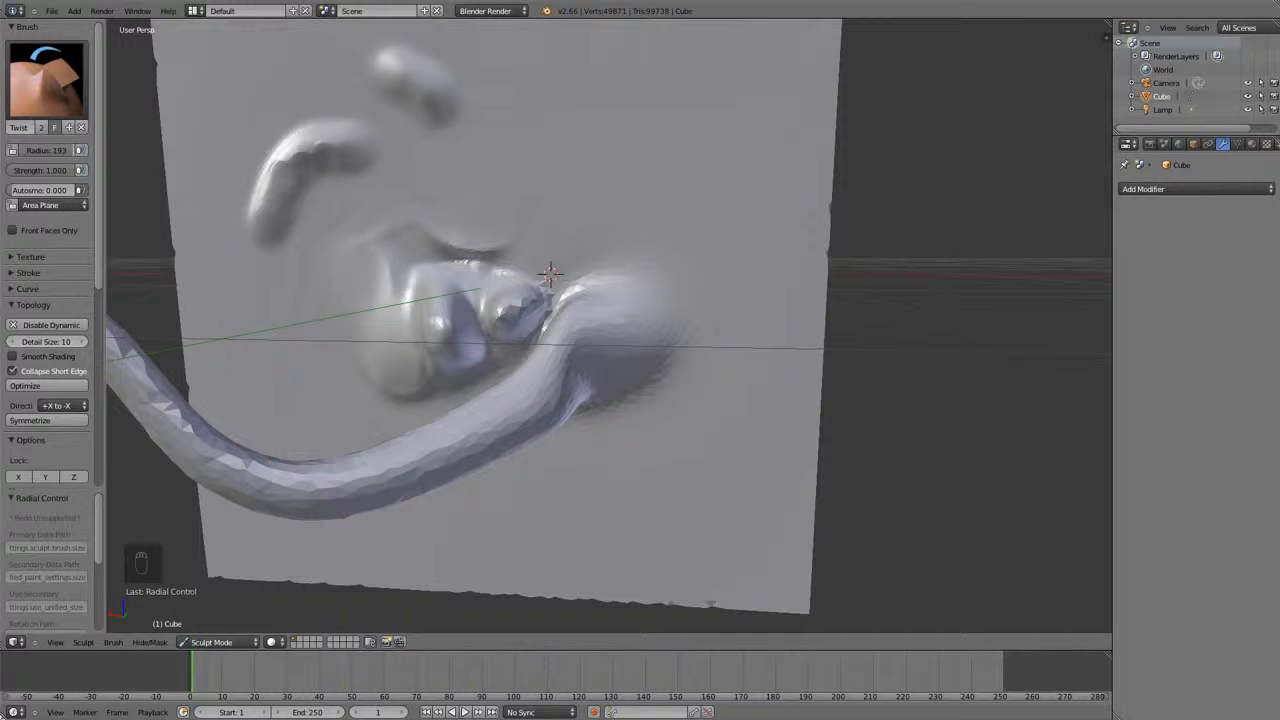
mouse_move(48, 80)
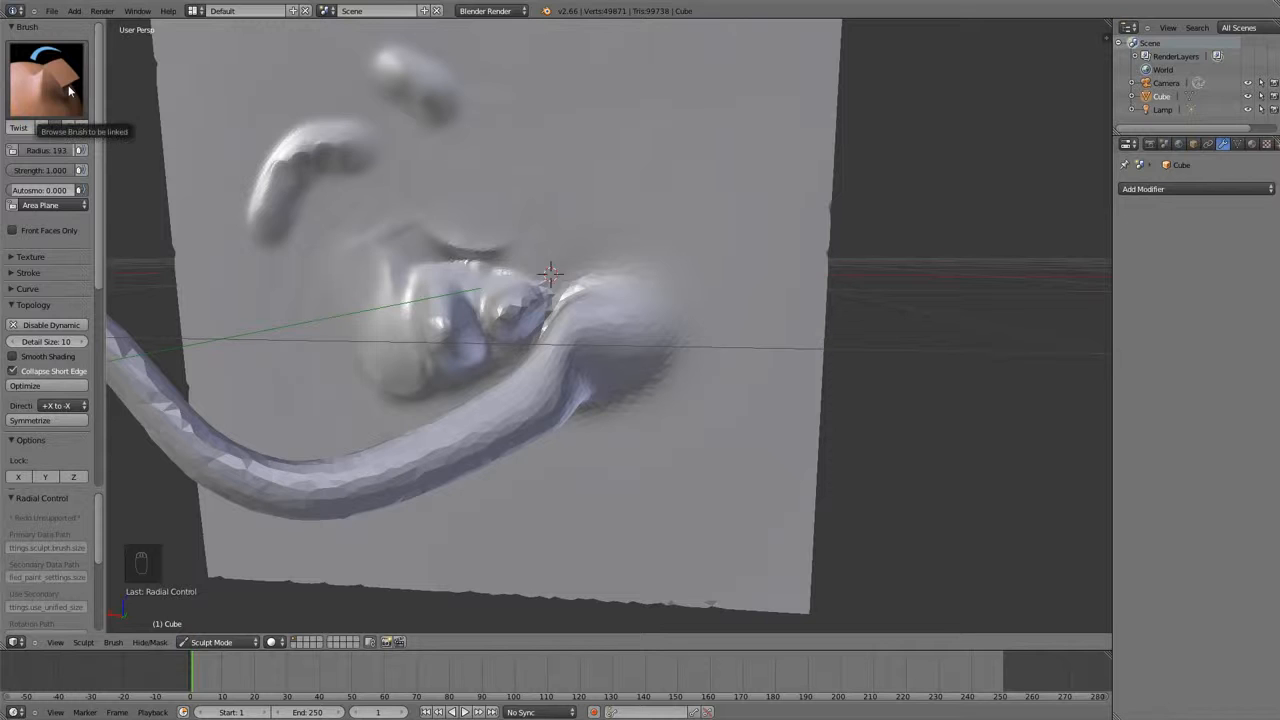
click(46, 78)
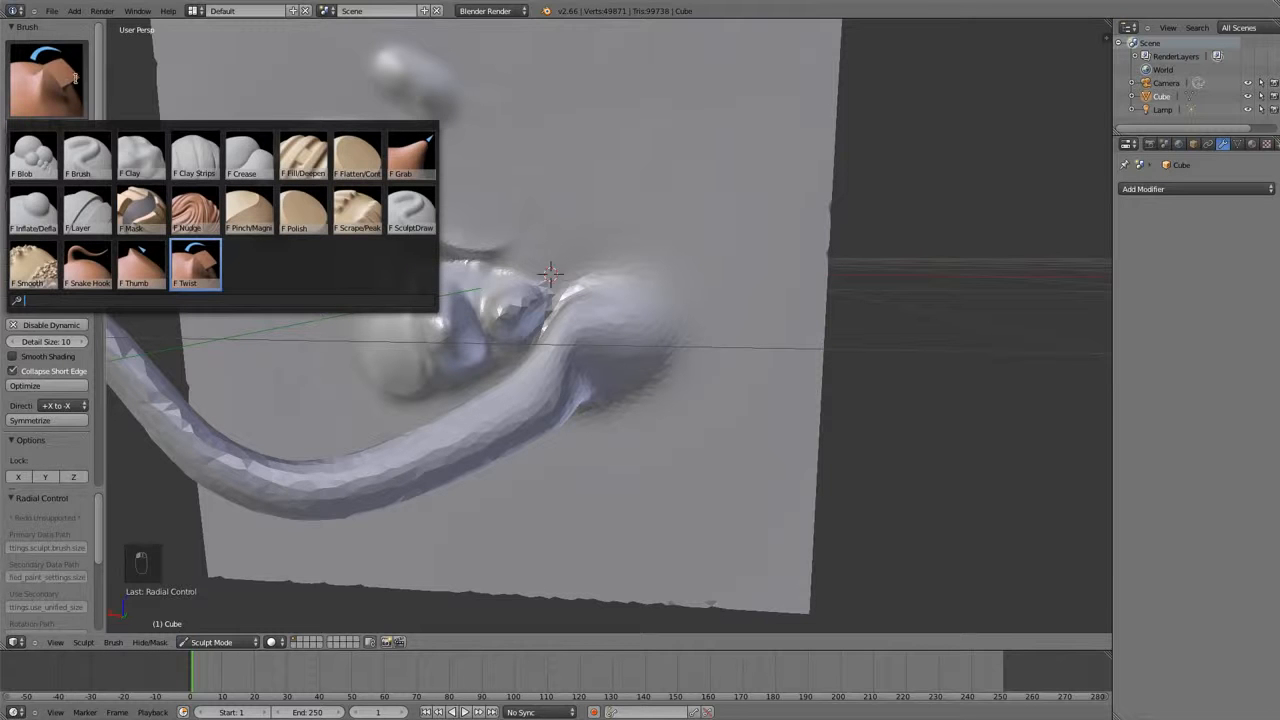
click(196, 264)
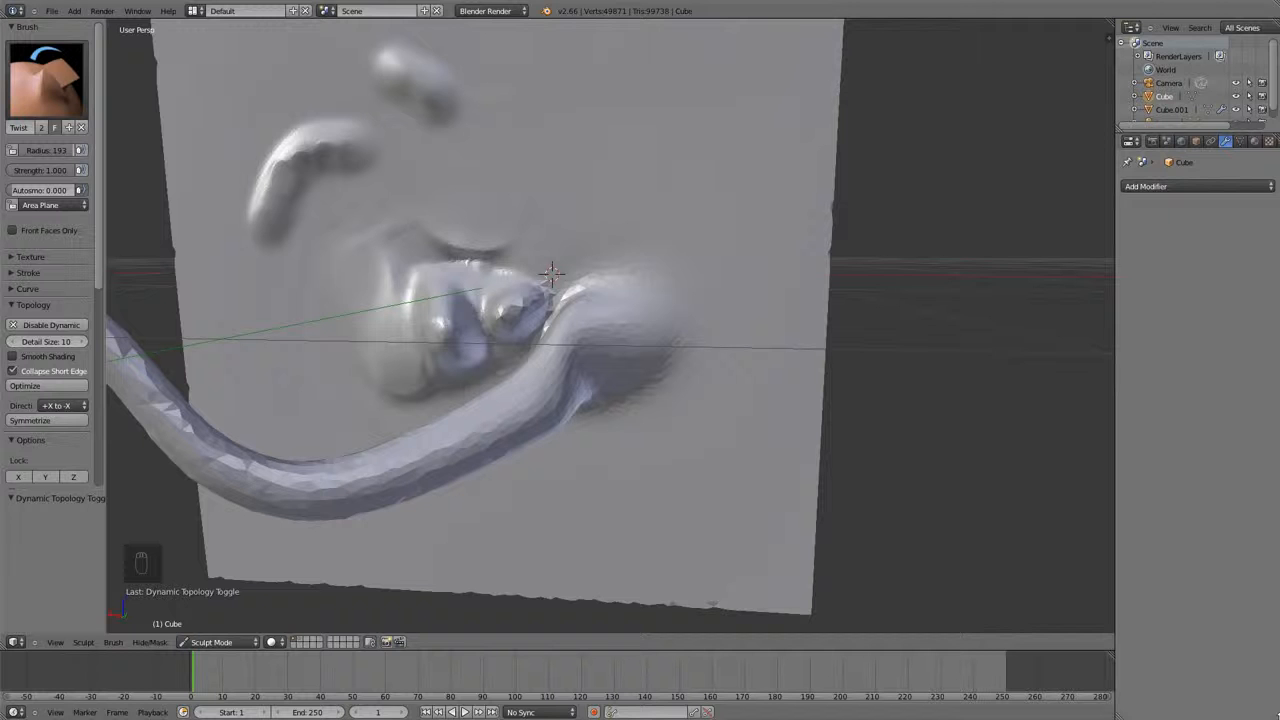
mouse_move(1124, 544)
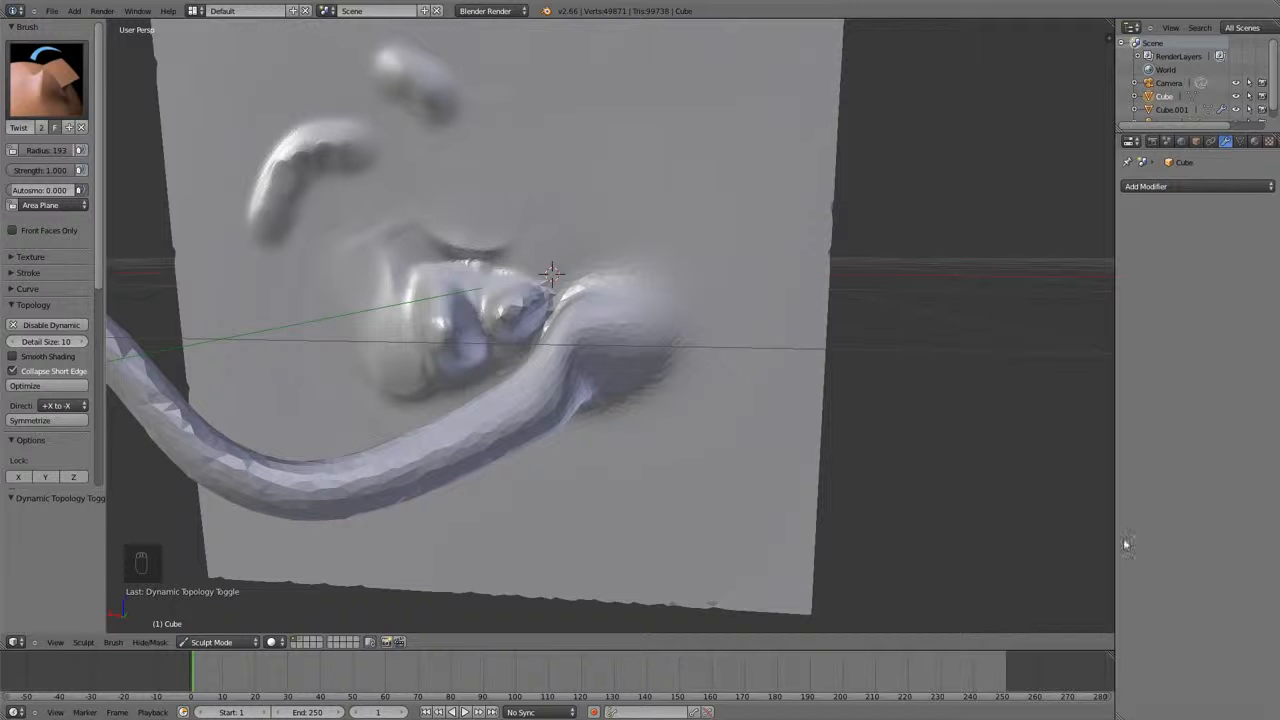
Add a fresh plain cube, briefly enter its Edit Mode and return to Object Mode.
drag(550, 276, 808, 212)
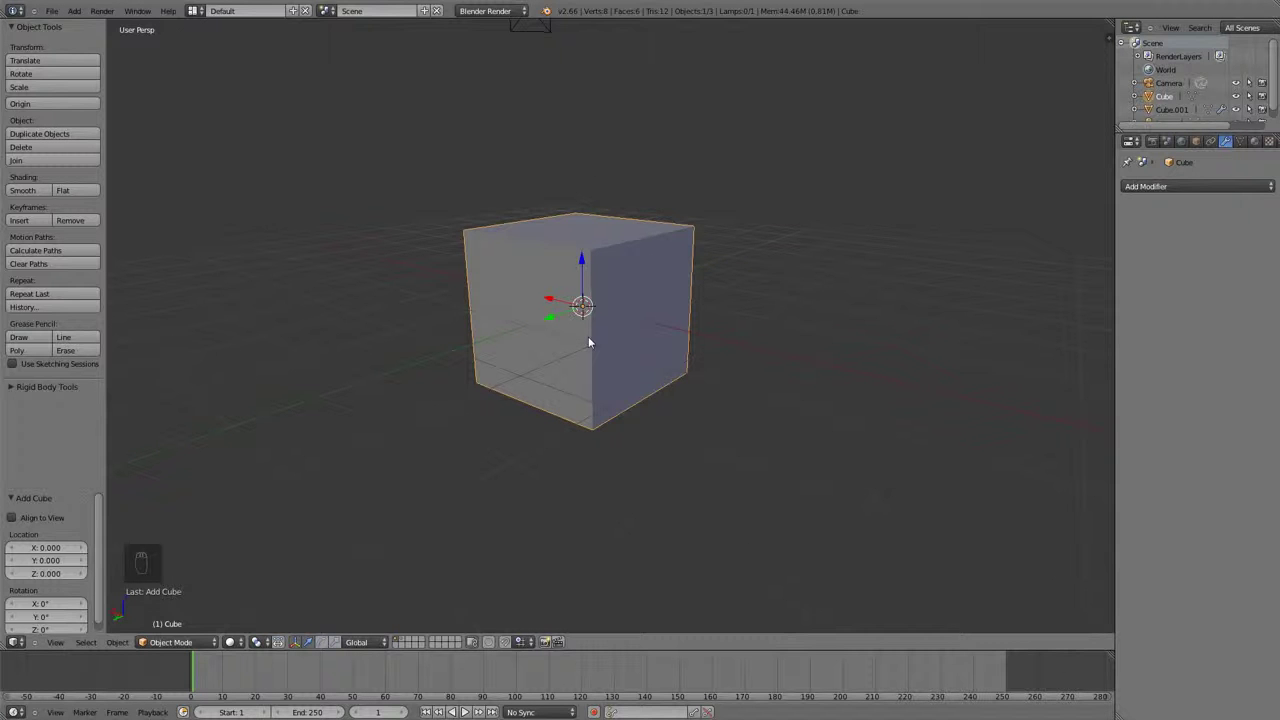
mouse_move(728, 318)
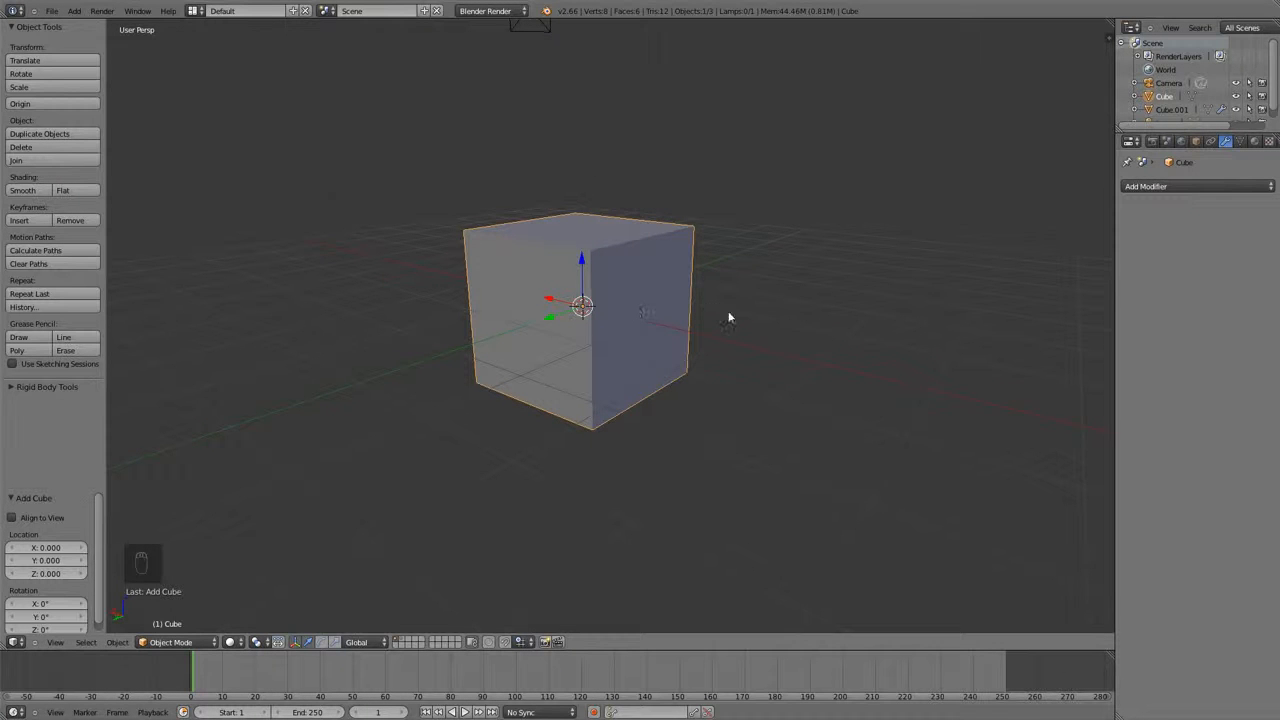
mouse_move(608, 296)
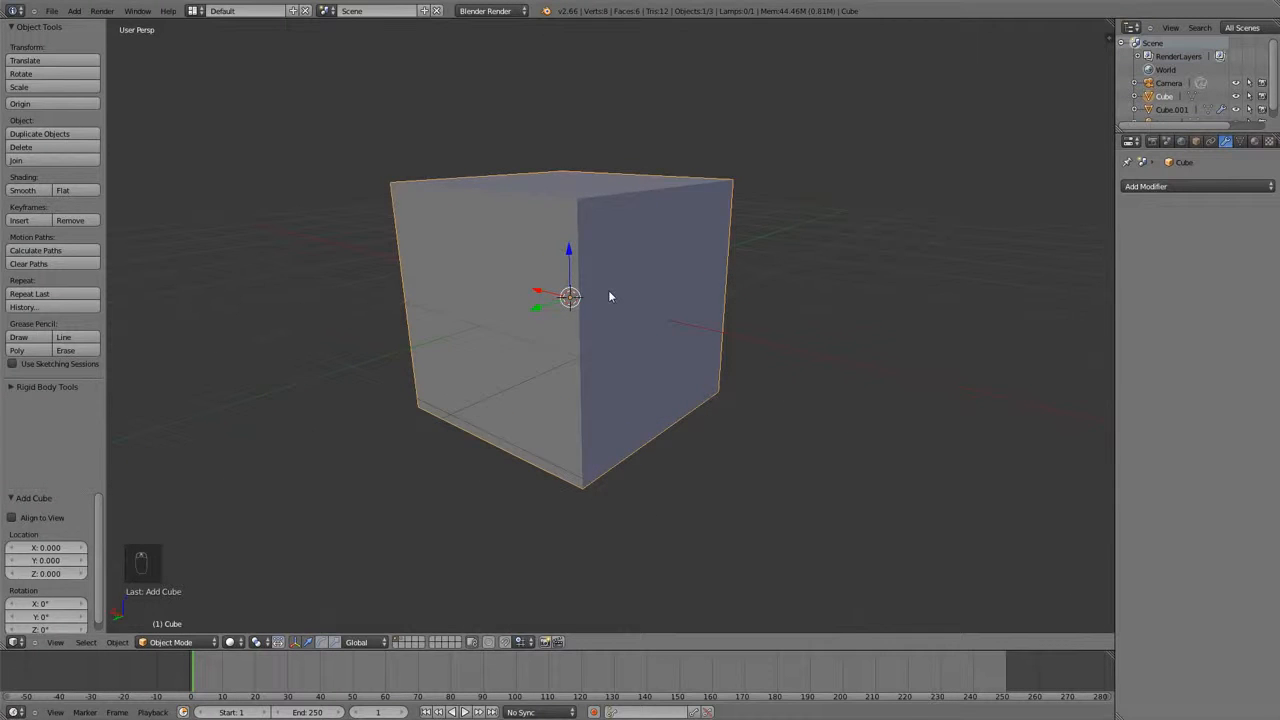
key(Tab)
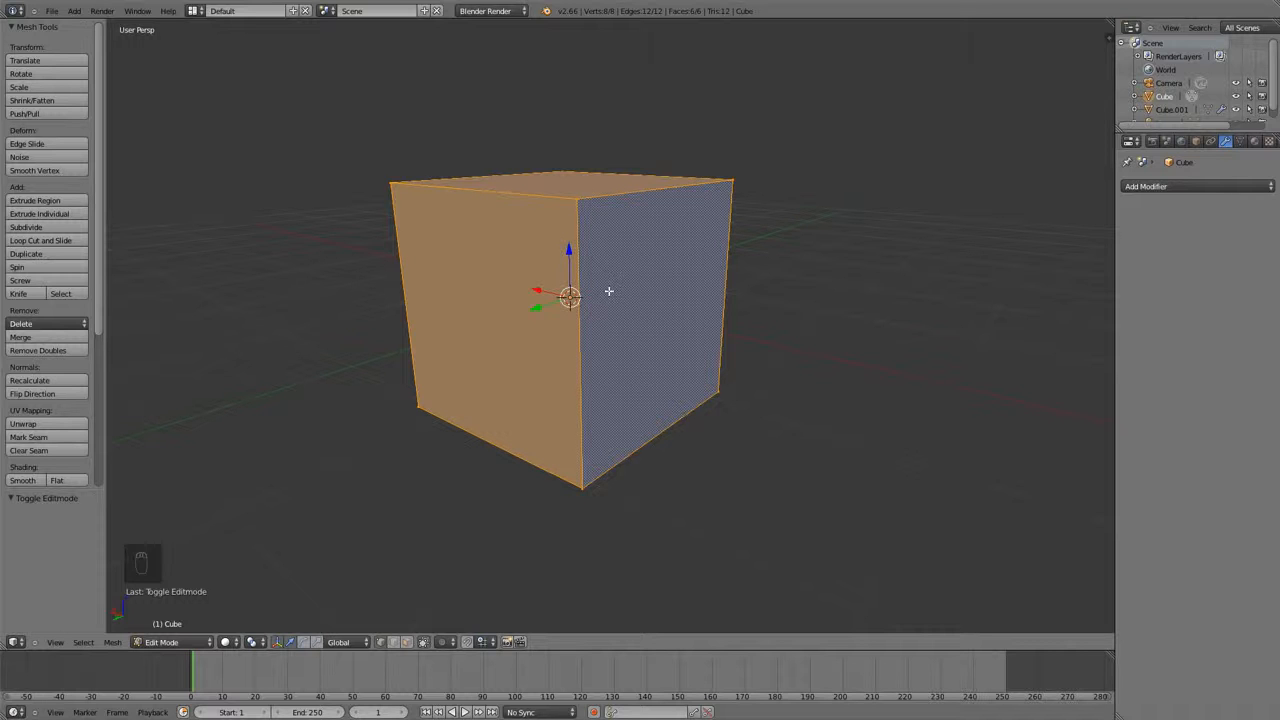
mouse_move(610, 296)
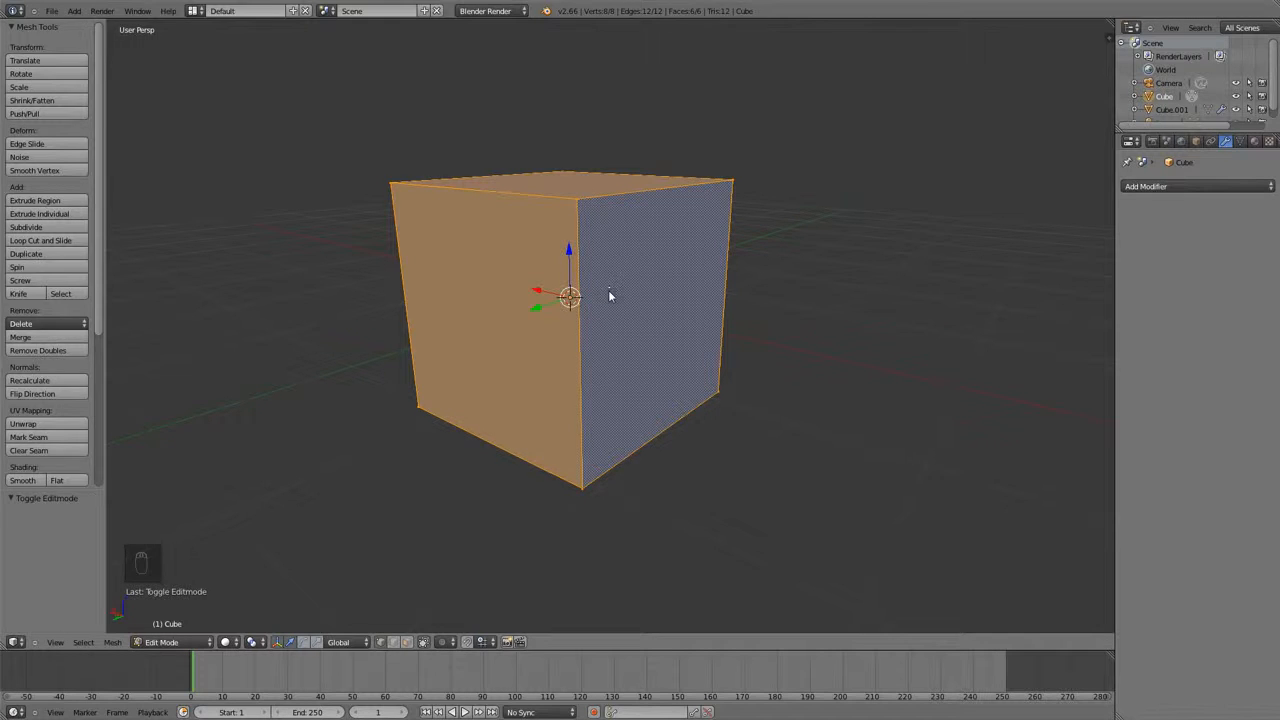
key(Tab)
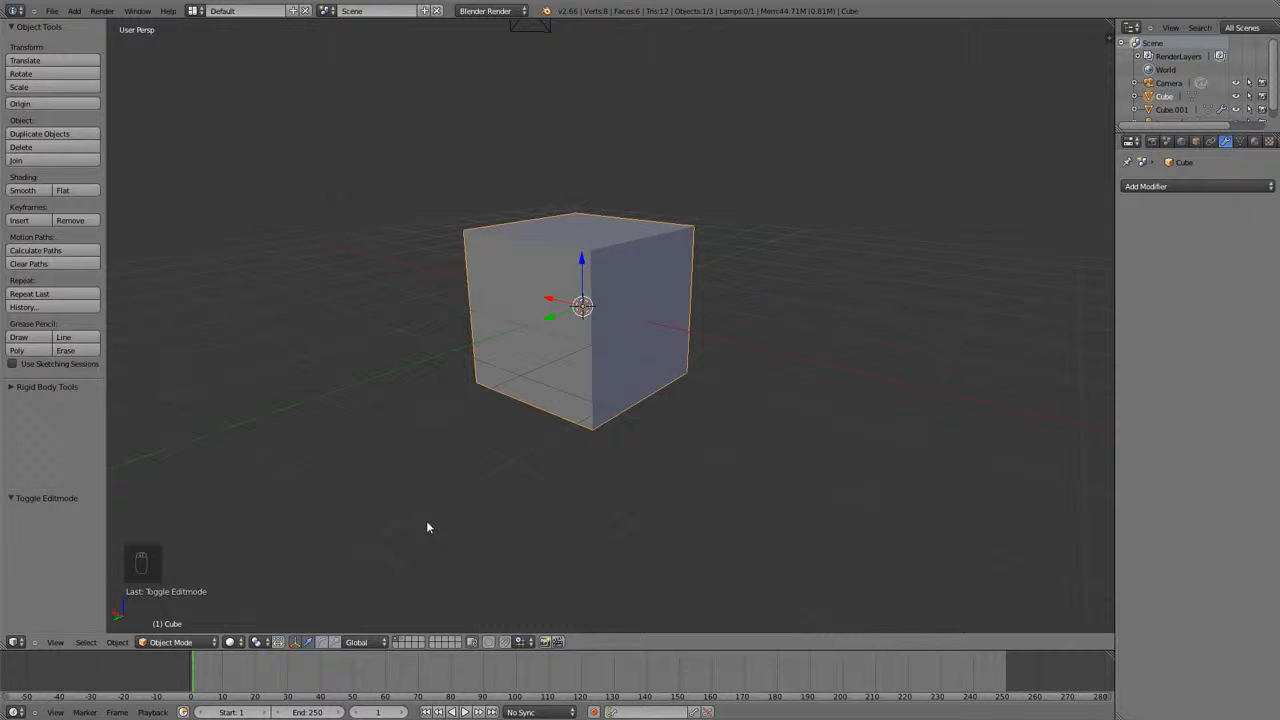
mouse_move(428, 534)
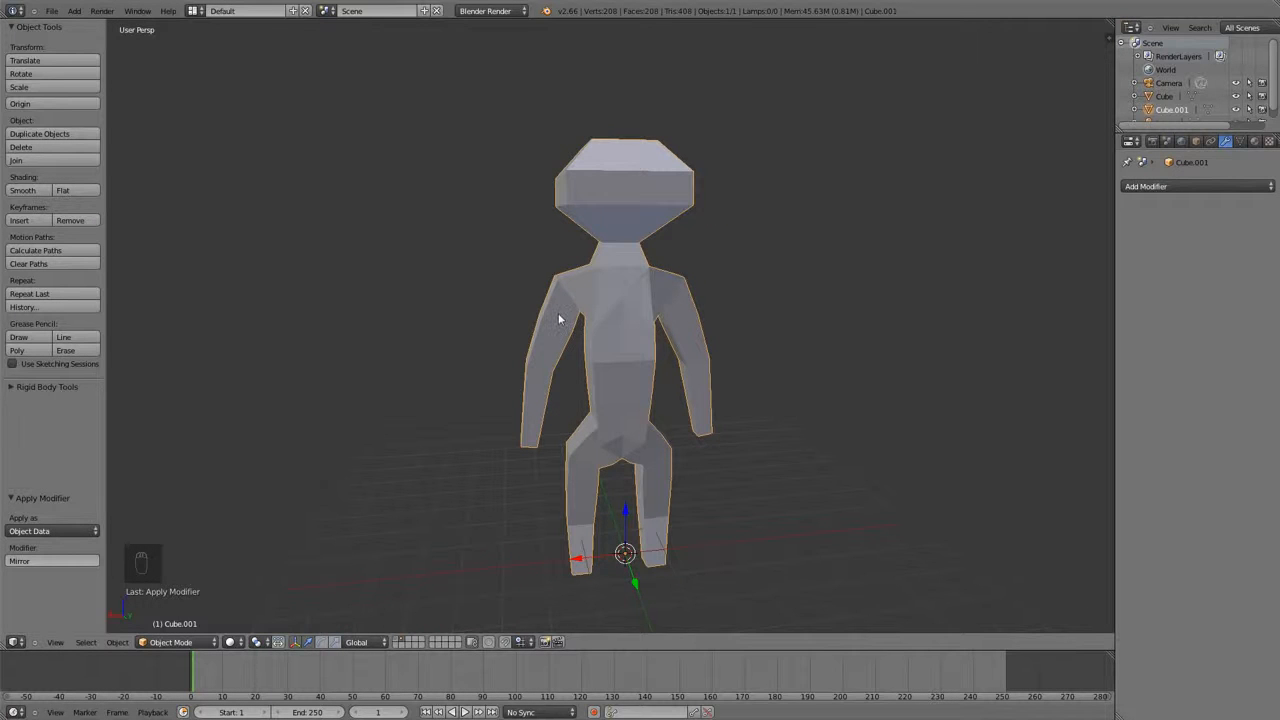
Deselect all faces of the humanoid mesh and return to Object Mode showing the whole figure.
key(Tab)
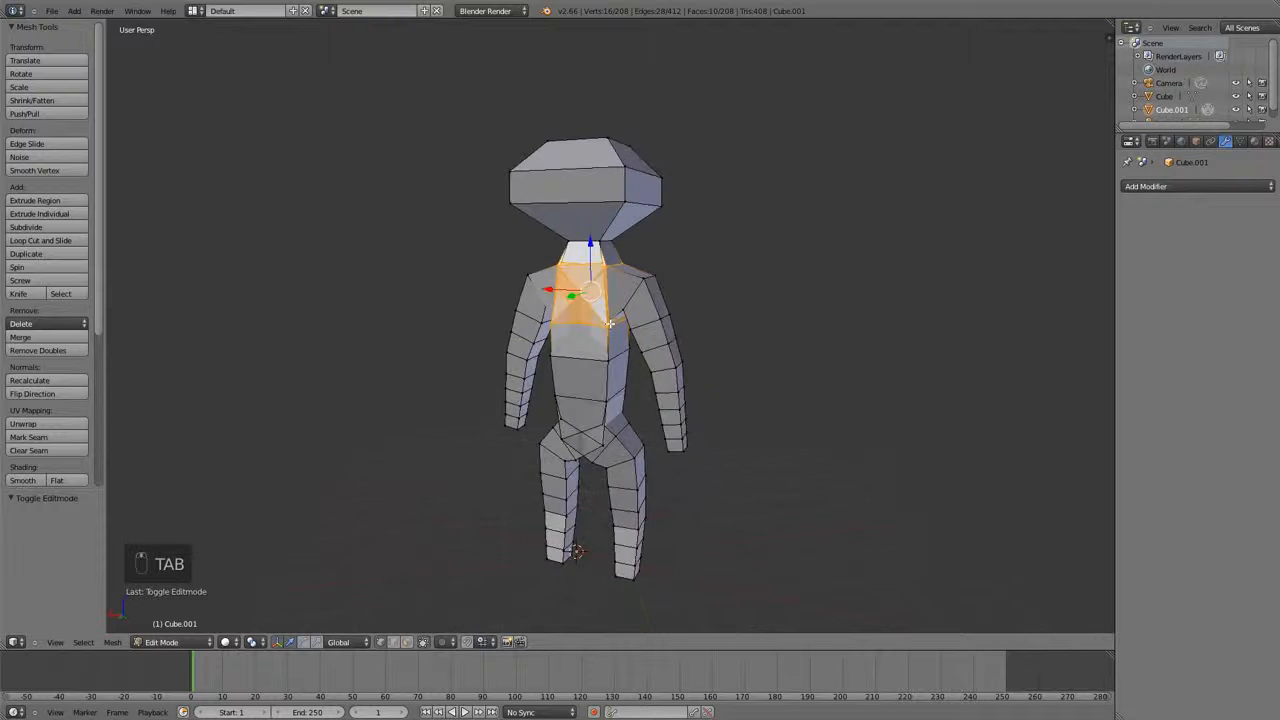
key(a)
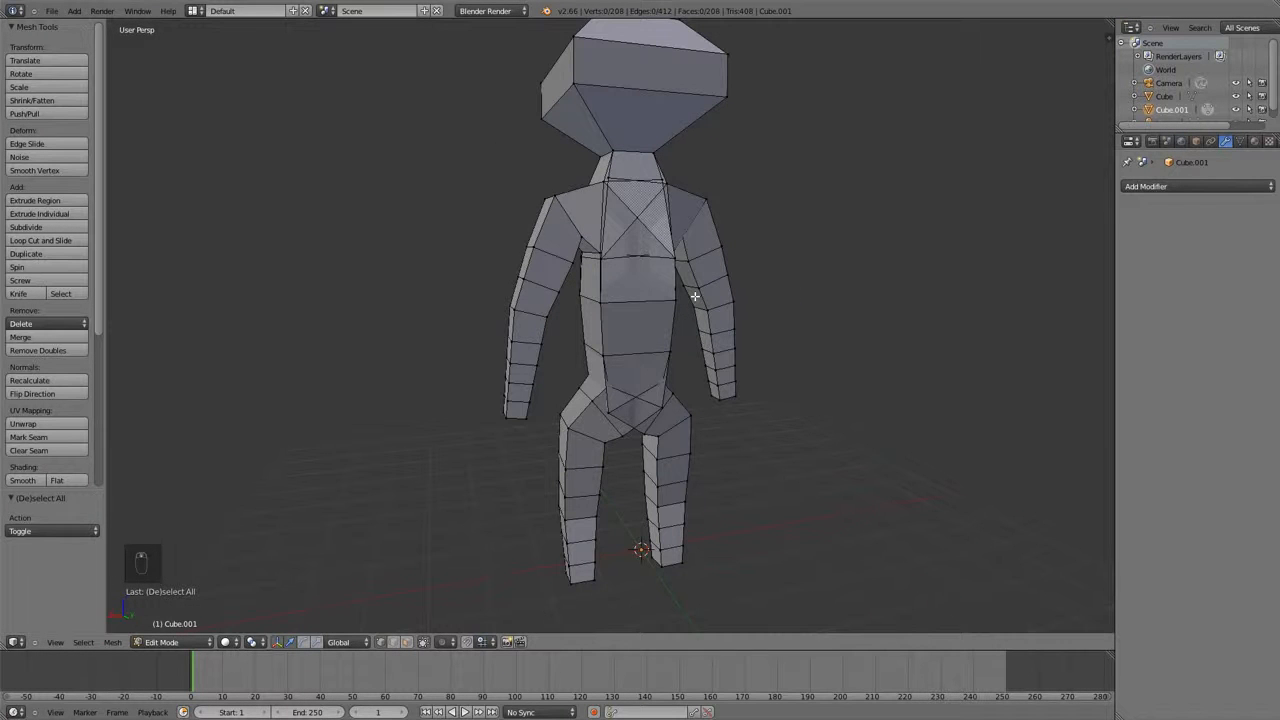
mouse_move(530, 300)
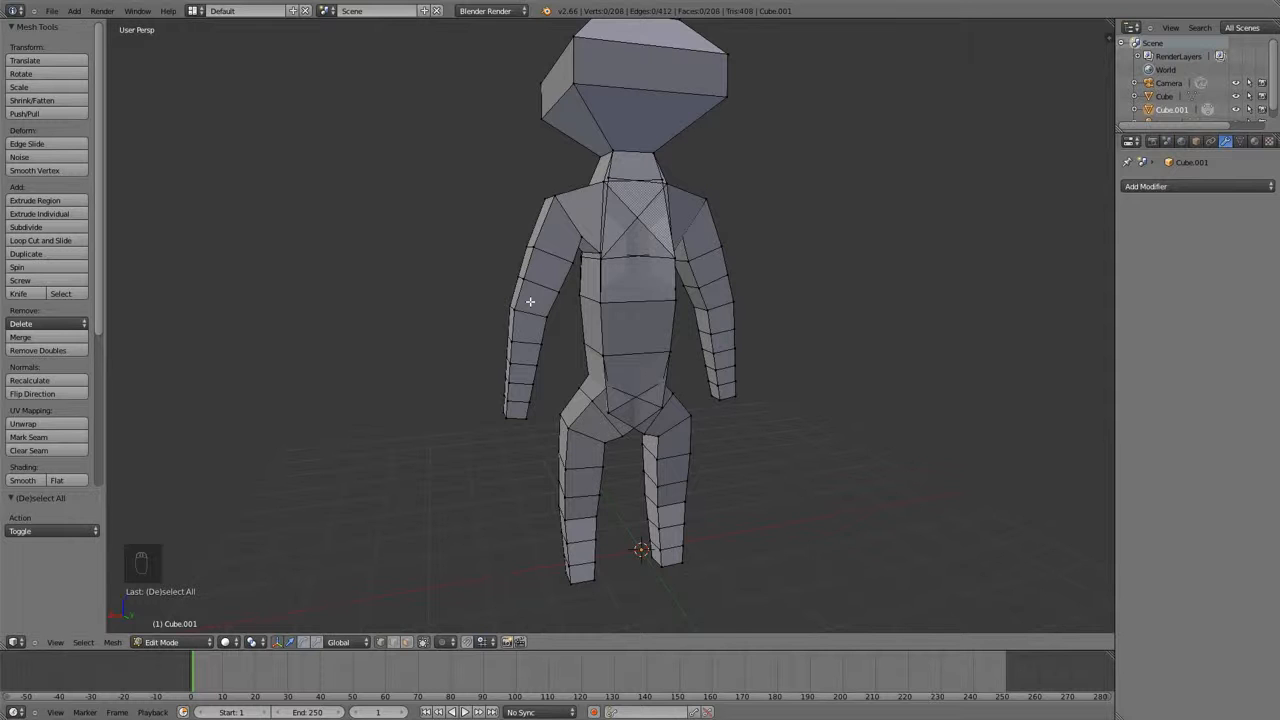
mouse_move(564, 290)
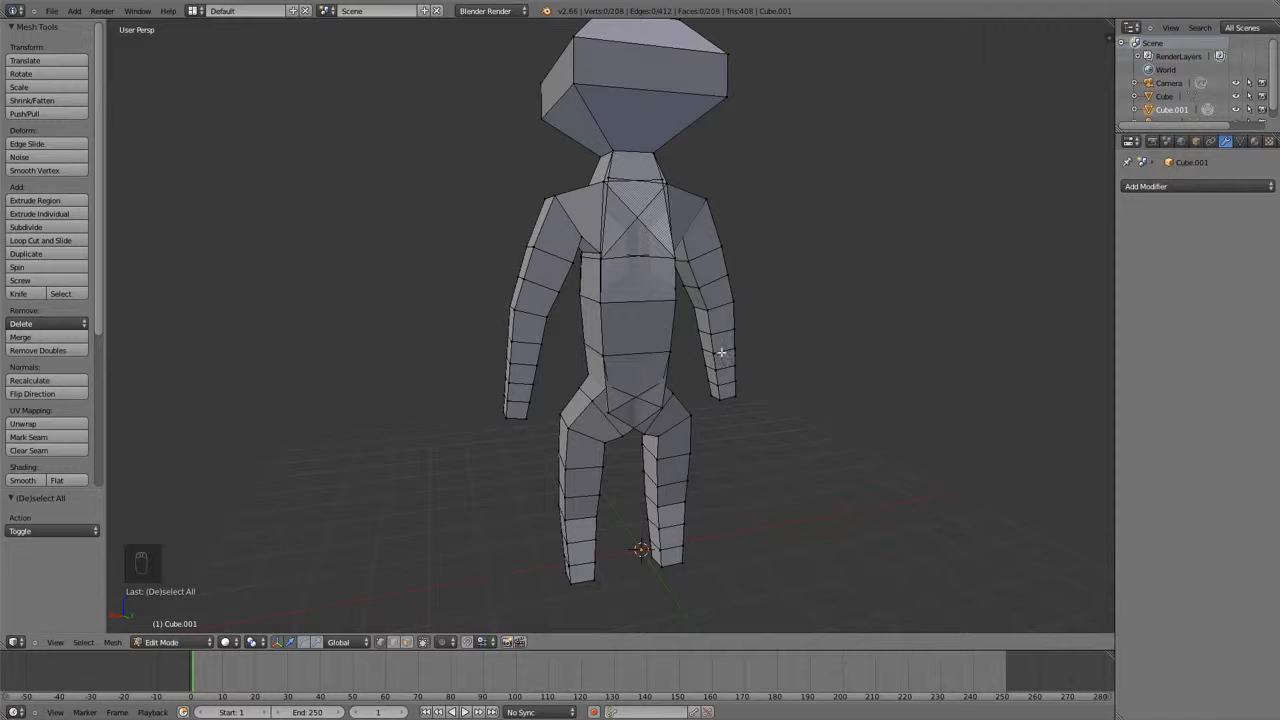
drag(720, 352, 668, 476)
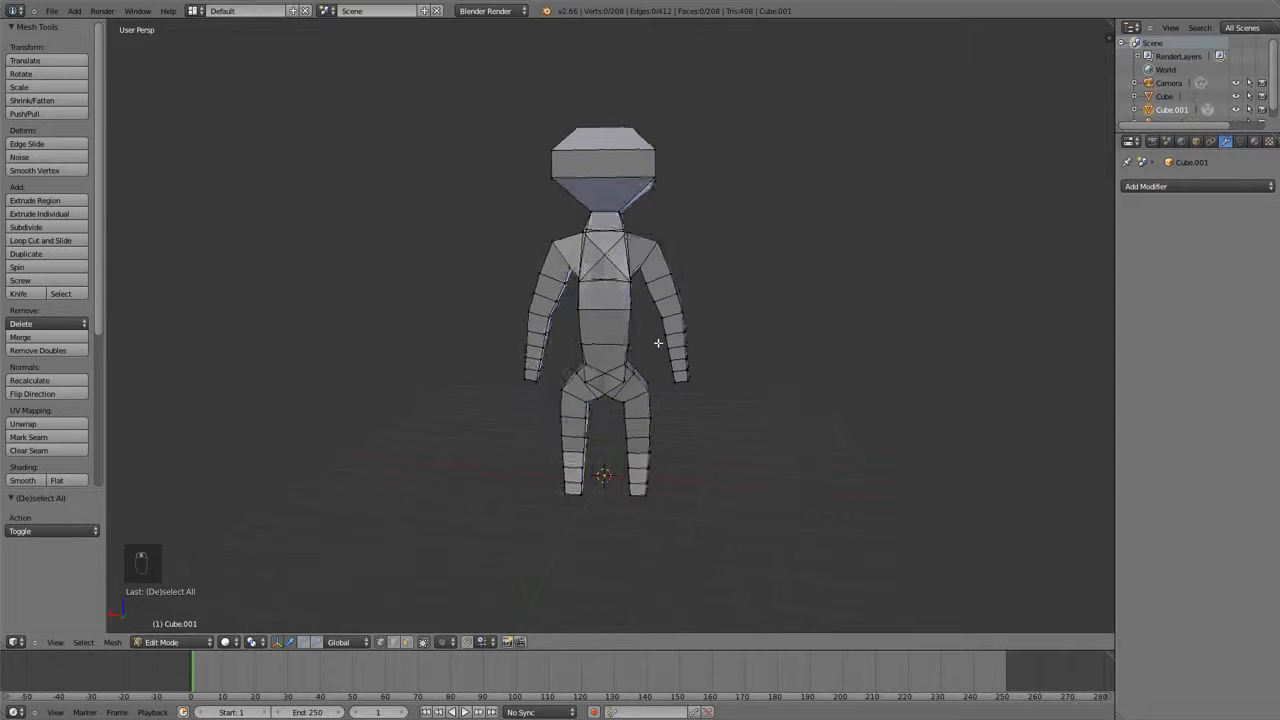
key(Tab)
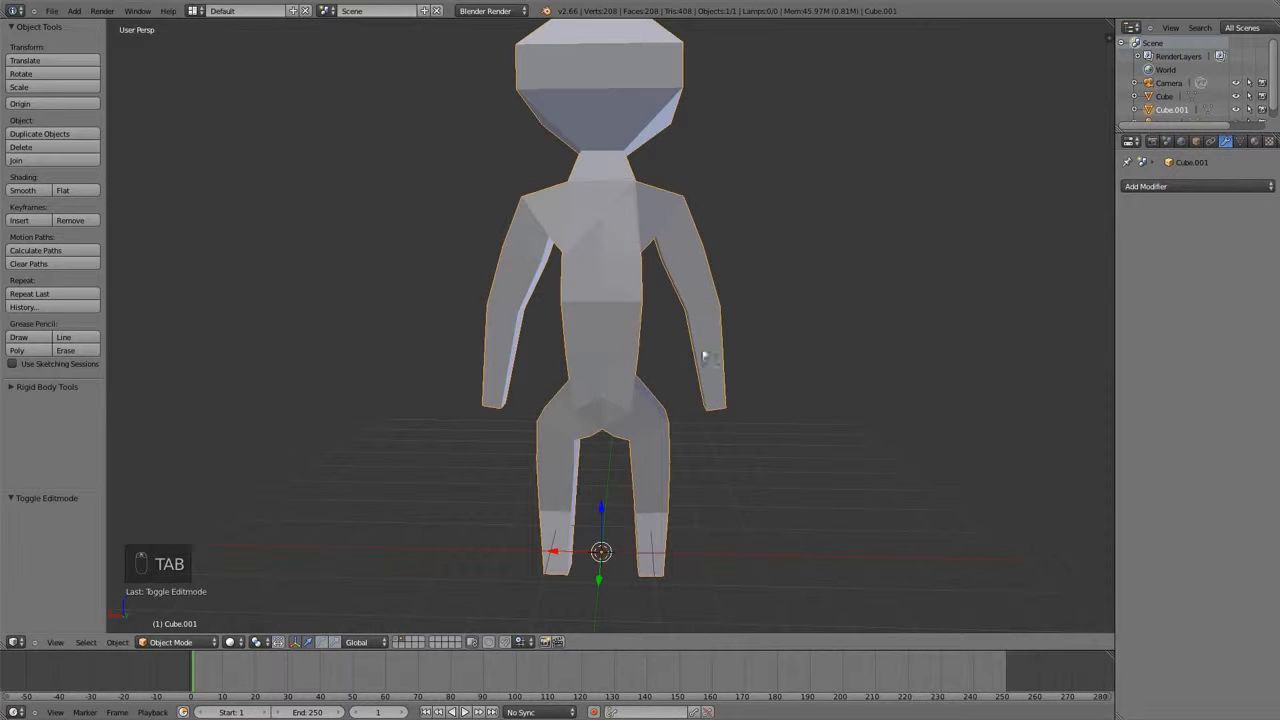
mouse_move(618, 448)
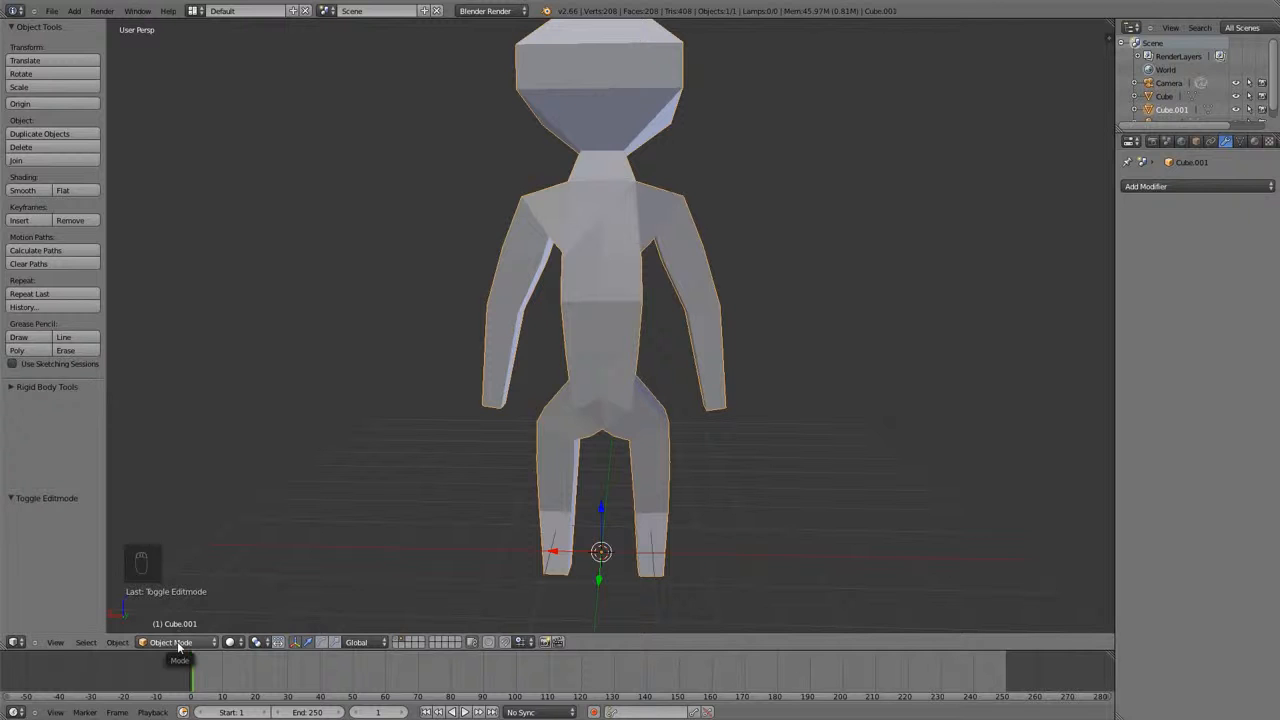
Enter Sculpt Mode on the humanoid, enable Dynamic Topology and detail the torso and limbs.
click(176, 642)
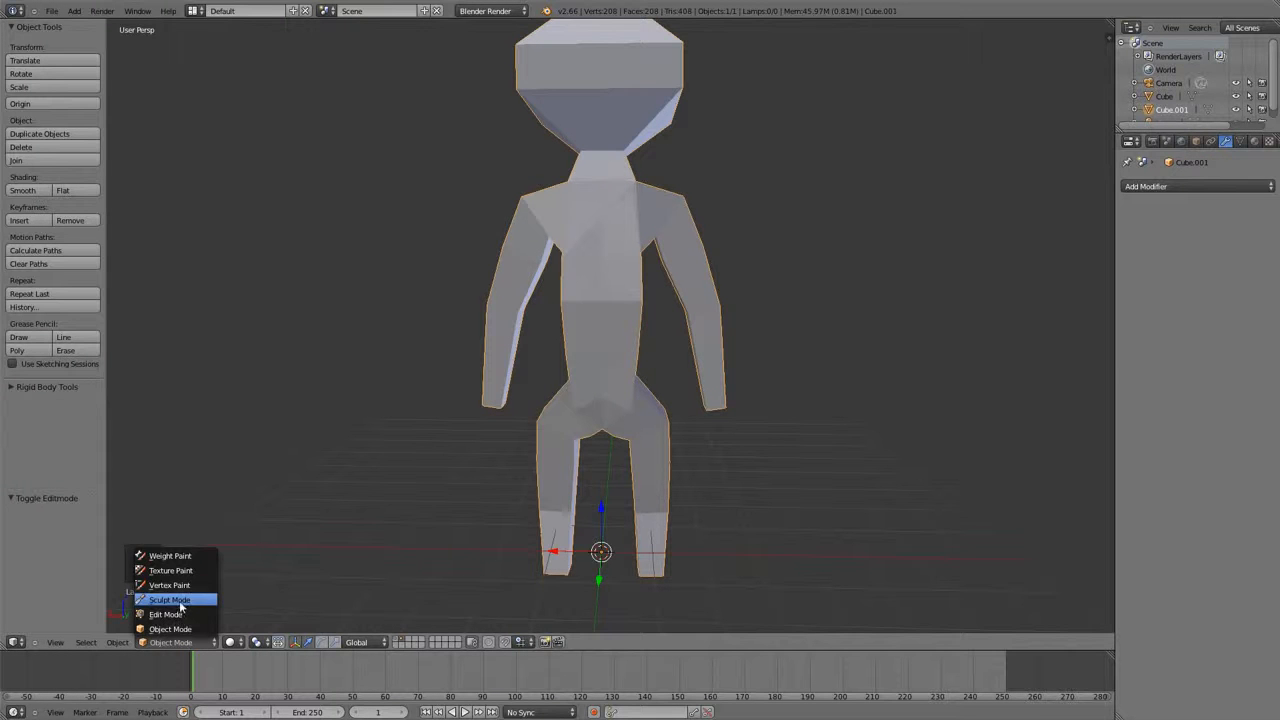
click(168, 600)
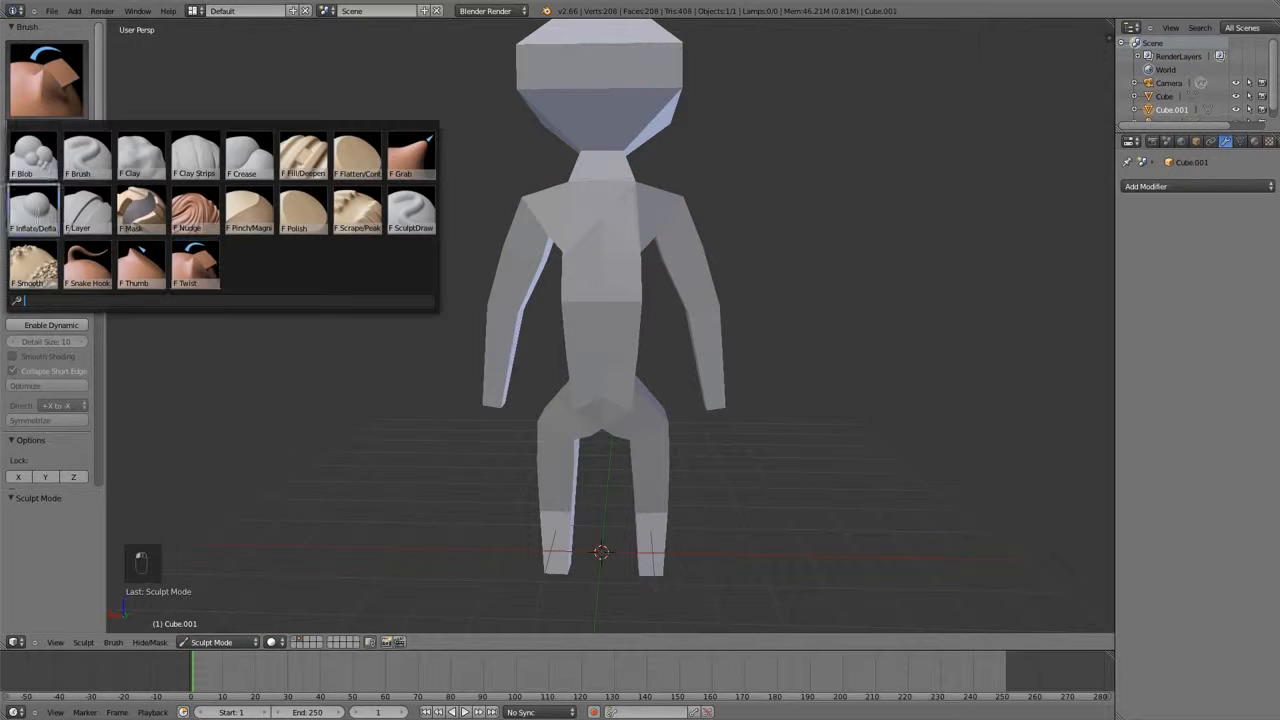
click(32, 258)
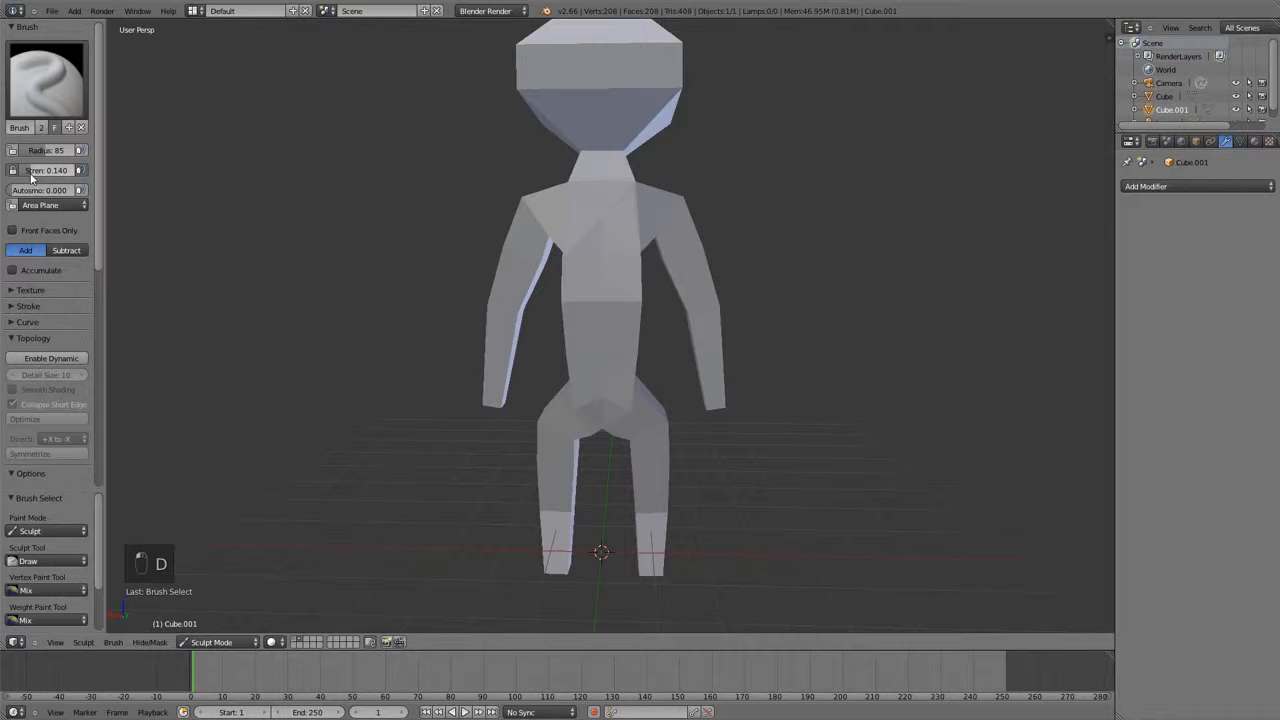
click(50, 358)
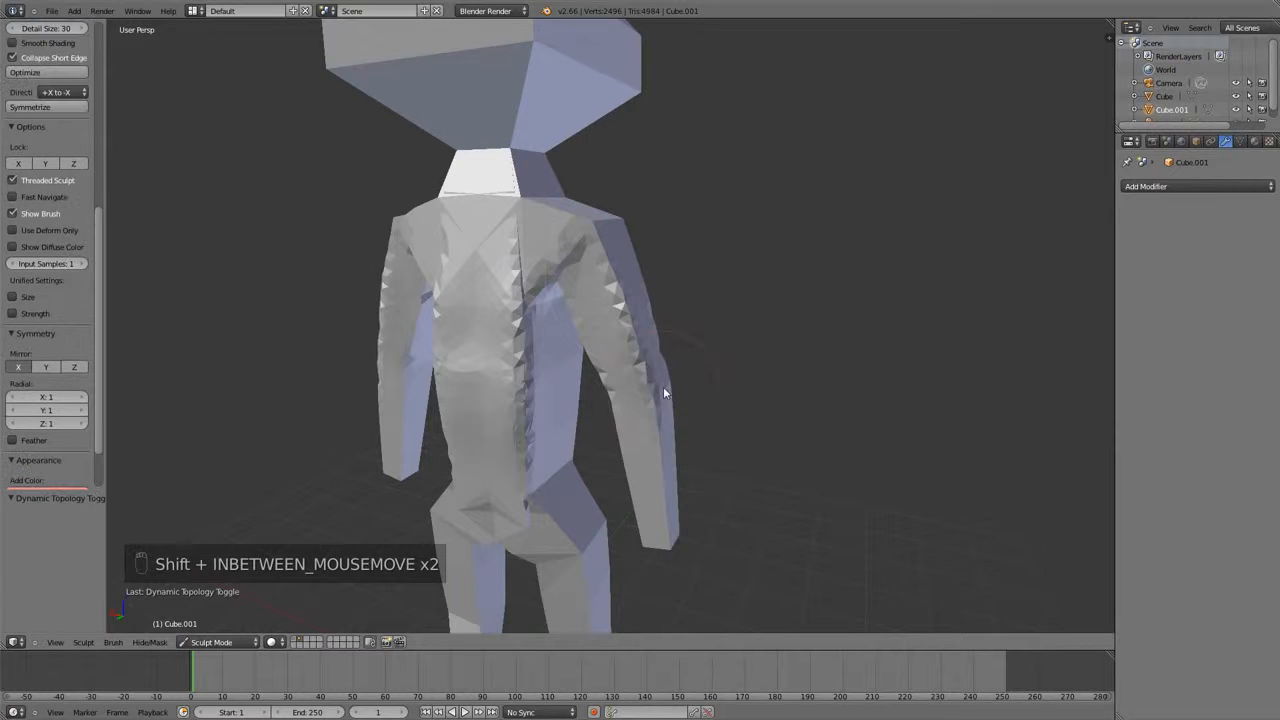
drag(664, 392, 616, 536)
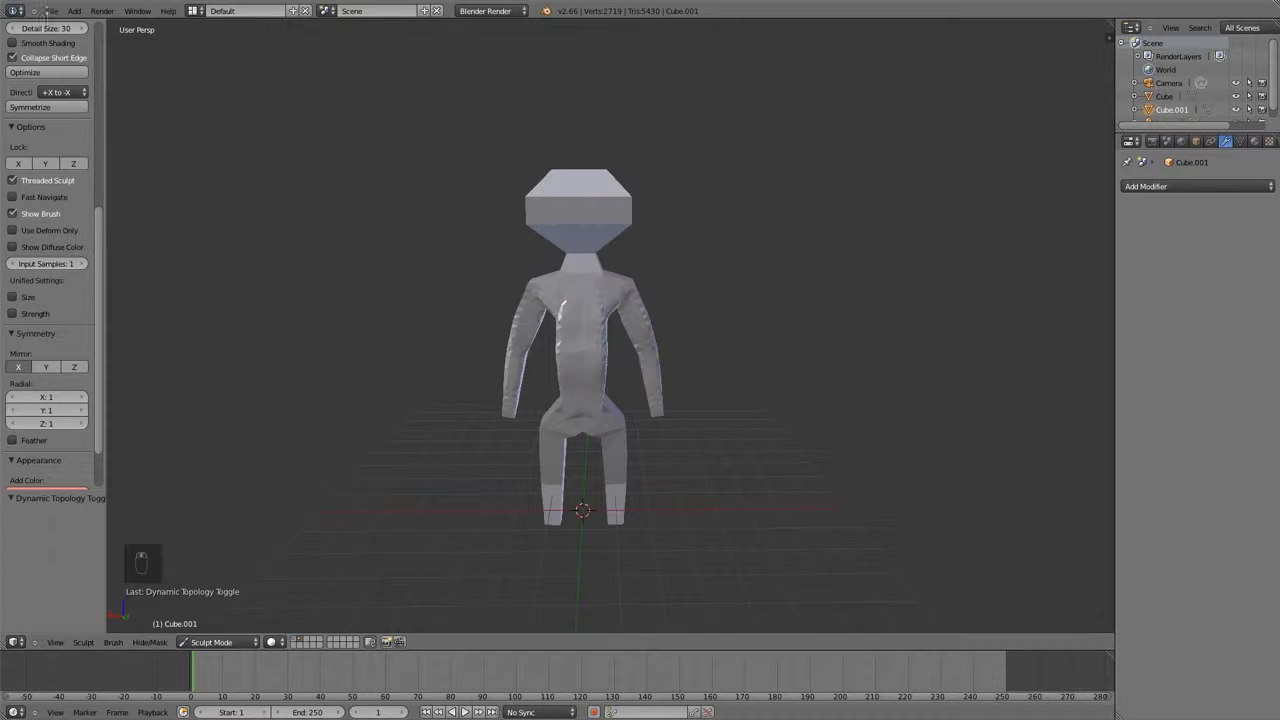
Load the creature bust project file from the tutorial blend files.
click(28, 12)
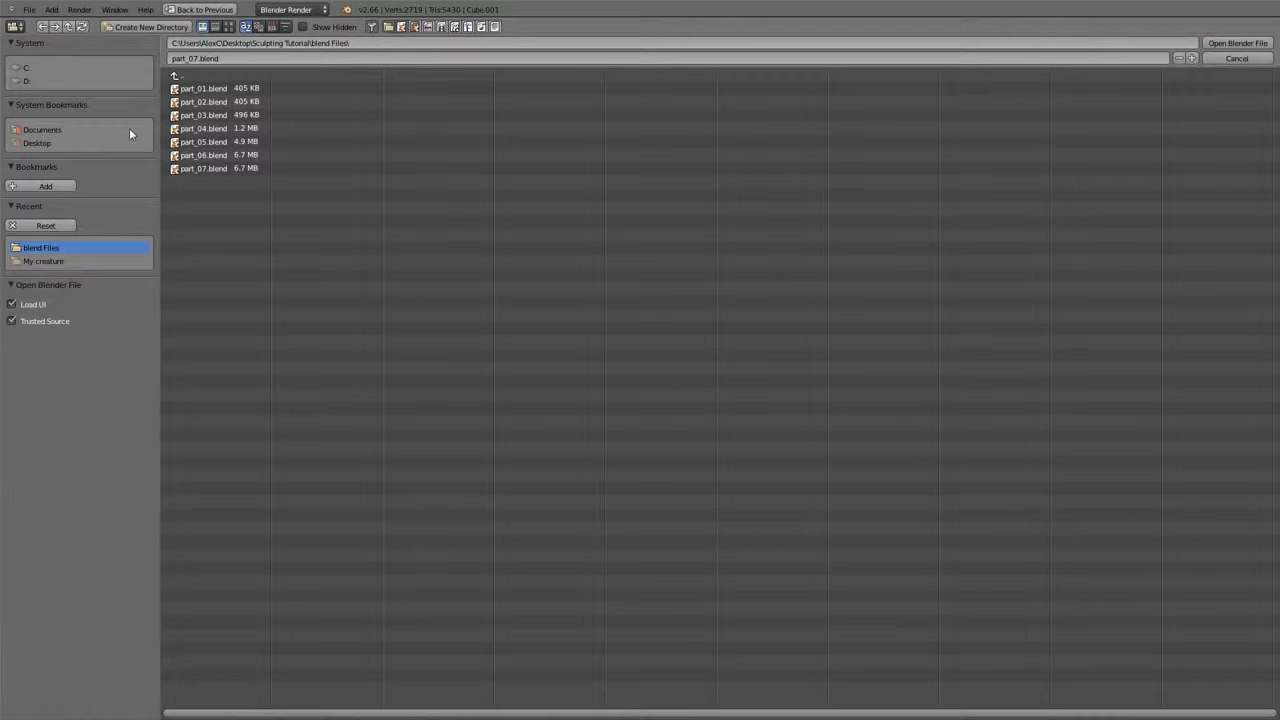
click(44, 260)
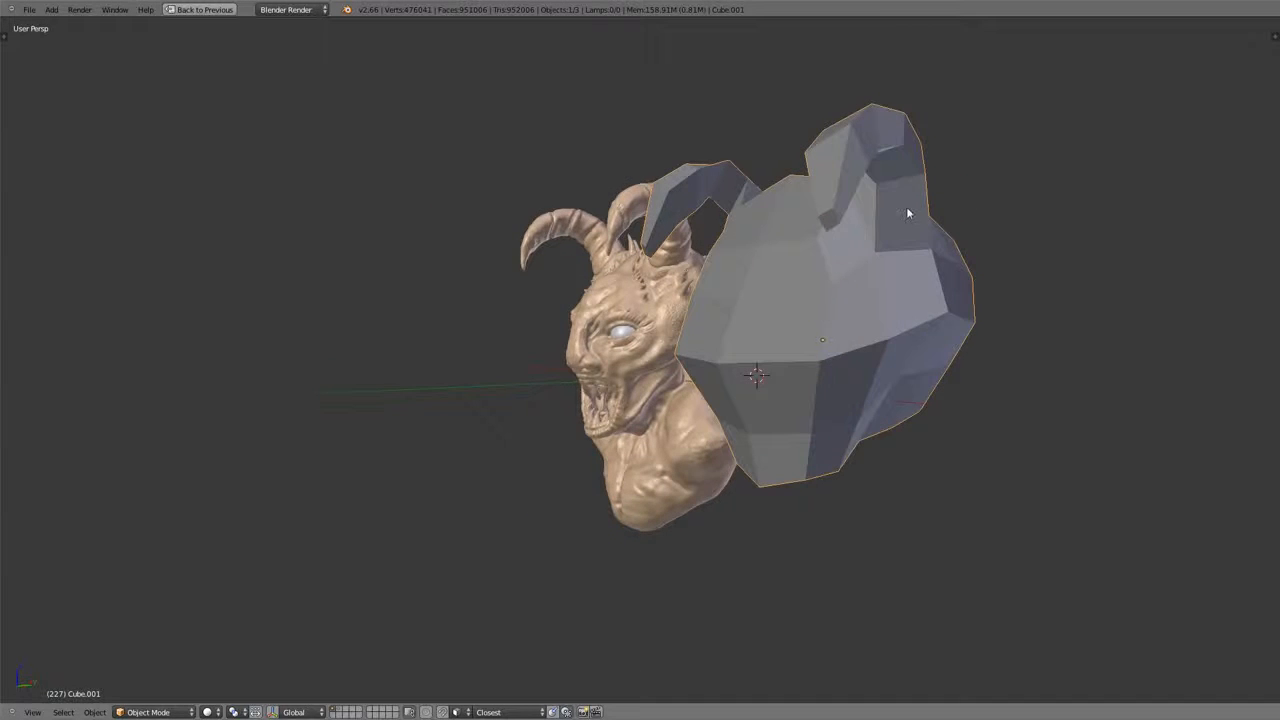
Inspect the bust and base mesh, select the low-poly head and enter its Edit Mode.
drag(908, 212, 818, 250)
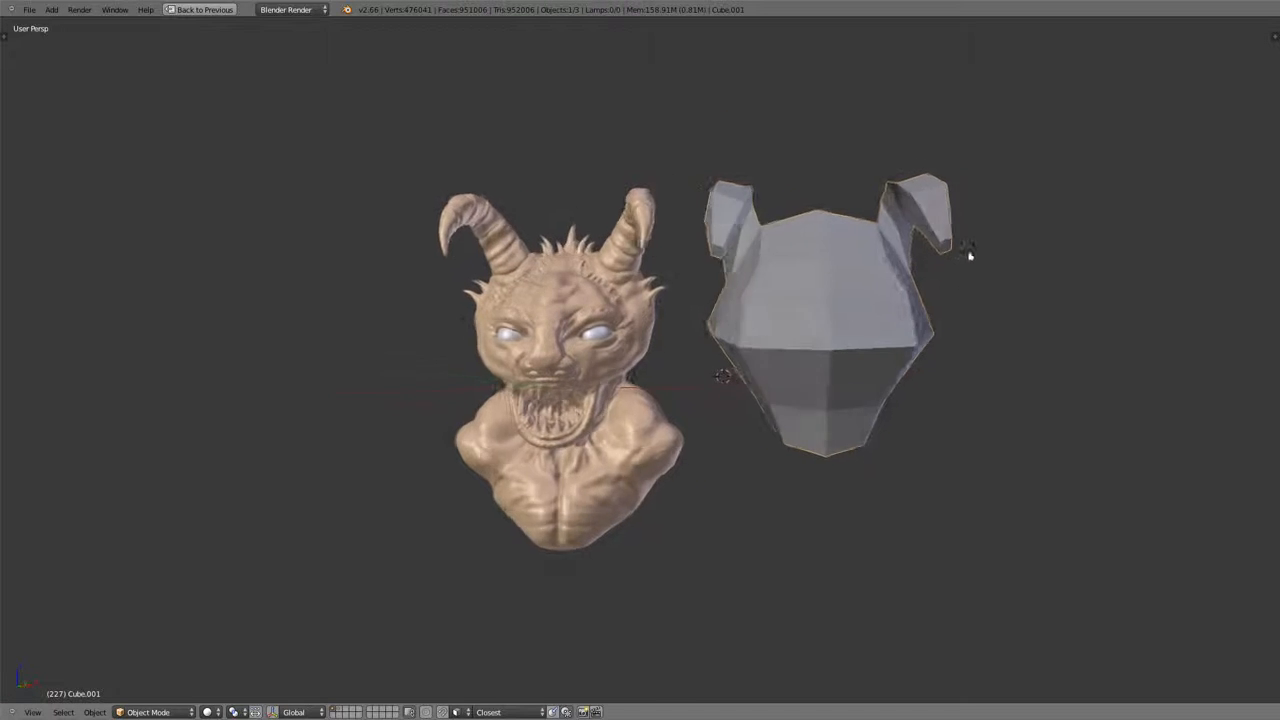
scroll(up, 3)
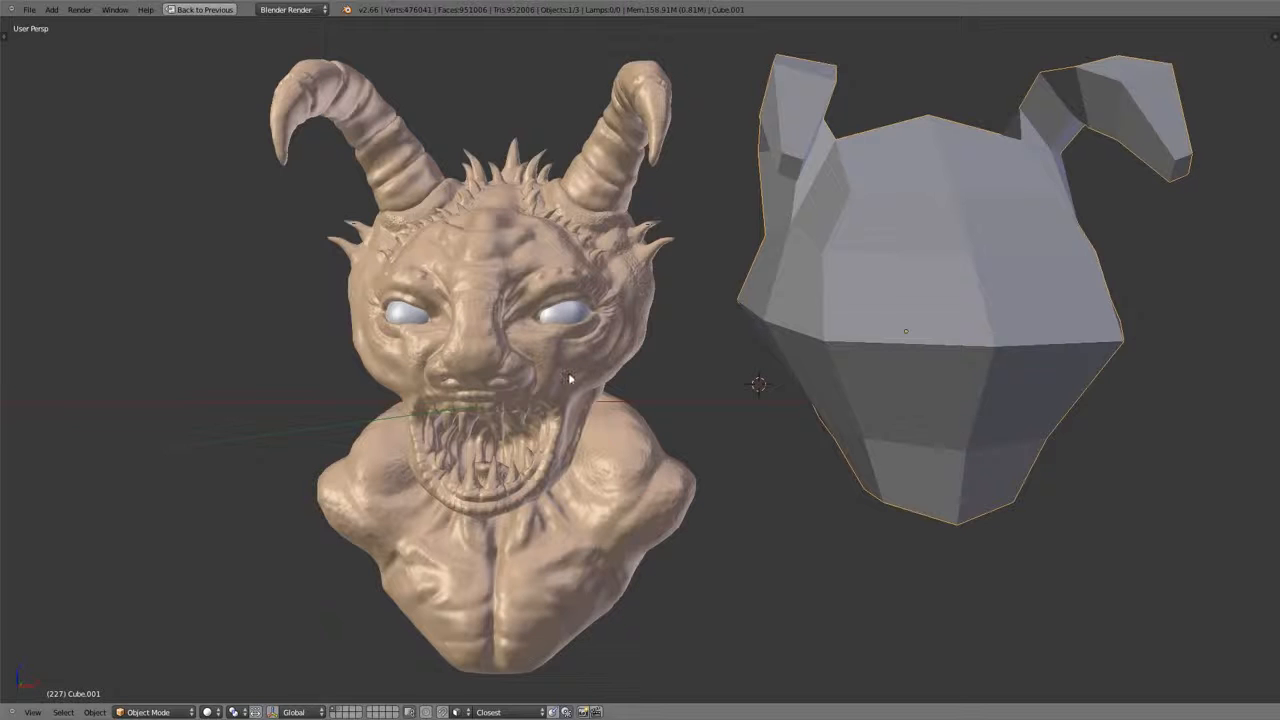
click(680, 358)
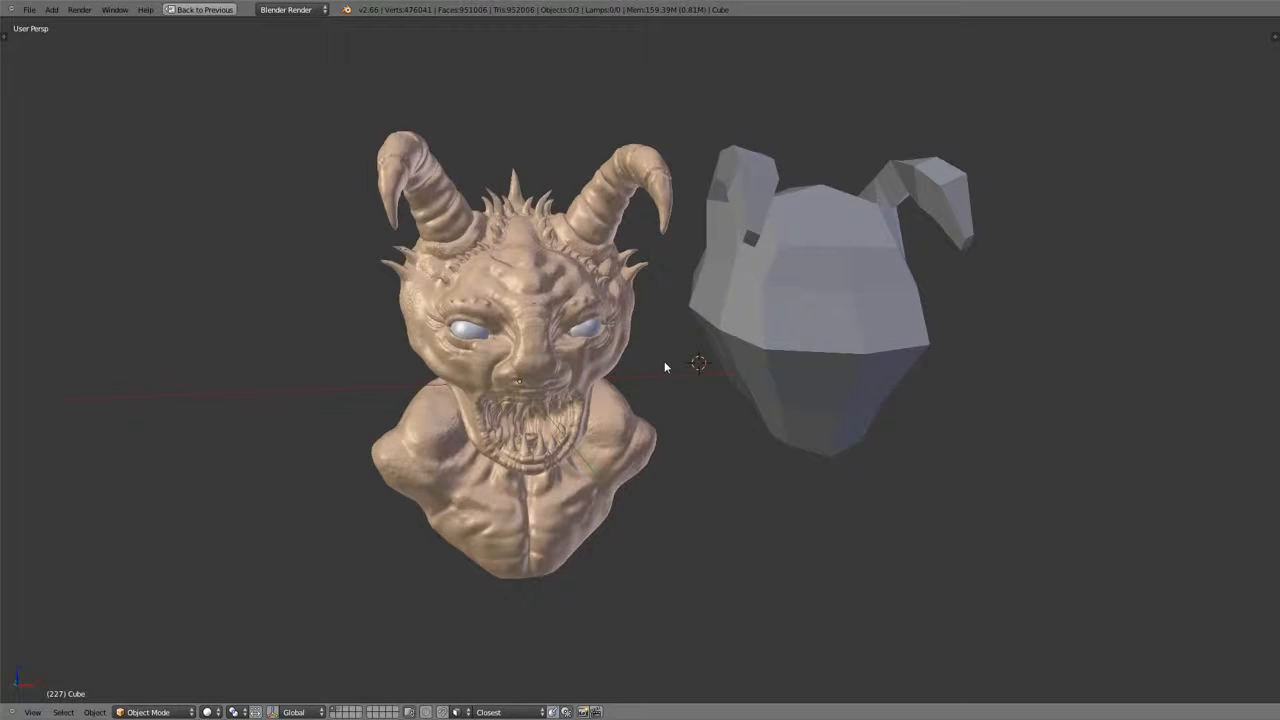
drag(664, 364, 718, 384)
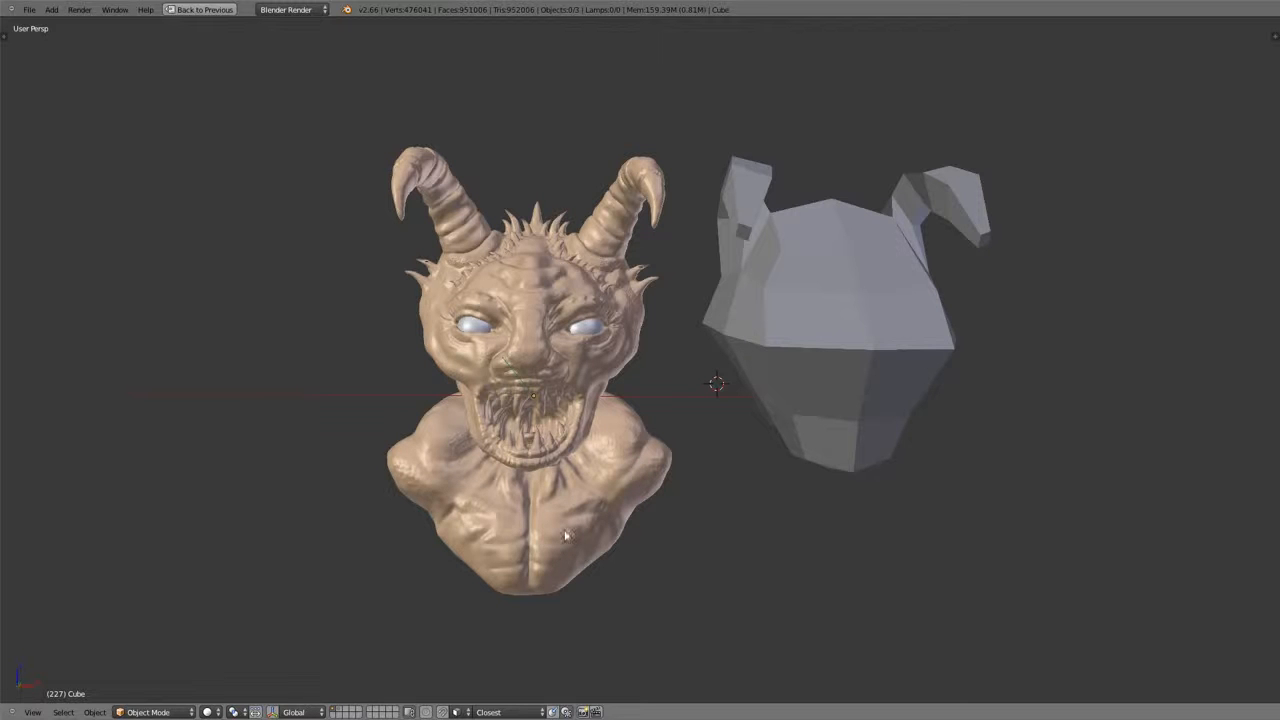
mouse_move(832, 380)
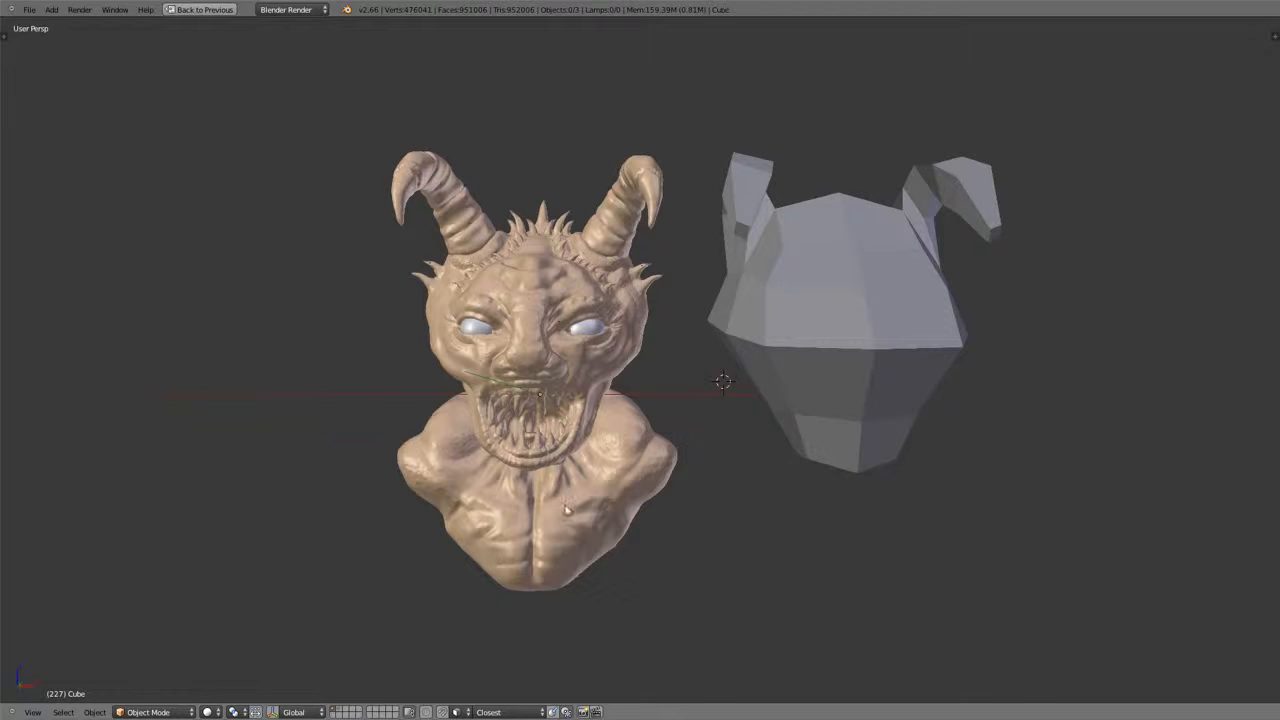
mouse_move(728, 410)
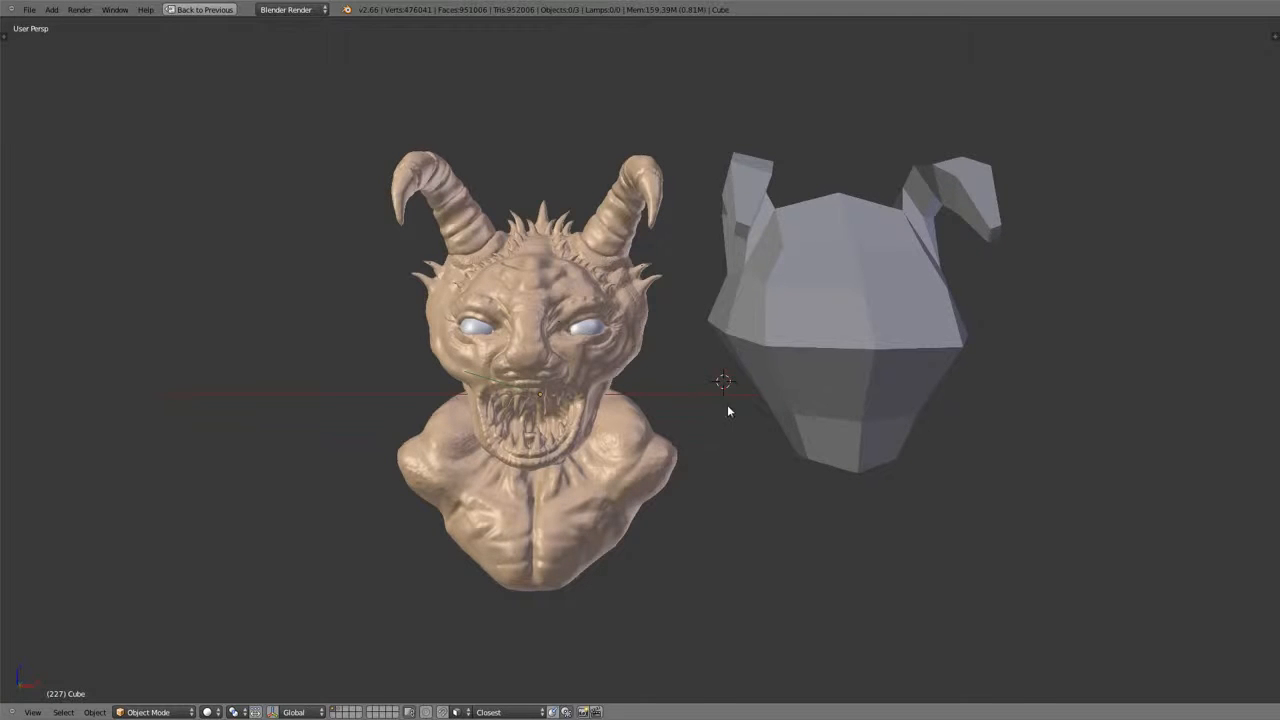
mouse_move(760, 392)
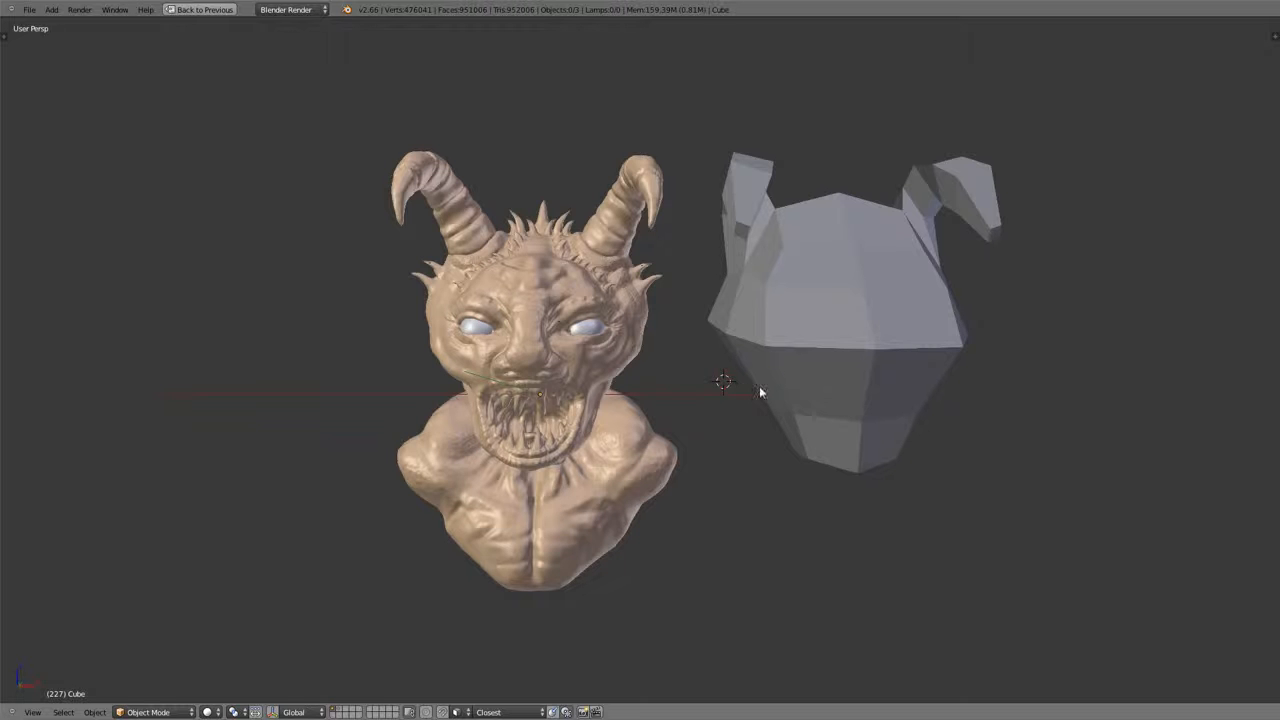
drag(760, 392, 818, 360)
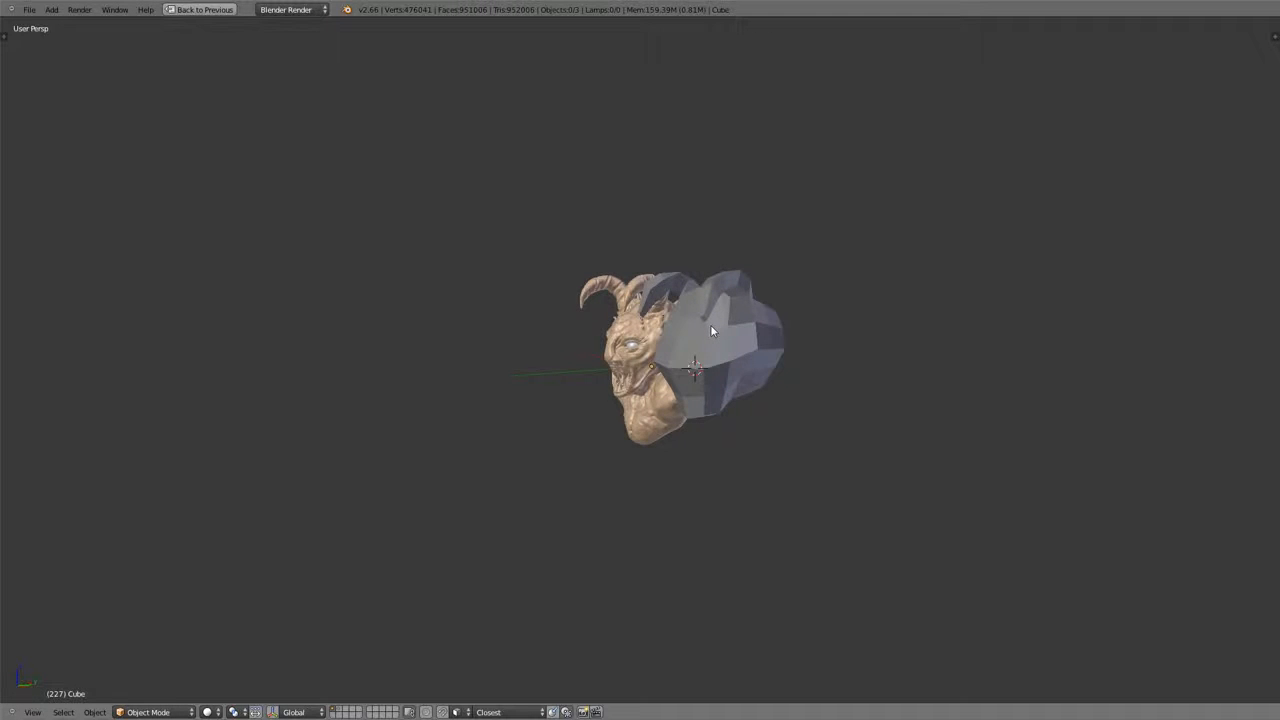
mouse_move(756, 350)
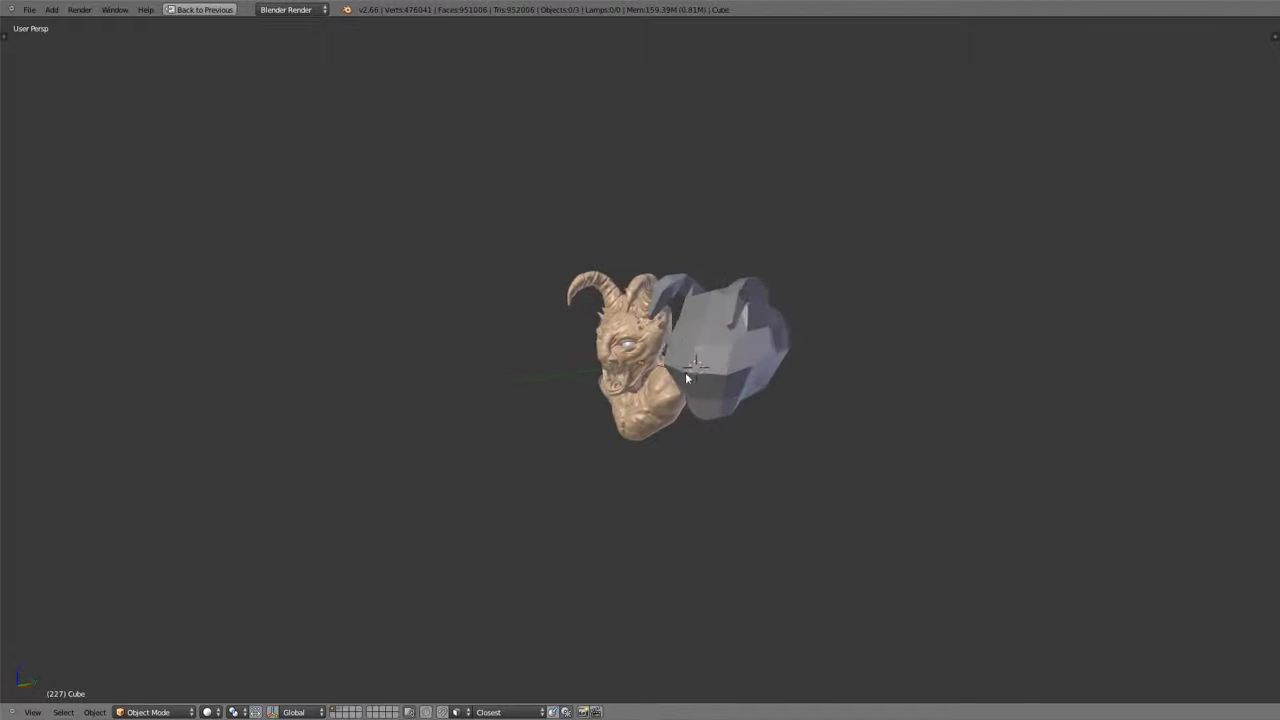
click(750, 370)
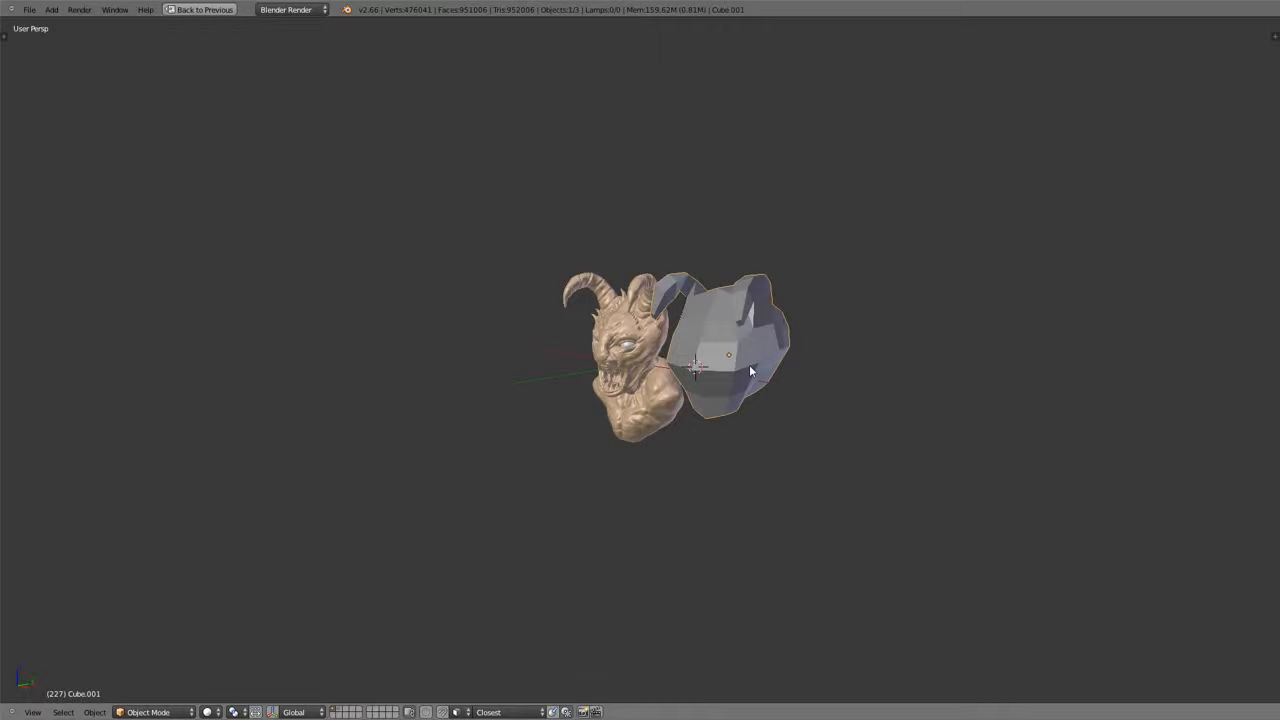
key(Tab)
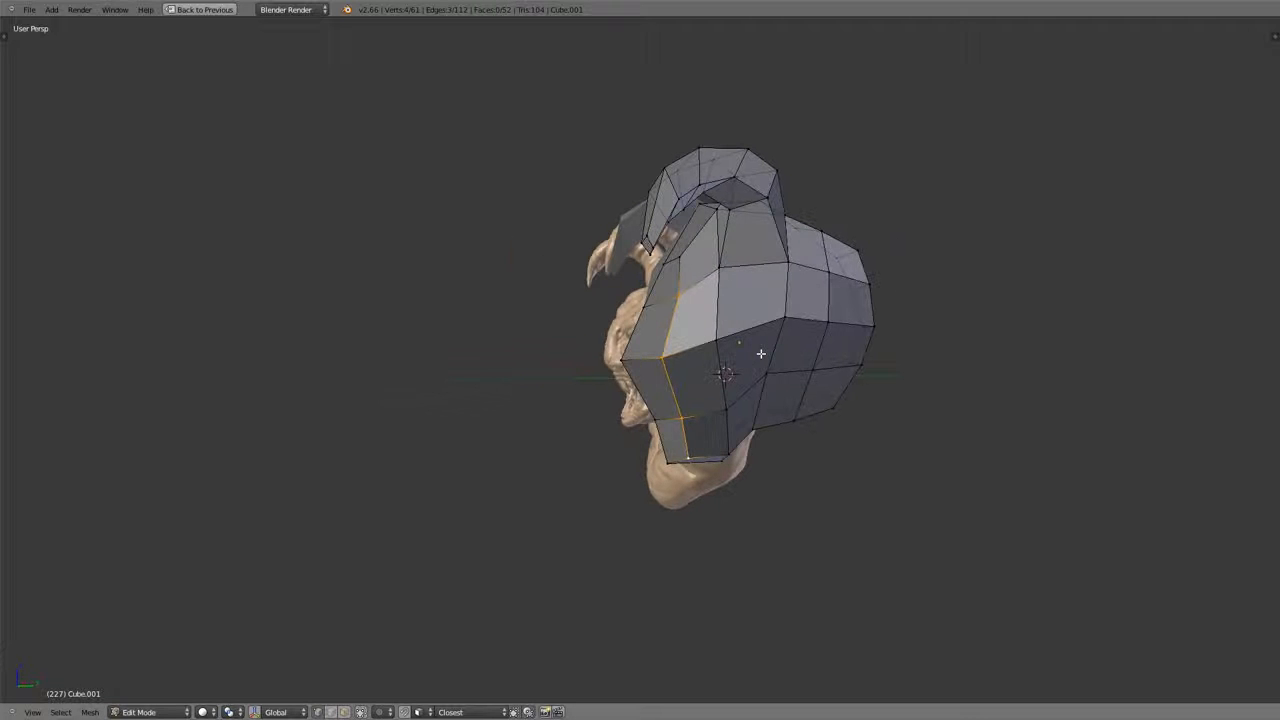